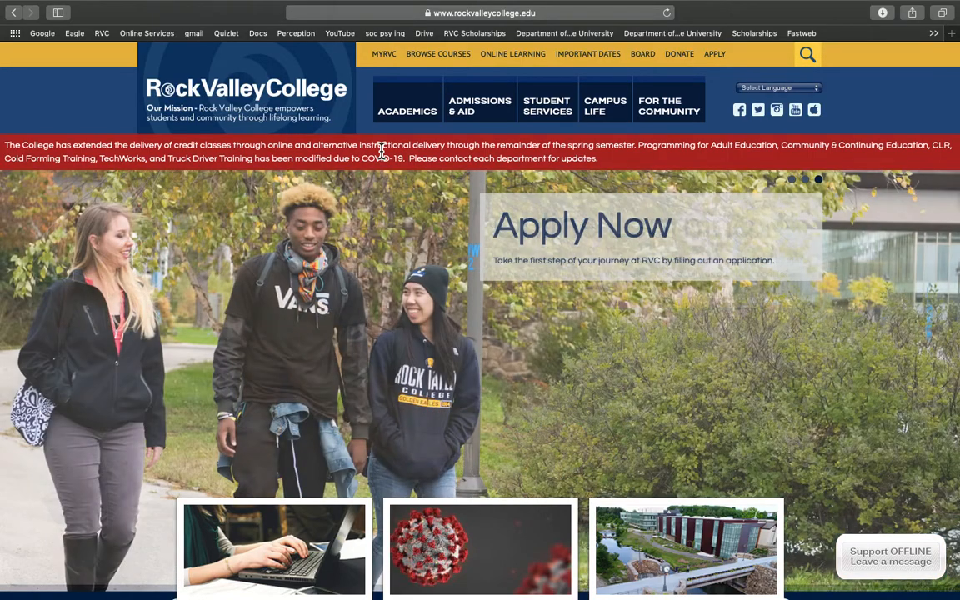
mouse_move(384, 54)
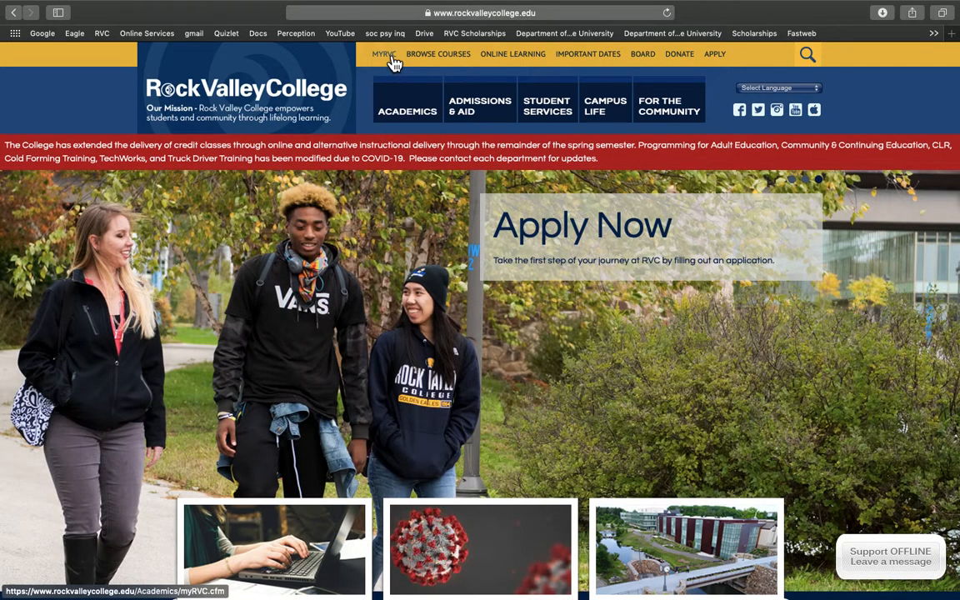
Sign in to RVC Online Services from MyRVC with saved credentials and open Current Students
left_click(384, 54)
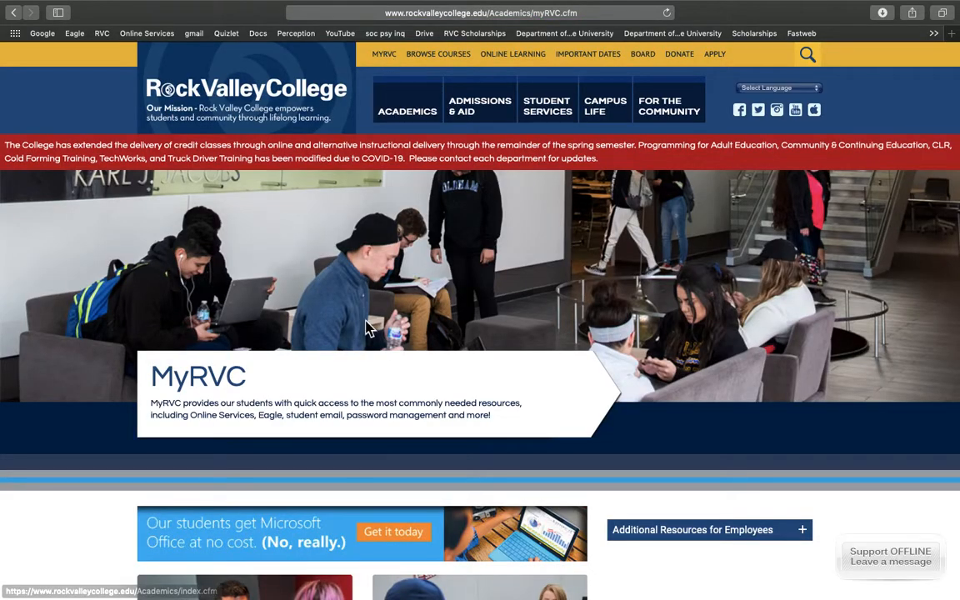
scroll("down", 3)
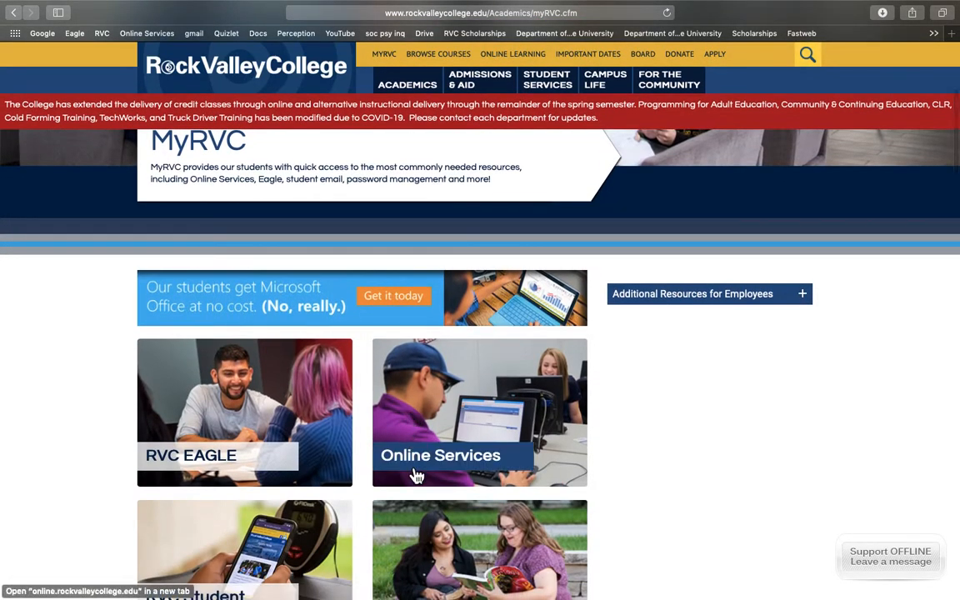
left_click(479, 412)
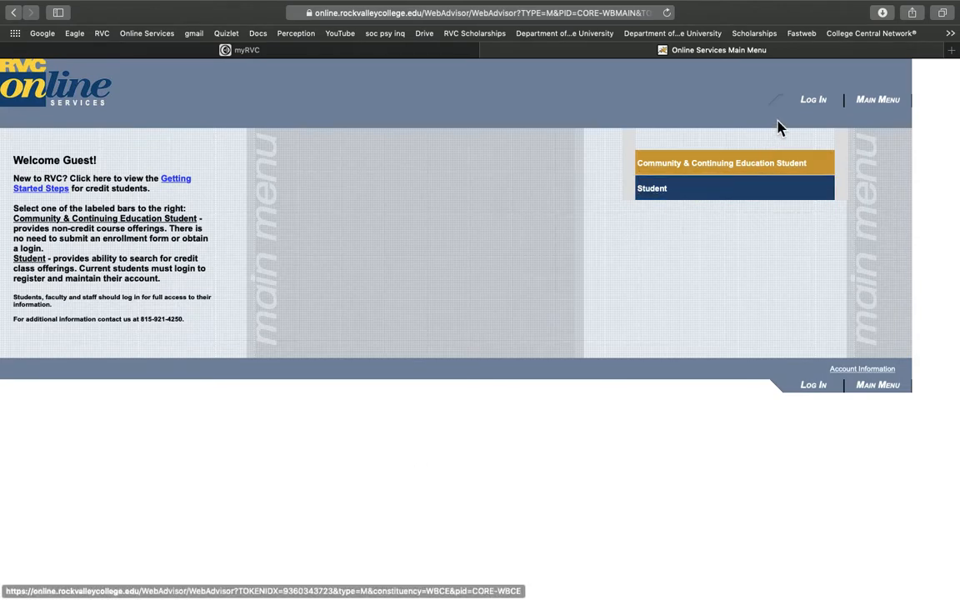
left_click(812, 99)
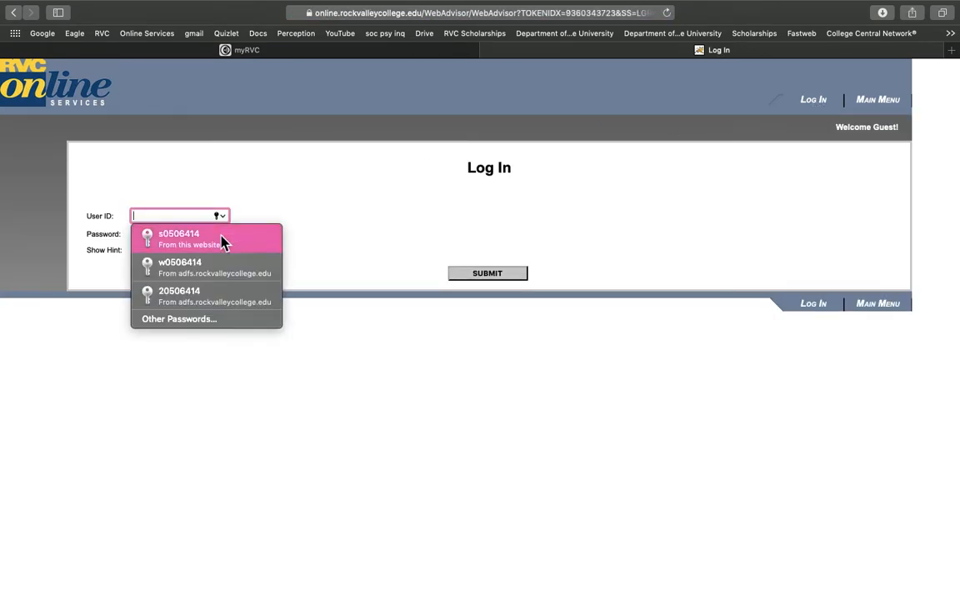
left_click(178, 238)
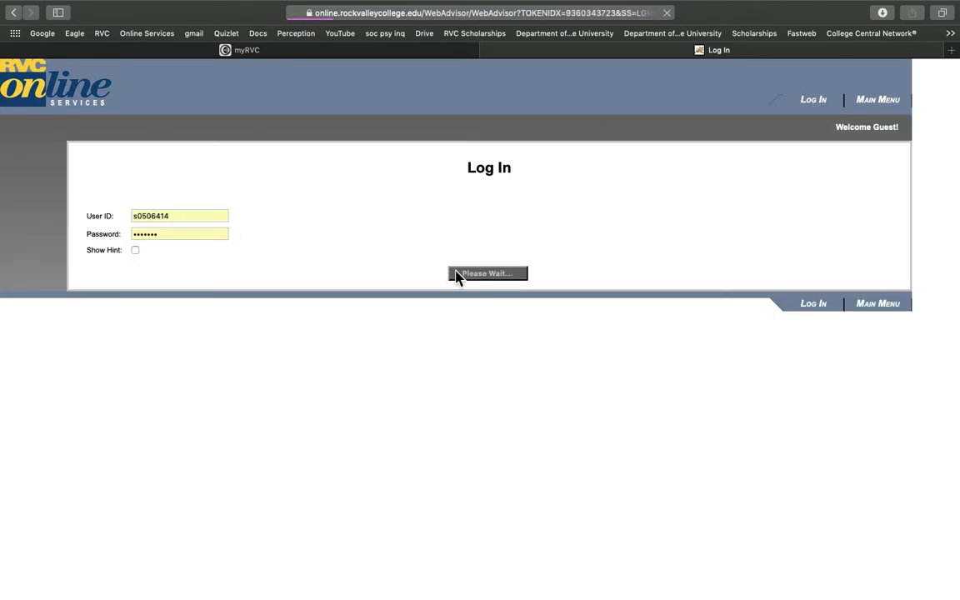
left_click(487, 273)
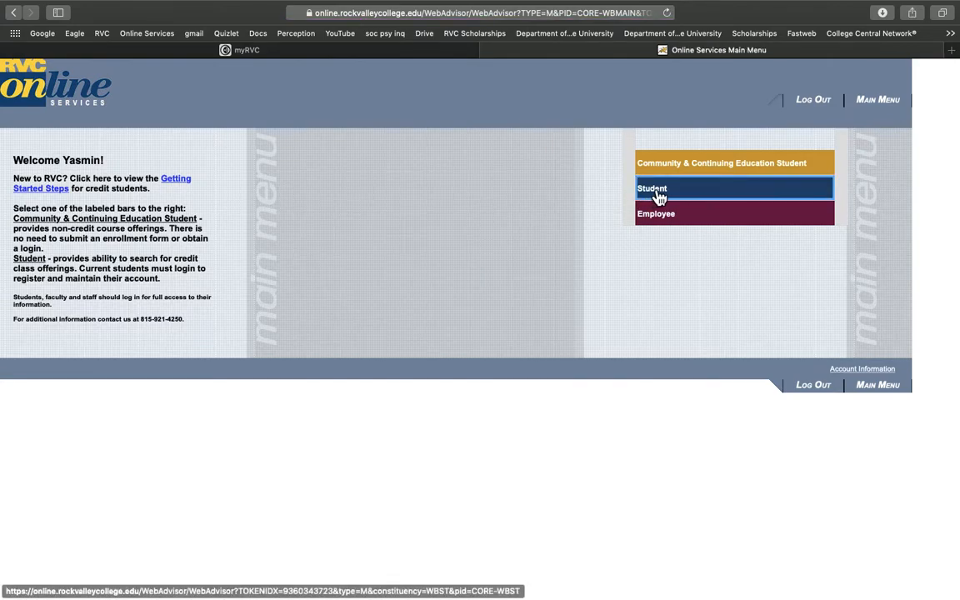
left_click(652, 187)
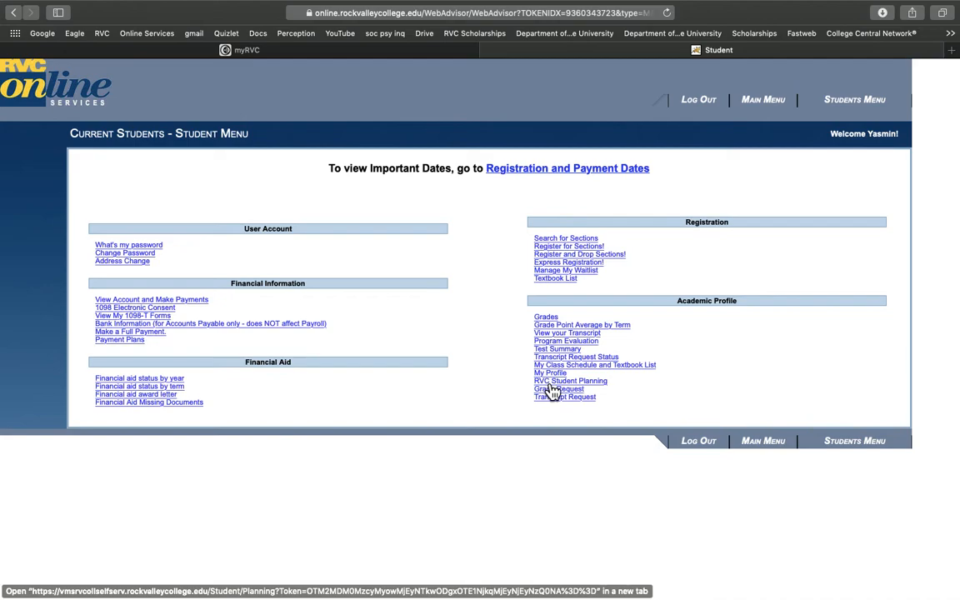
Open RVC Student Planning and scroll through the Spring 2020 schedule and program progress
left_click(570, 381)
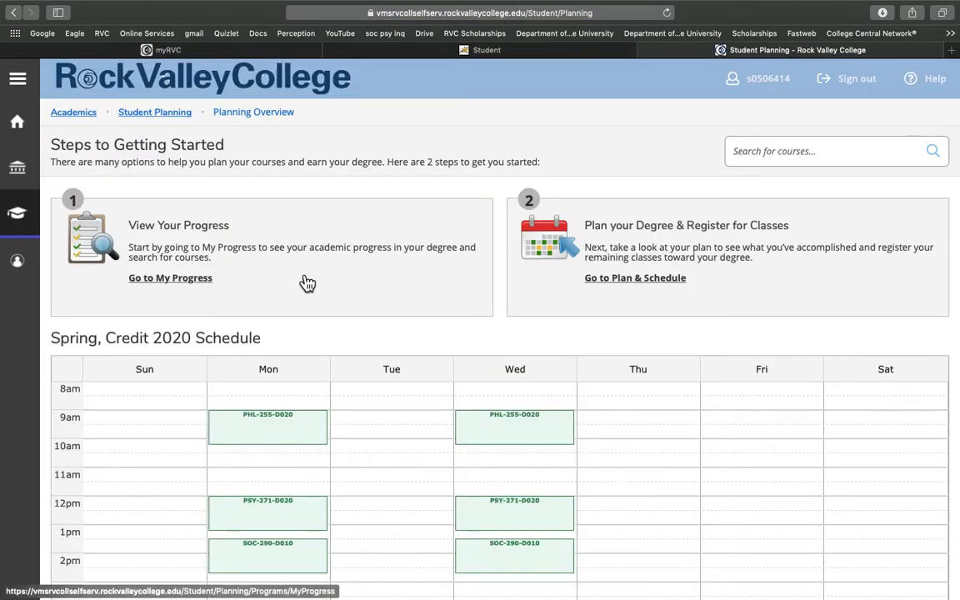
scroll("down", 3)
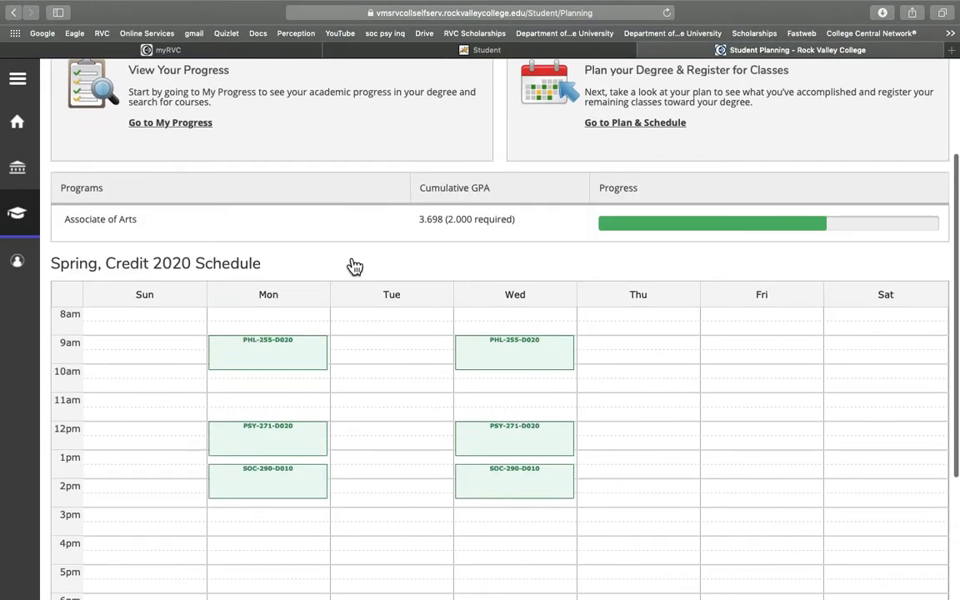
scroll("down", 3)
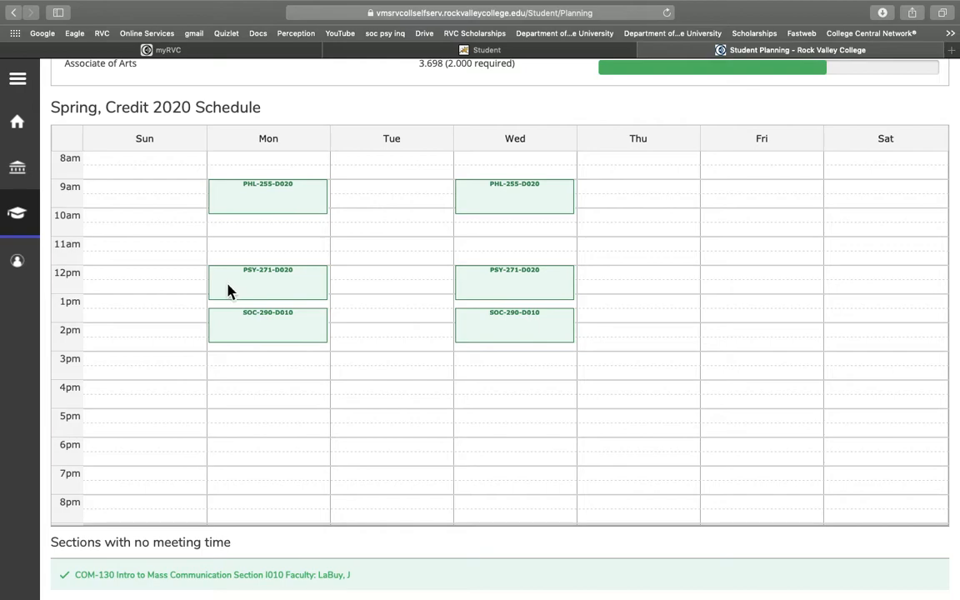
mouse_move(452, 382)
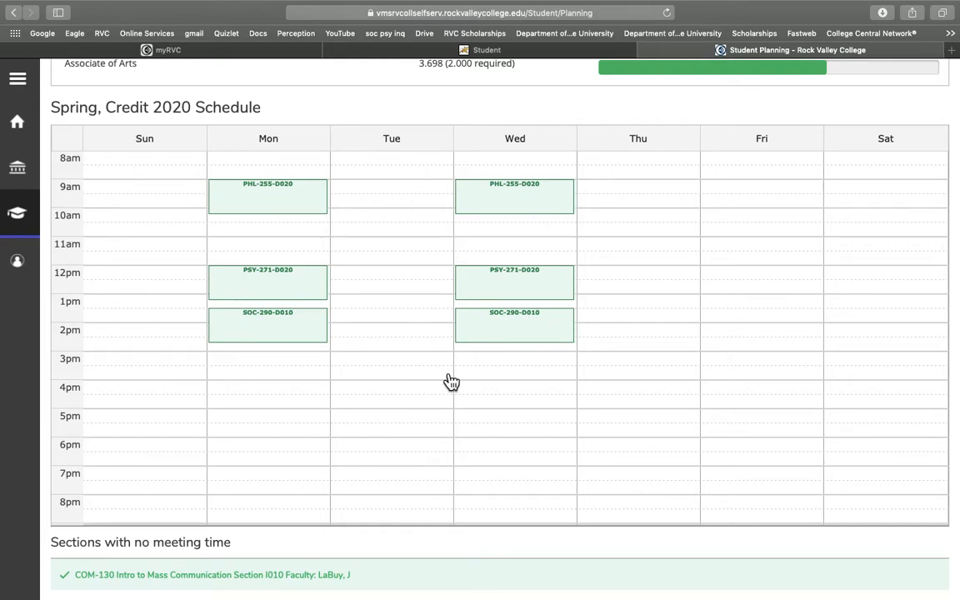
mouse_move(510, 396)
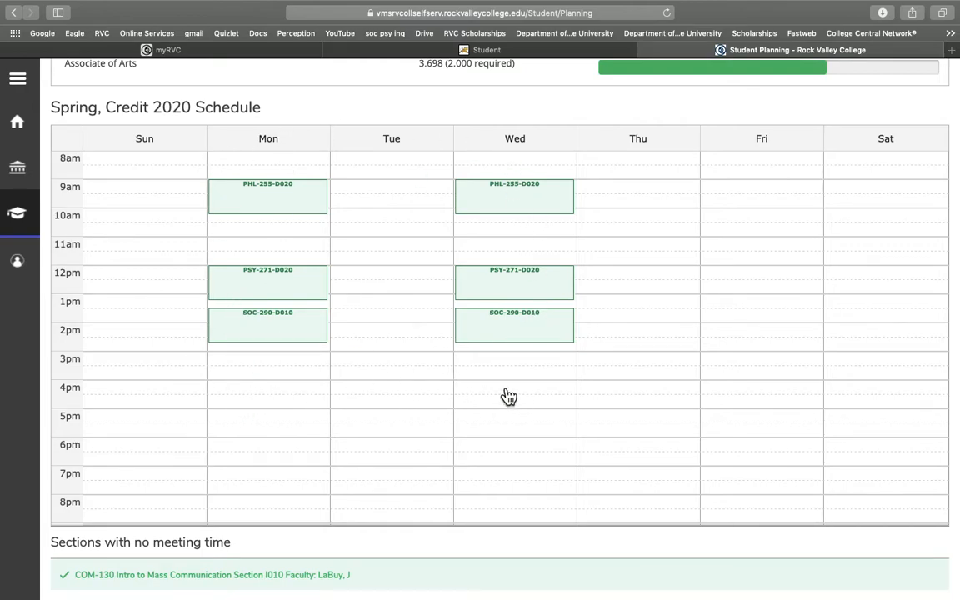
mouse_move(386, 173)
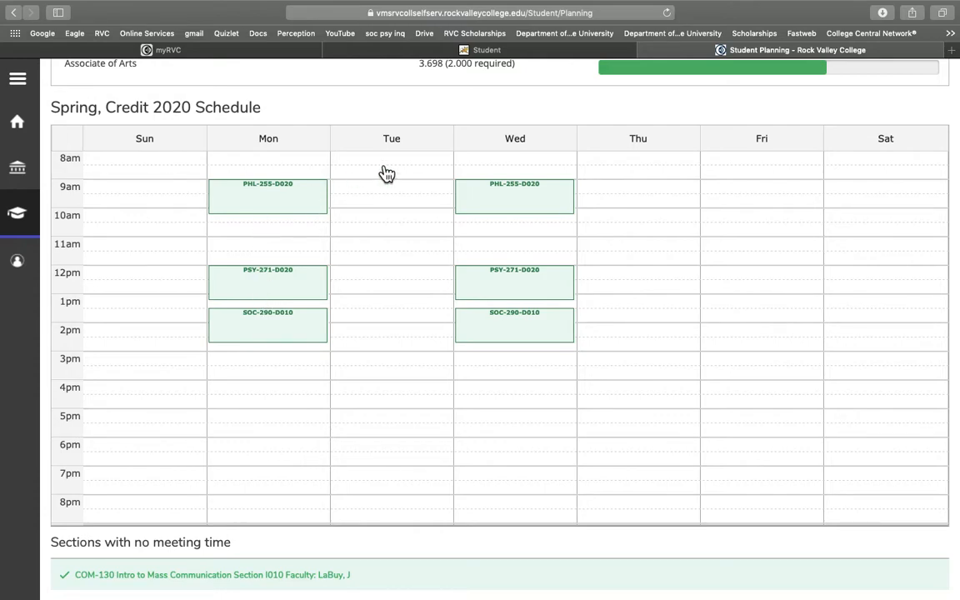
mouse_move(232, 306)
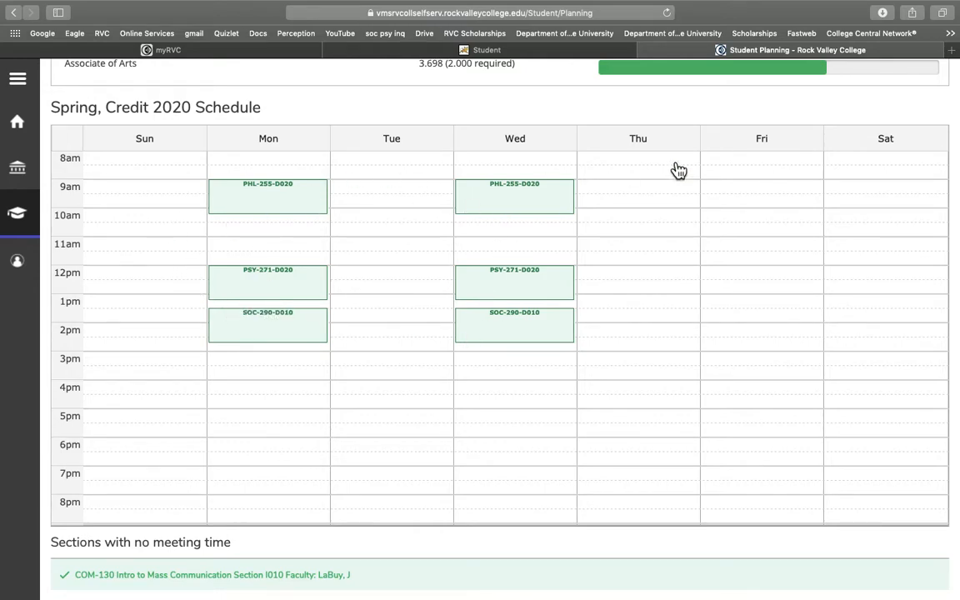
mouse_move(203, 181)
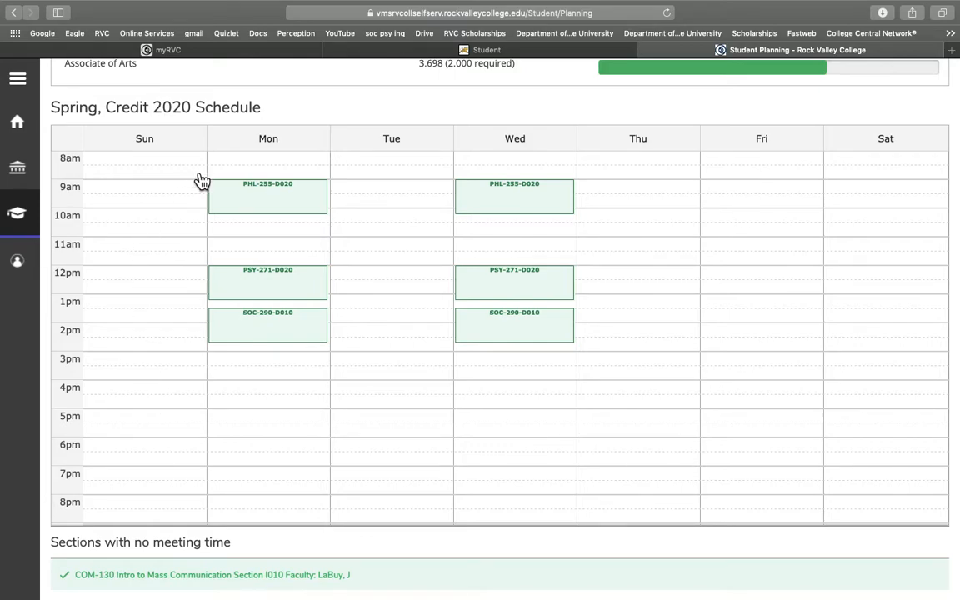
mouse_move(629, 438)
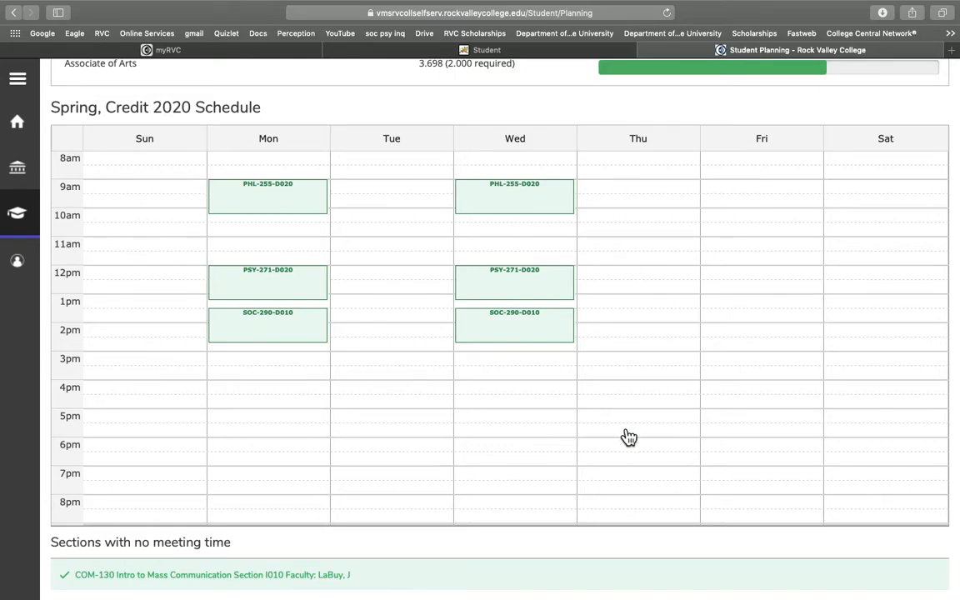
mouse_move(685, 230)
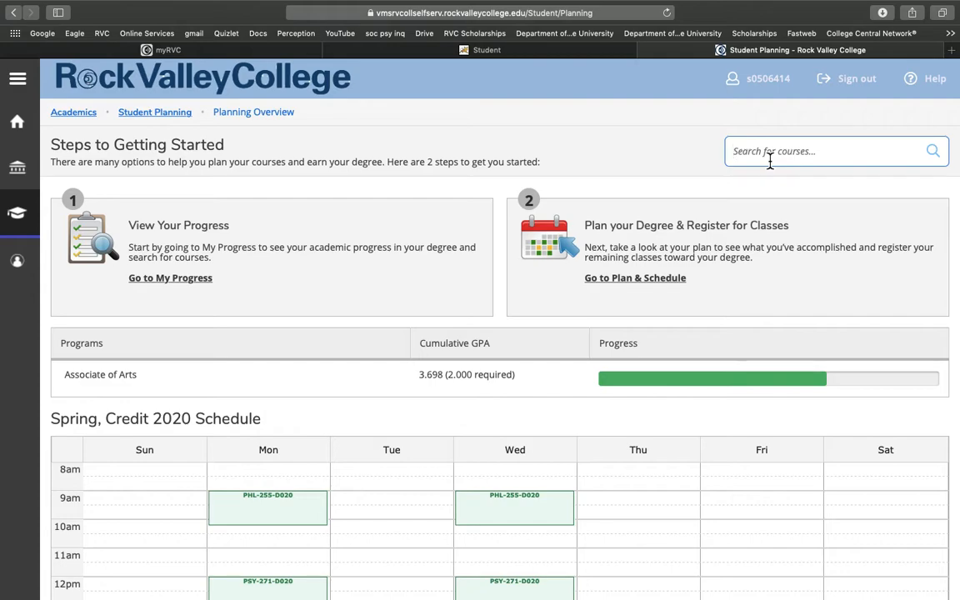
Search the course catalog for 'eng 103' to find Composition II
type("eng 103")
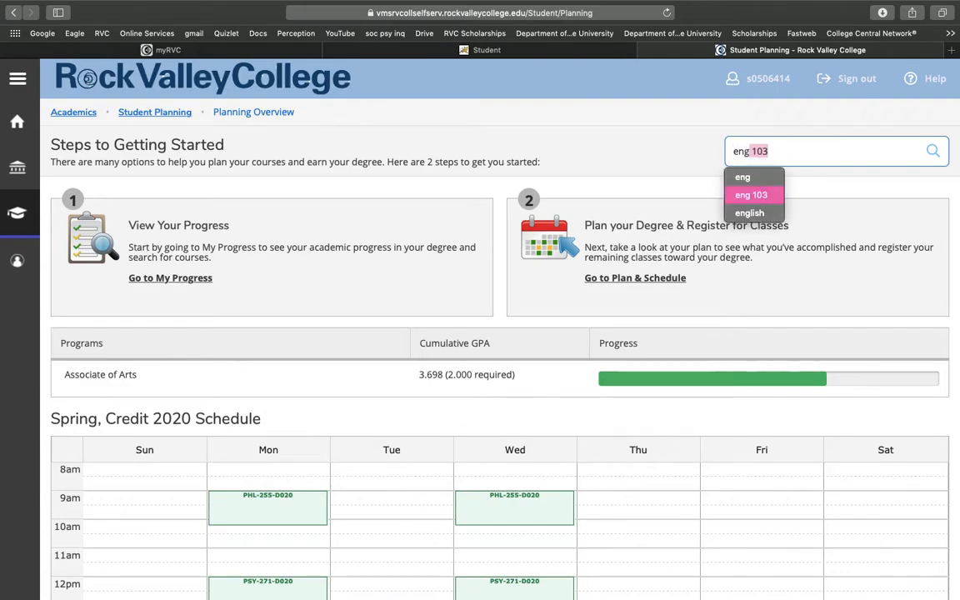
left_click(750, 194)
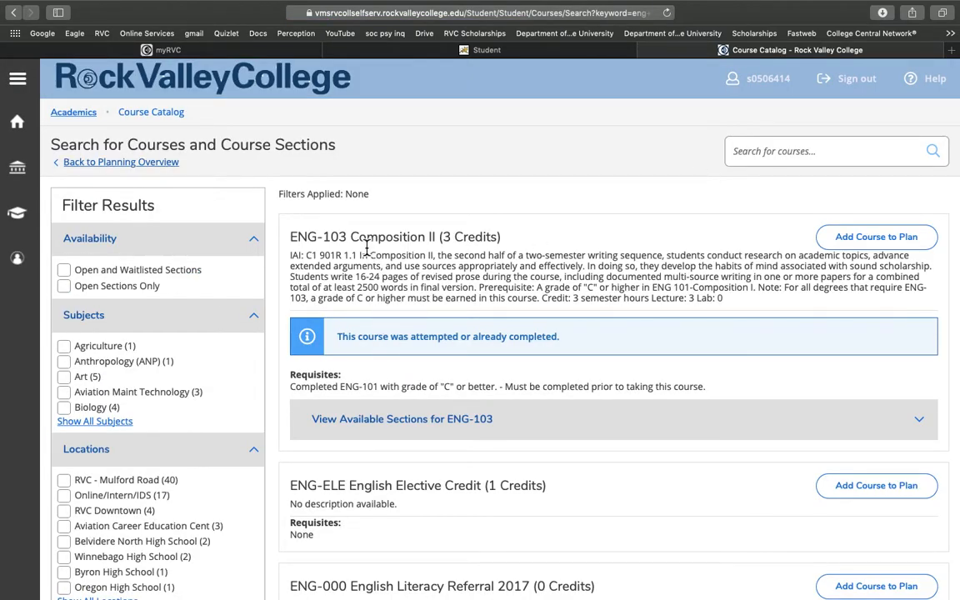
Scroll the English results to ENG-103 Composition II and its ENG-101 prerequisite
scroll("down", 3)
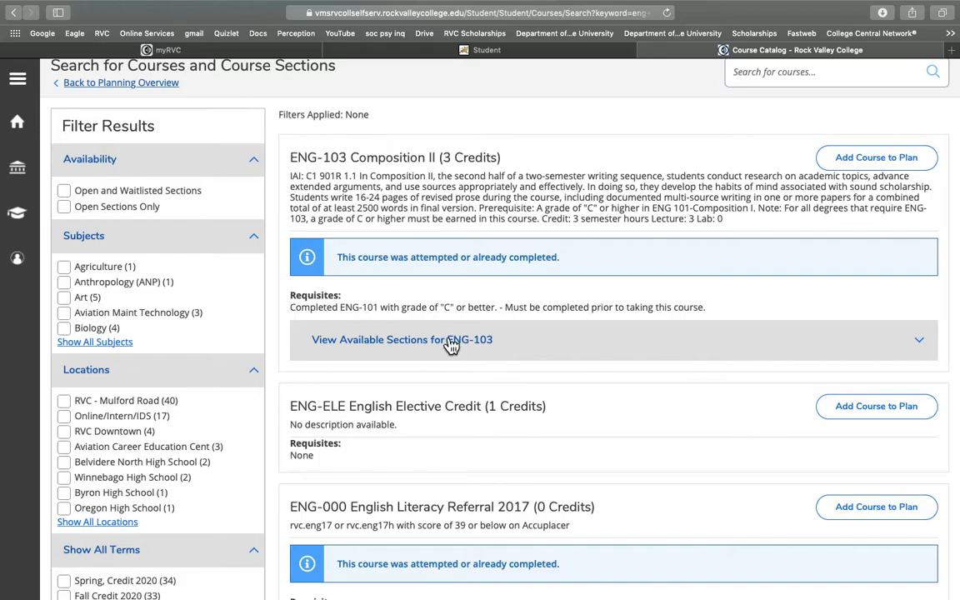
mouse_move(377, 292)
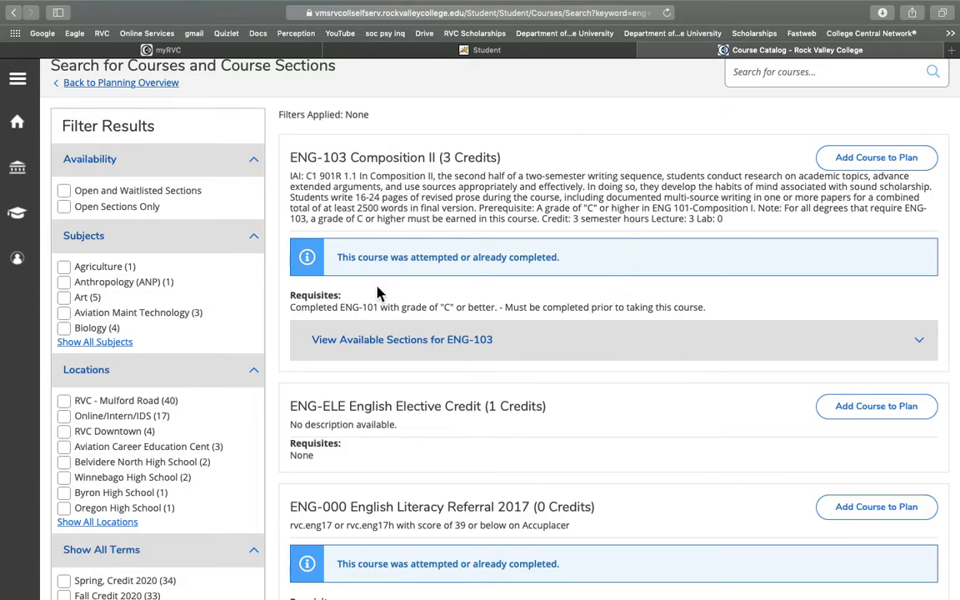
scroll("down", 3)
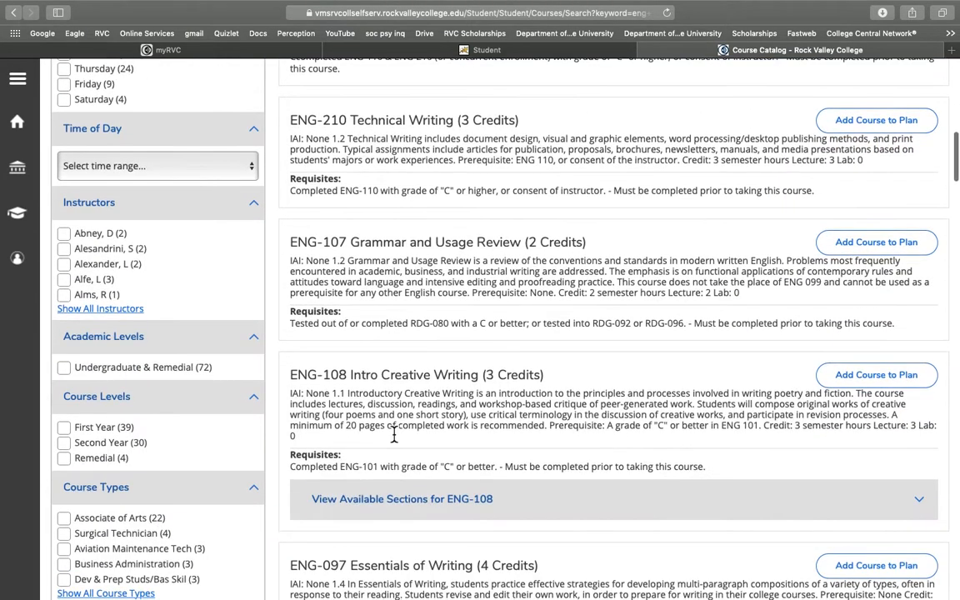
scroll("up", 3)
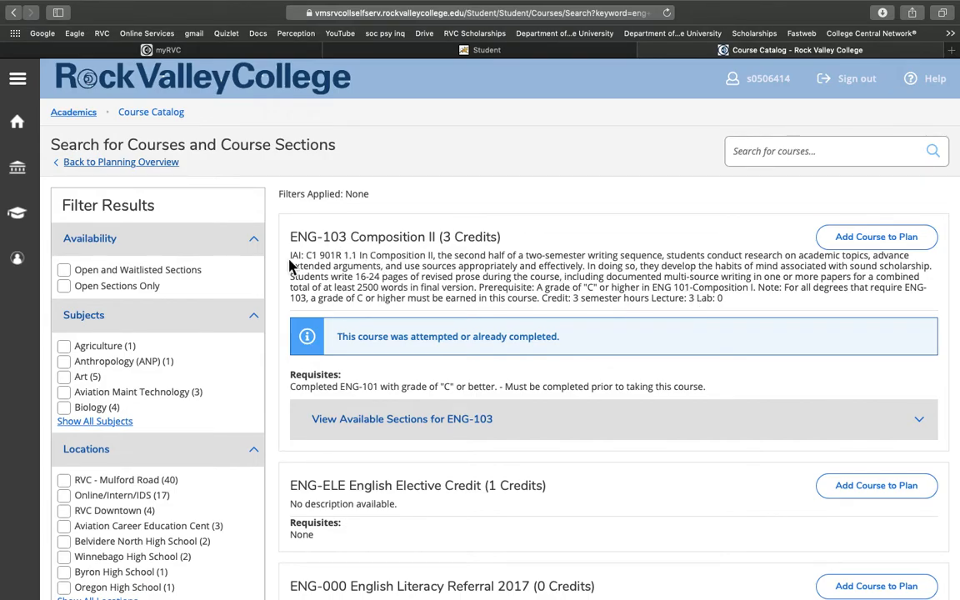
mouse_move(296, 262)
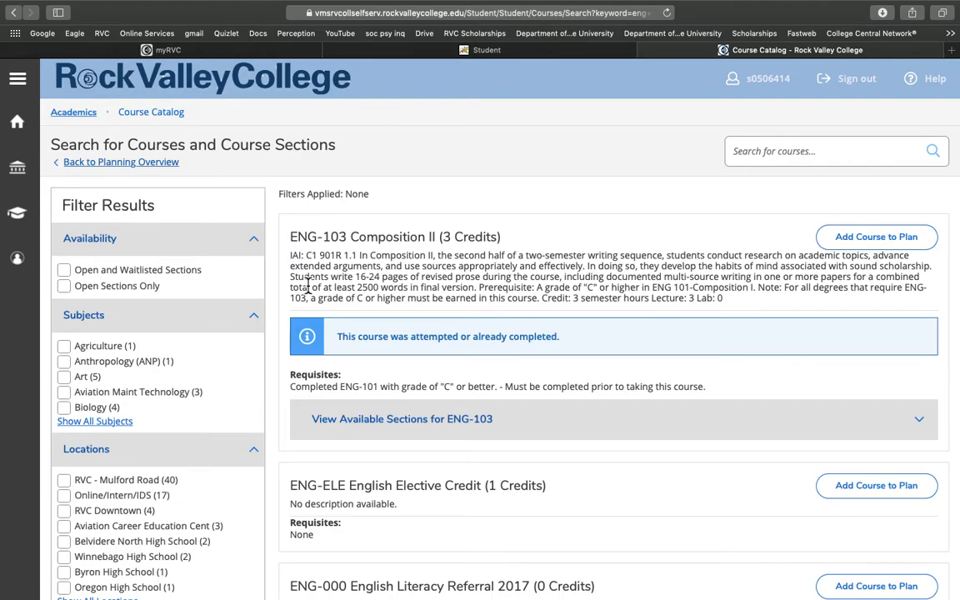
mouse_move(321, 242)
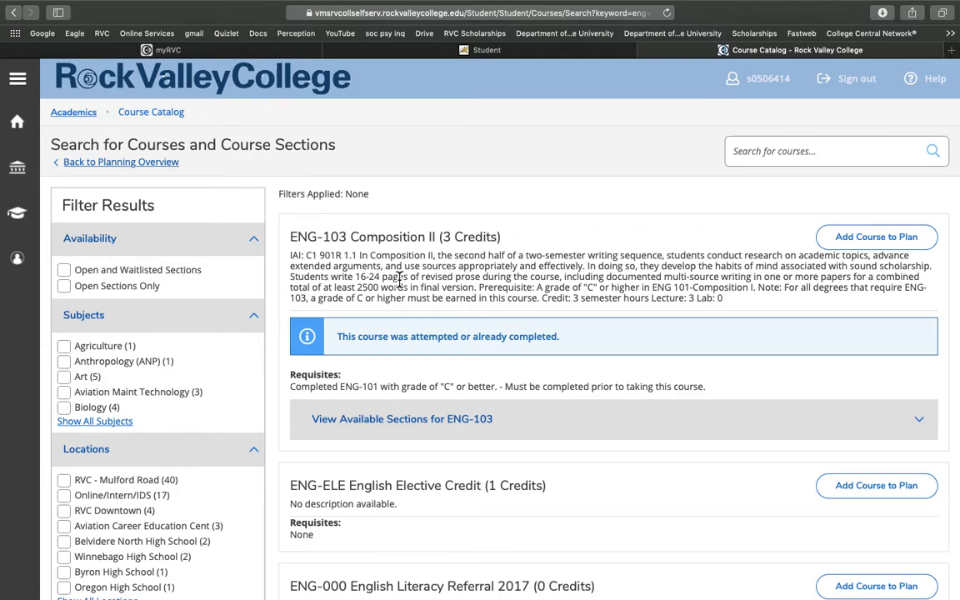
mouse_move(300, 270)
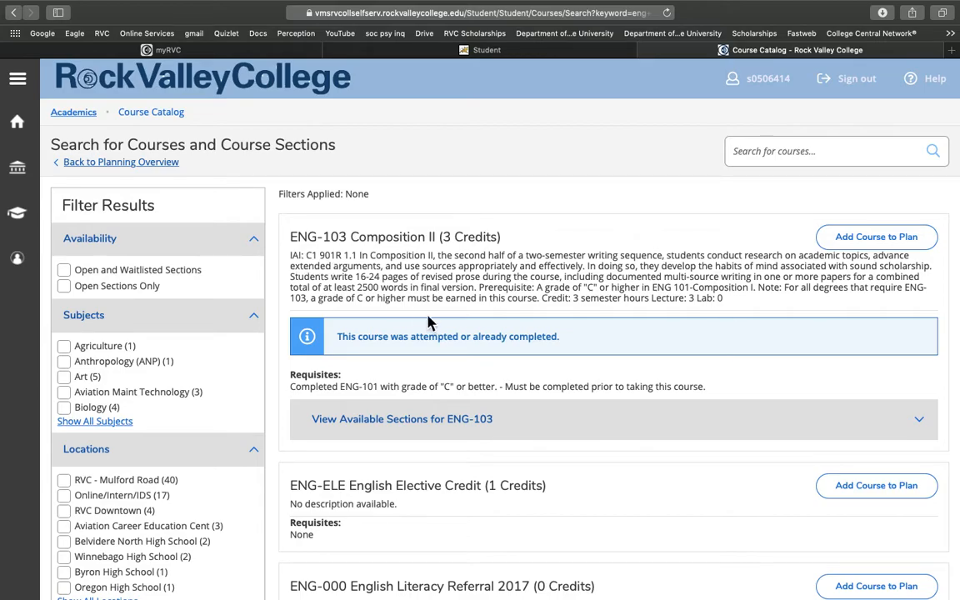
mouse_move(286, 382)
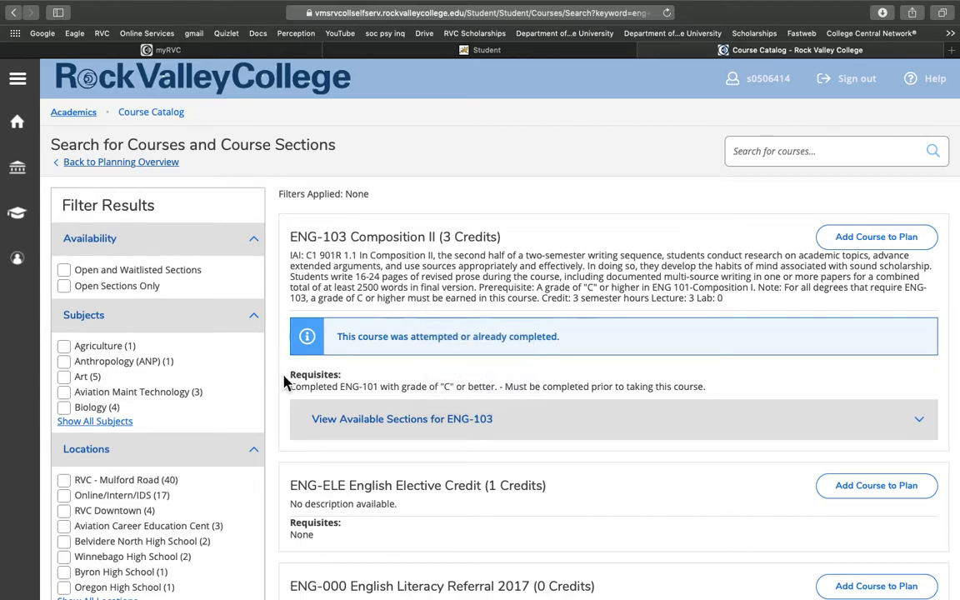
mouse_move(348, 385)
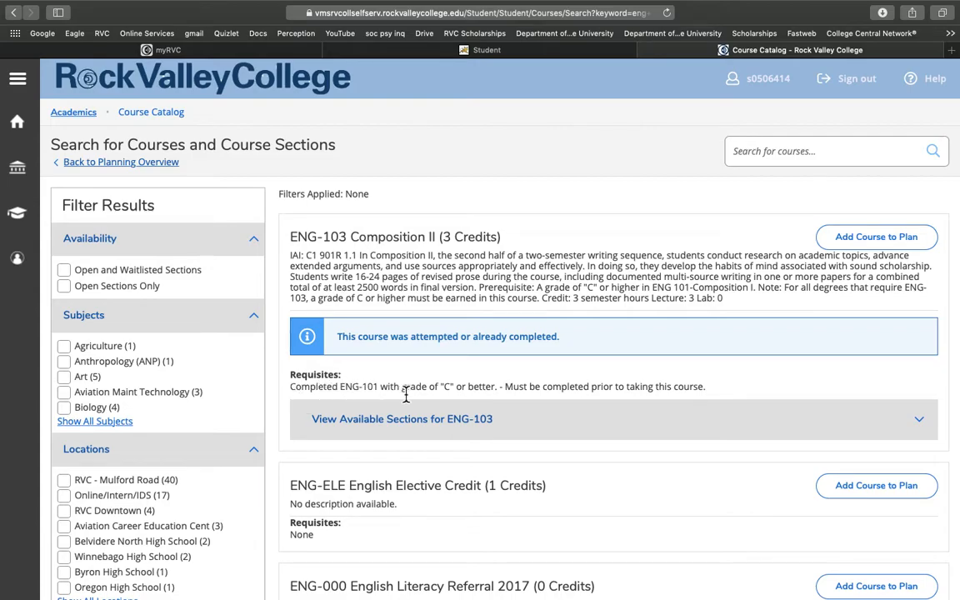
mouse_move(360, 385)
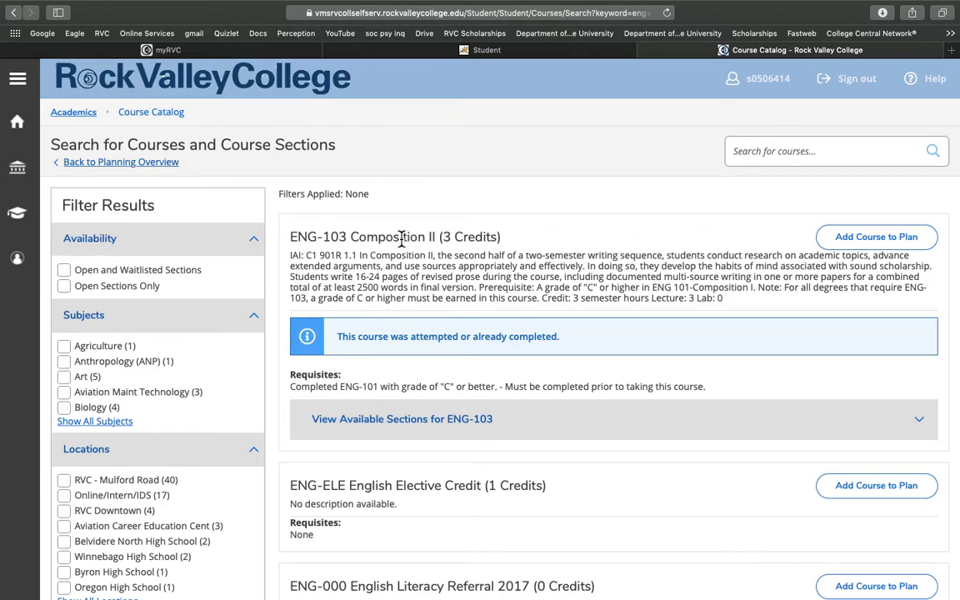
mouse_move(423, 265)
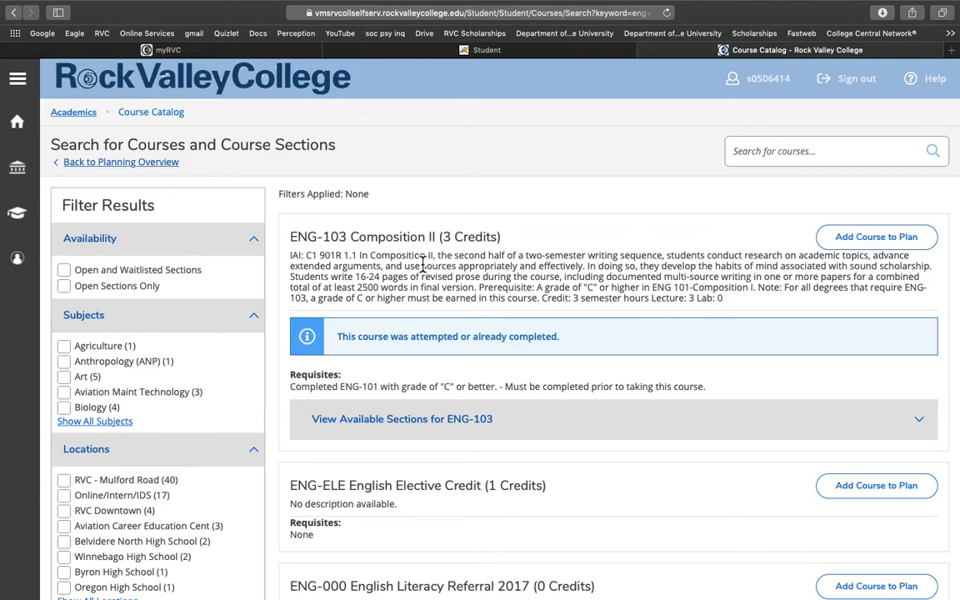
scroll("down", 3)
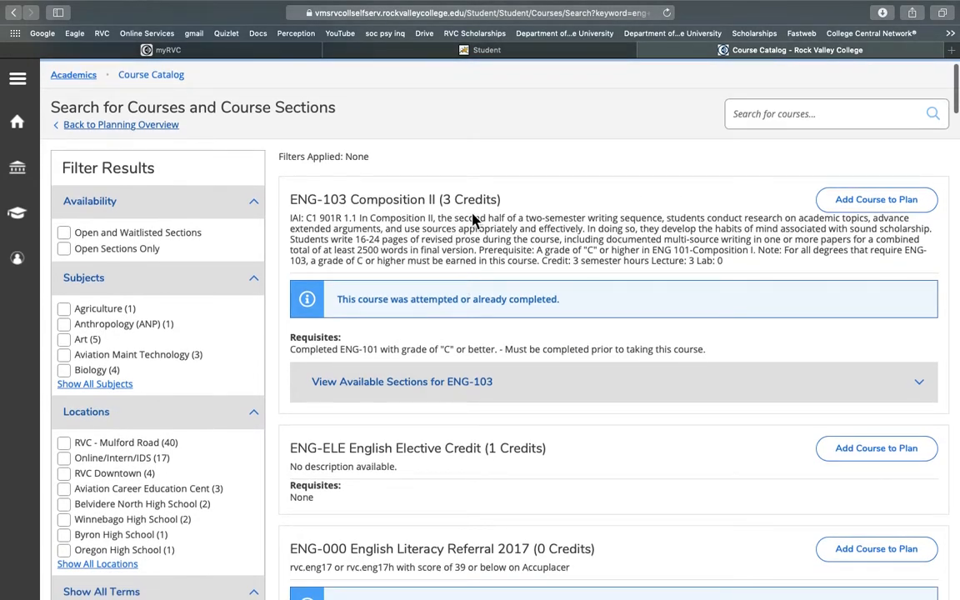
mouse_move(829, 220)
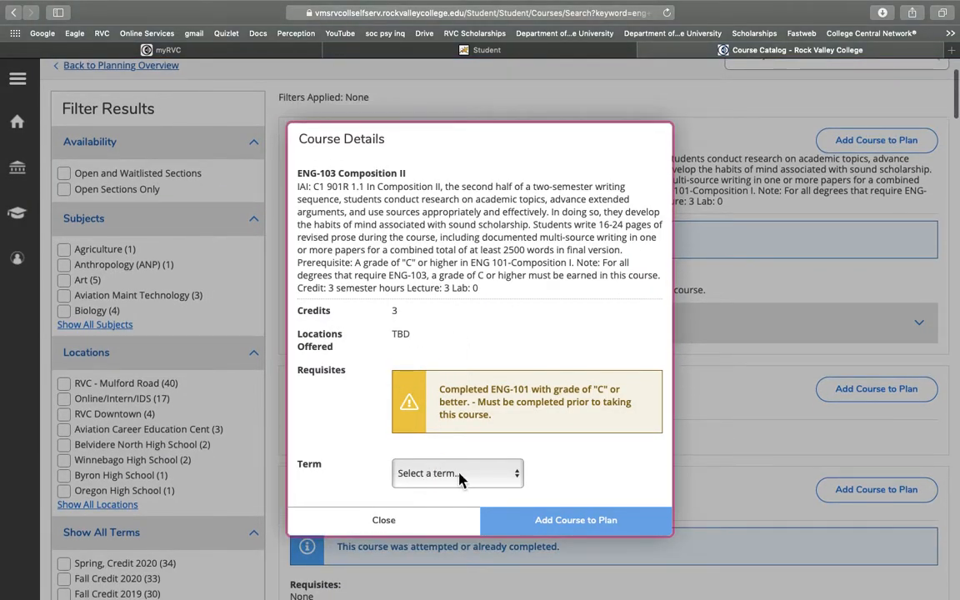
Plan ENG-103 for Session II Summer 2020, then scroll further through the catalog results
left_click(456, 473)
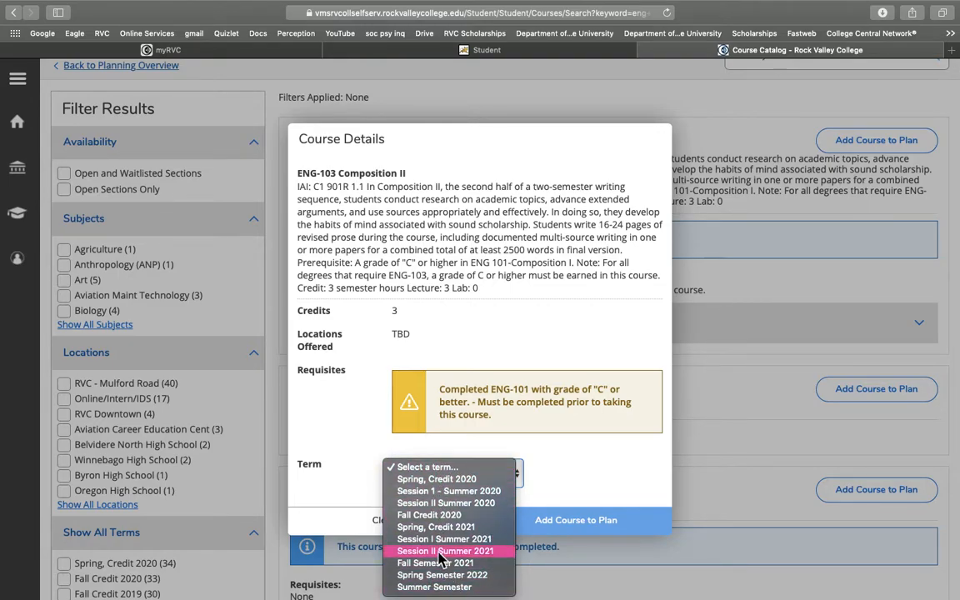
mouse_move(446, 502)
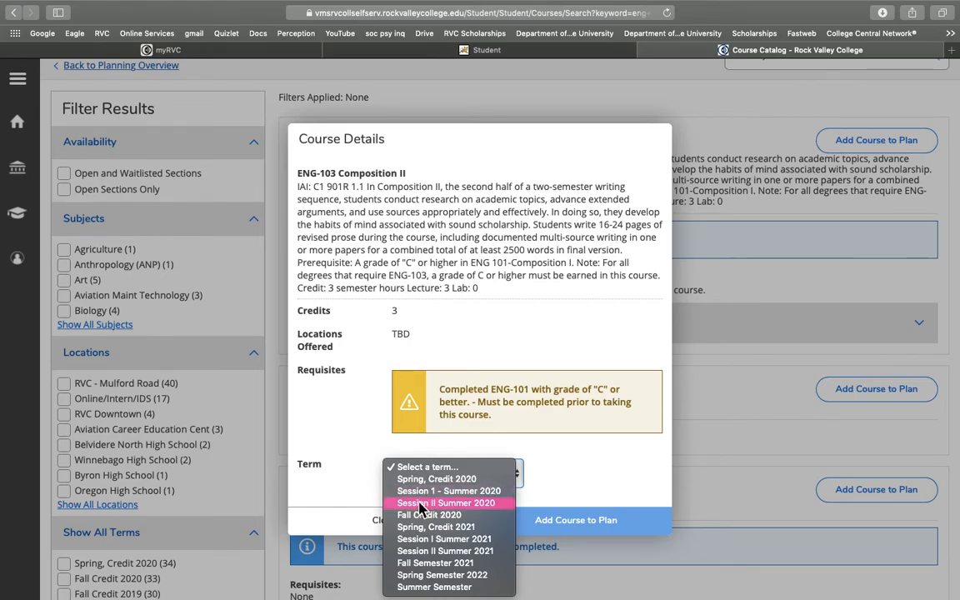
left_click(446, 502)
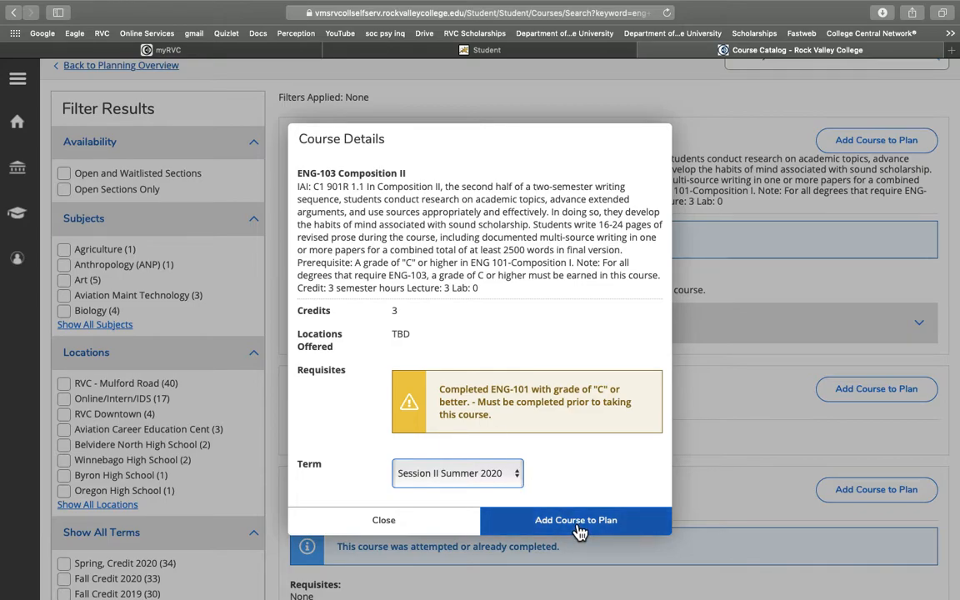
left_click(576, 519)
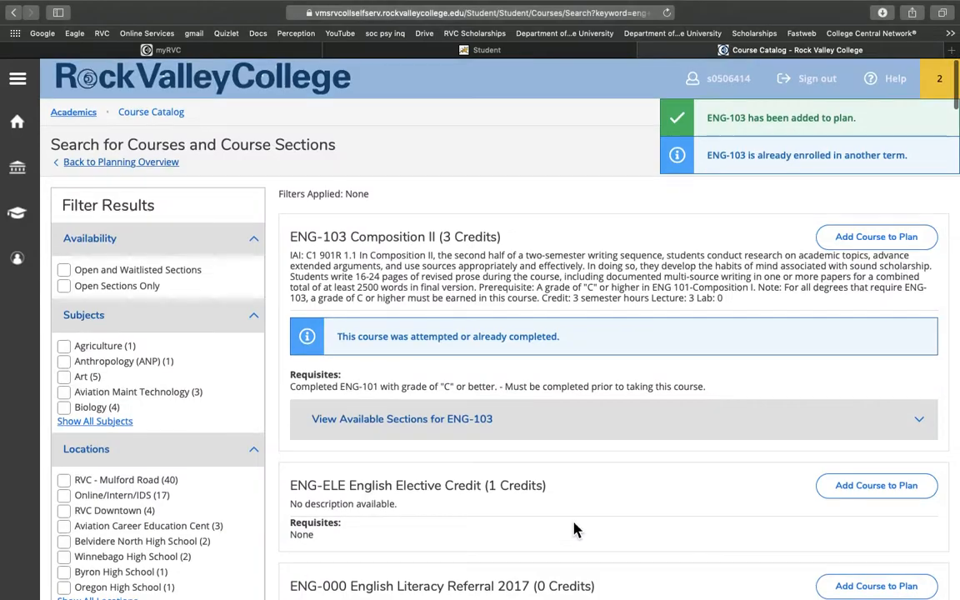
scroll("down", 3)
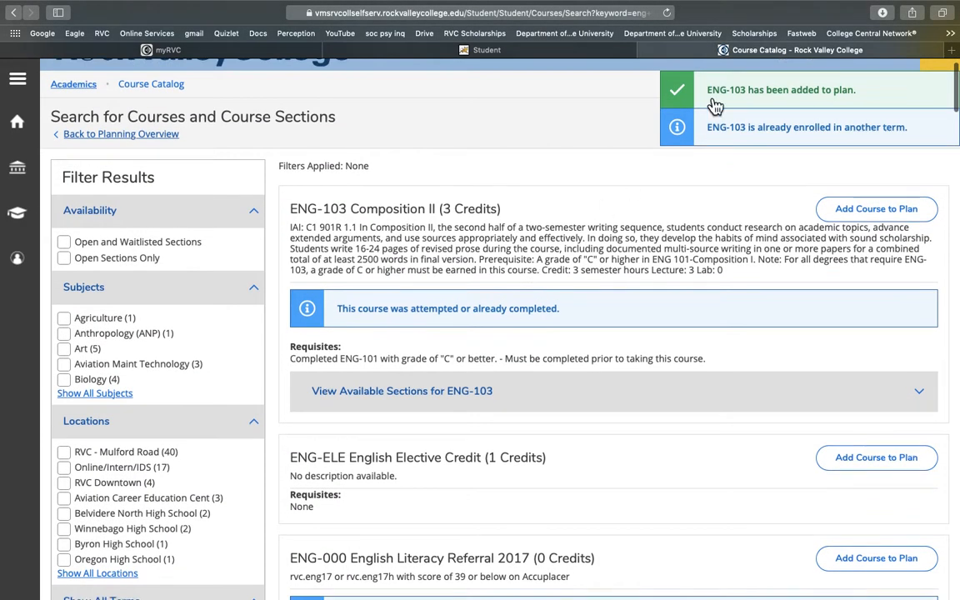
mouse_move(851, 137)
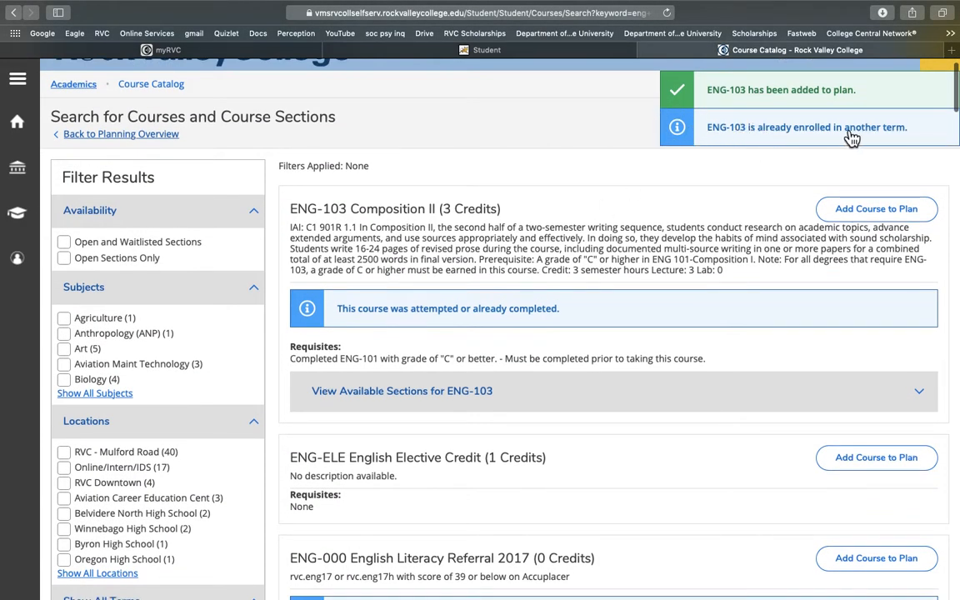
mouse_move(874, 138)
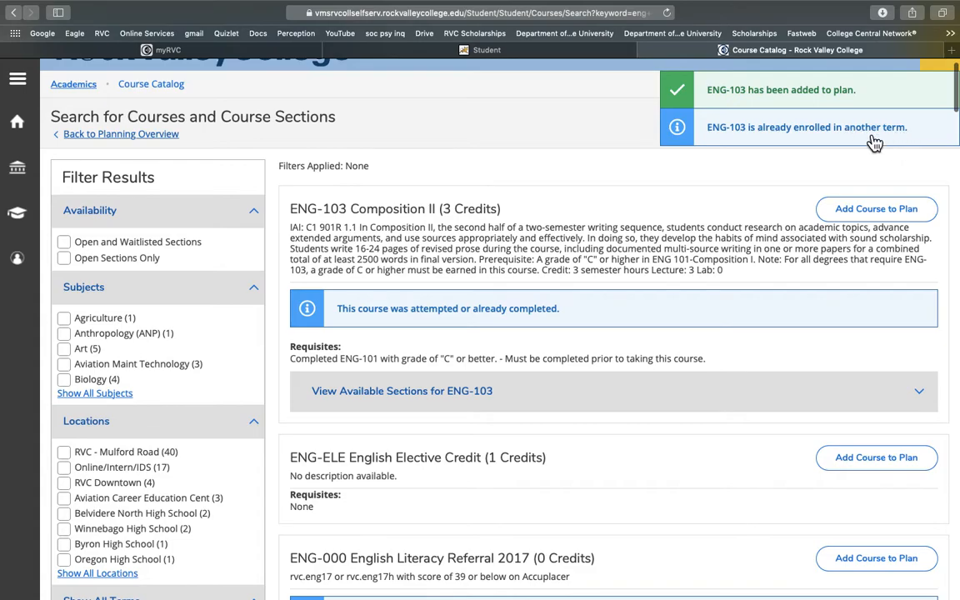
mouse_move(752, 142)
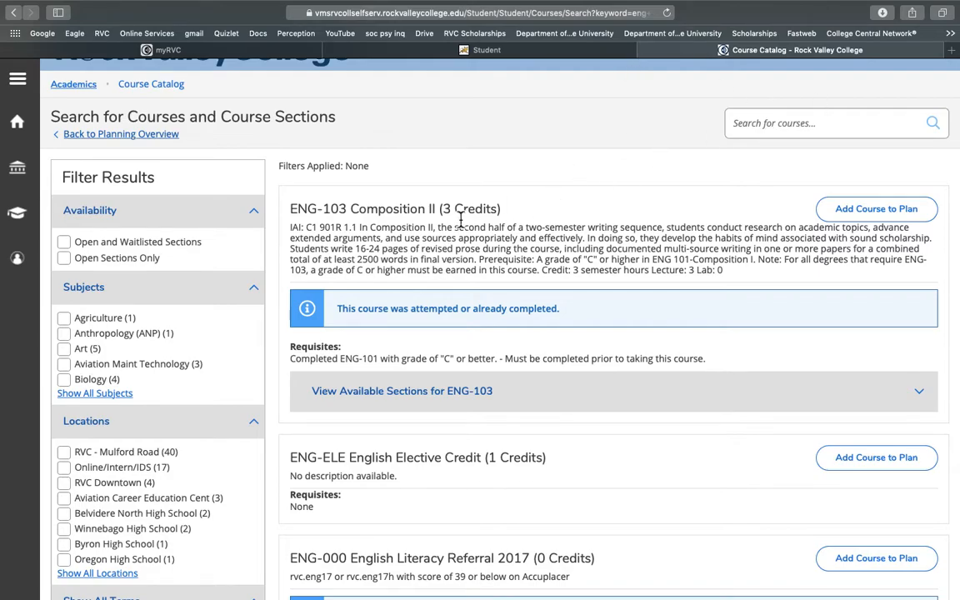
scroll("down", 3)
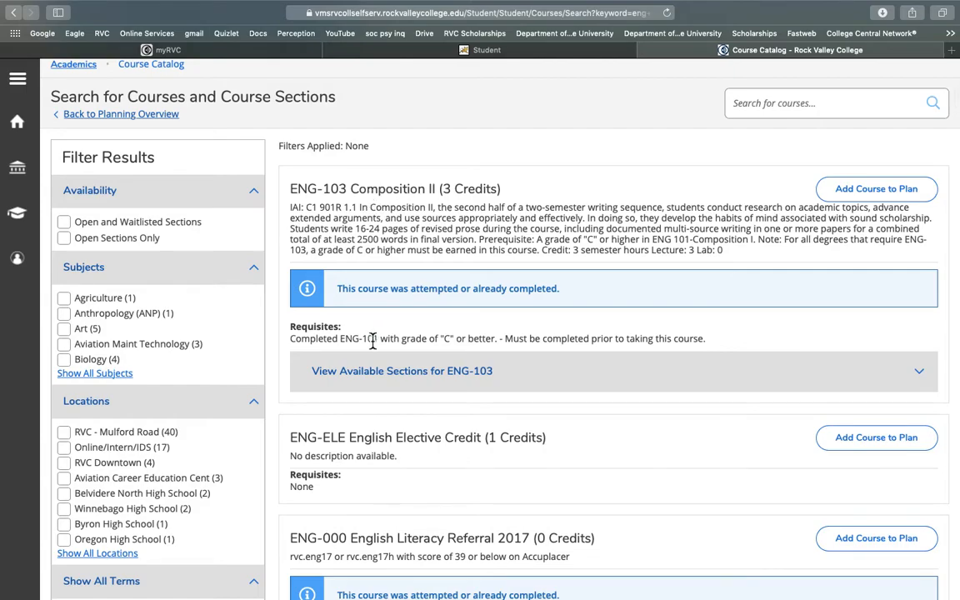
scroll("down", 3)
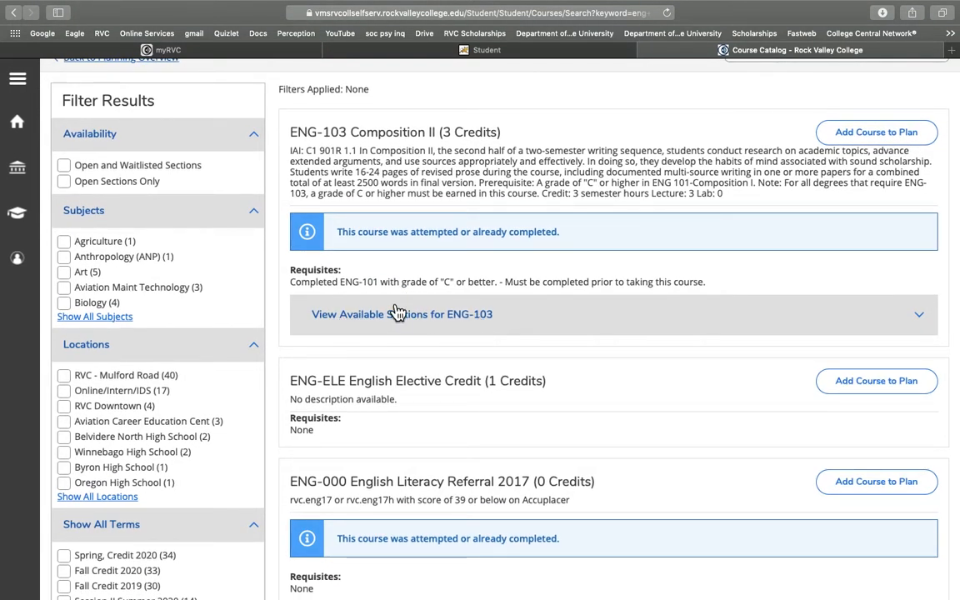
scroll("down", 3)
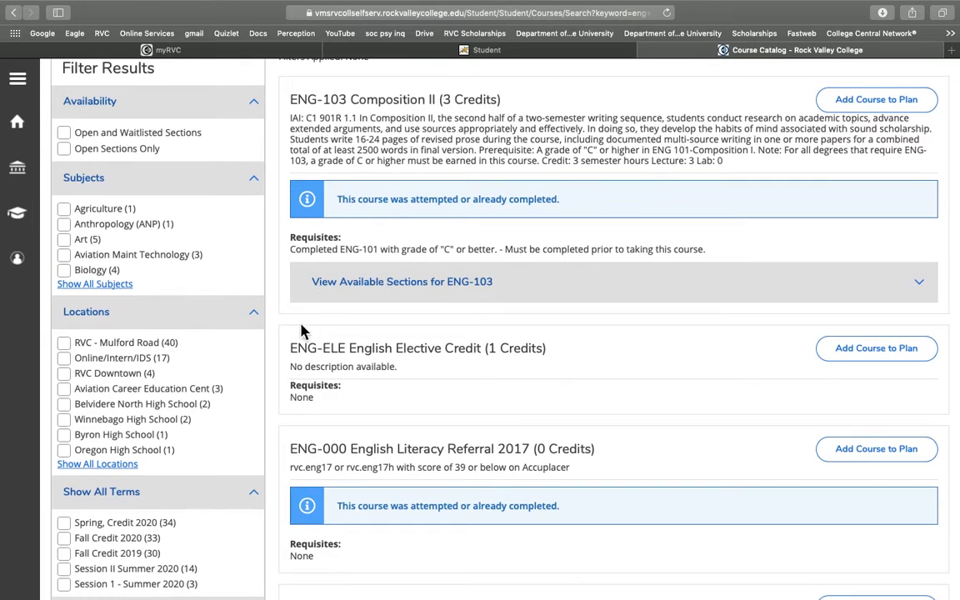
scroll("down", 3)
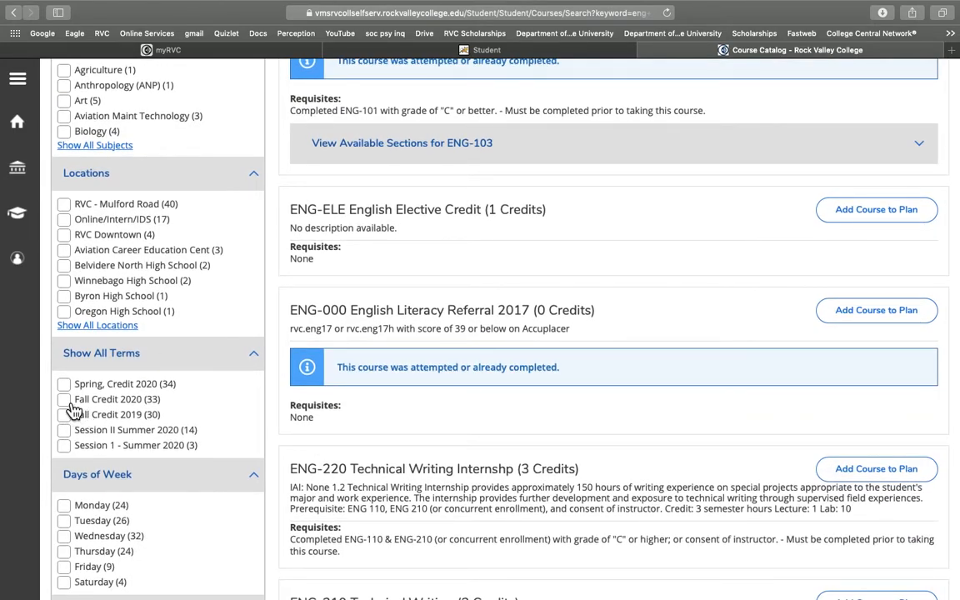
Filter results to Fall Credit 2020 with Open Sections Only, then scroll the list
left_click(65, 399)
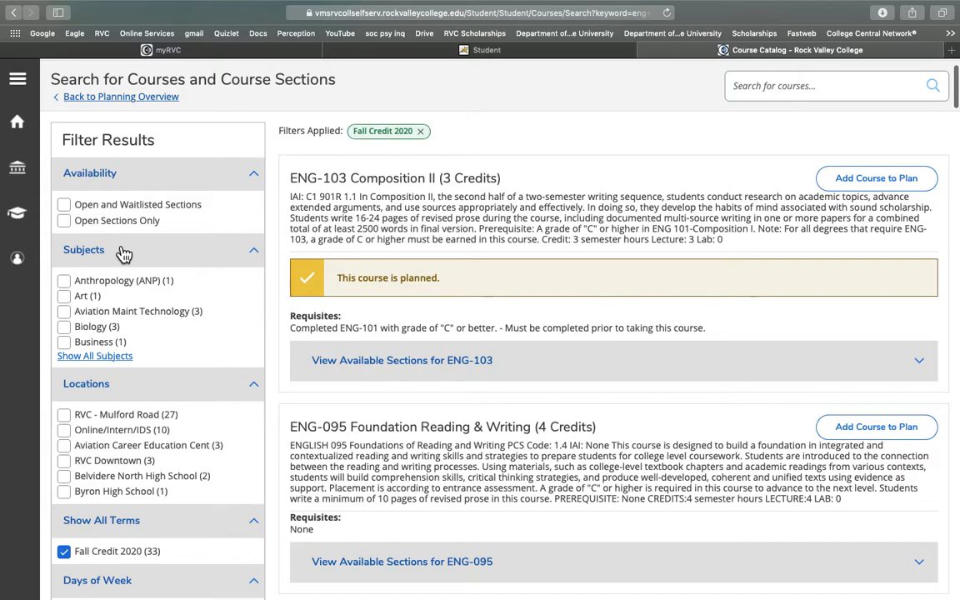
scroll("down", 3)
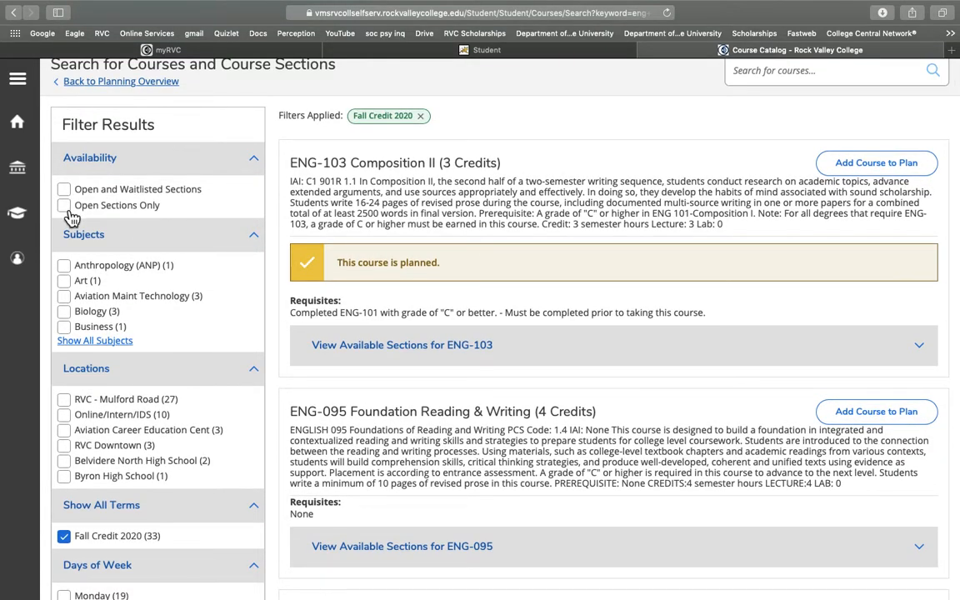
left_click(64, 205)
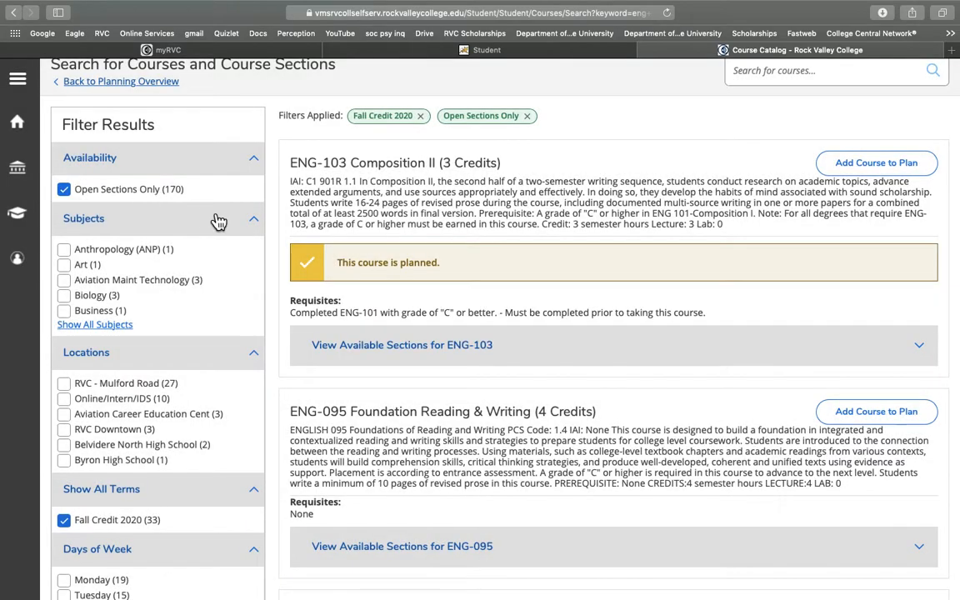
scroll("down", 3)
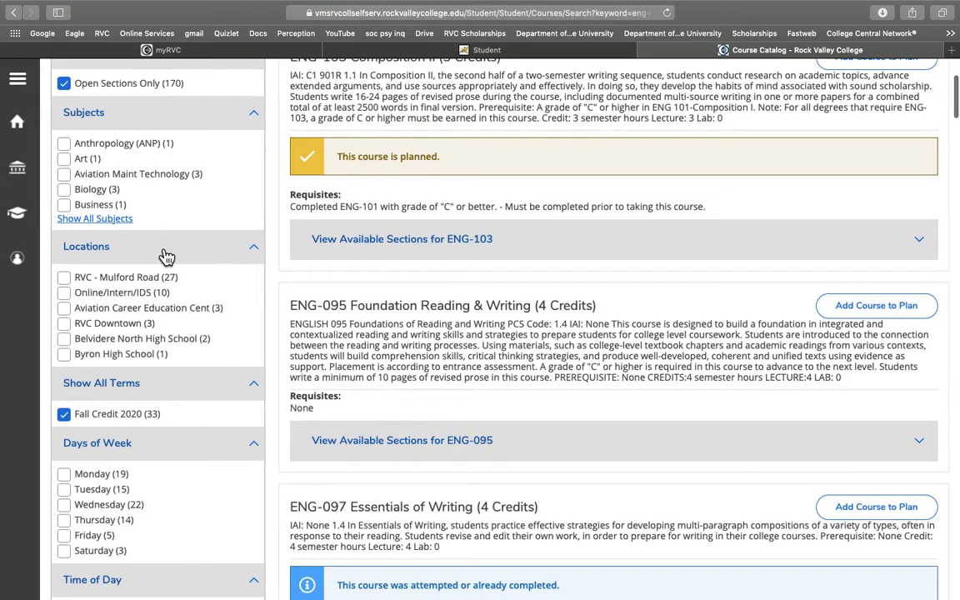
scroll("down", 3)
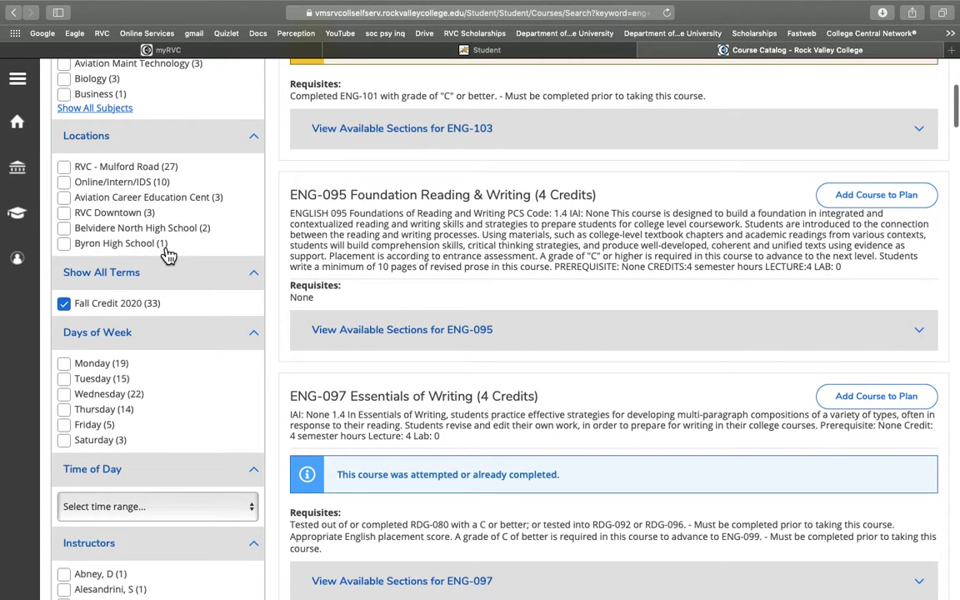
scroll("down", 3)
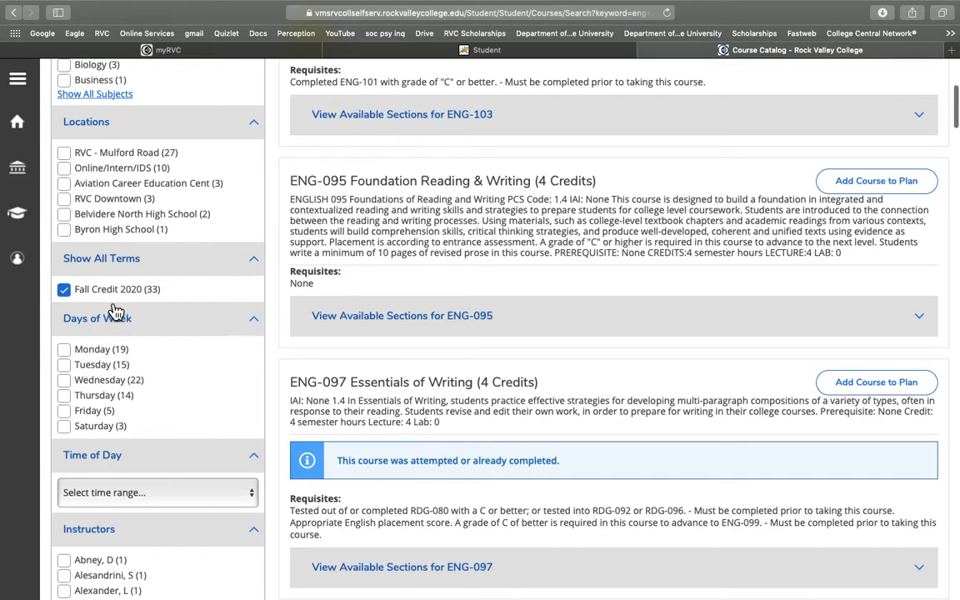
scroll("down", 3)
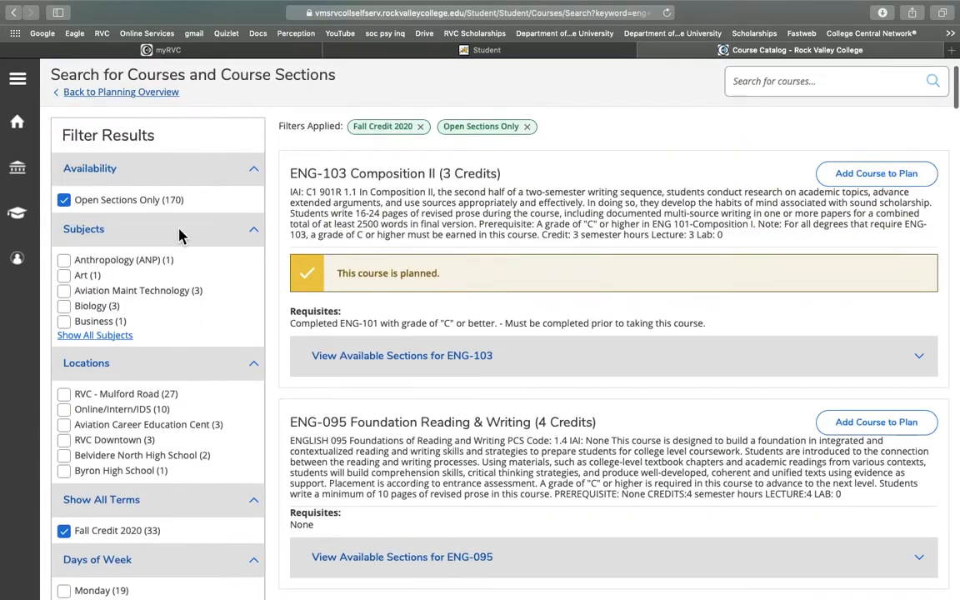
scroll("down", 3)
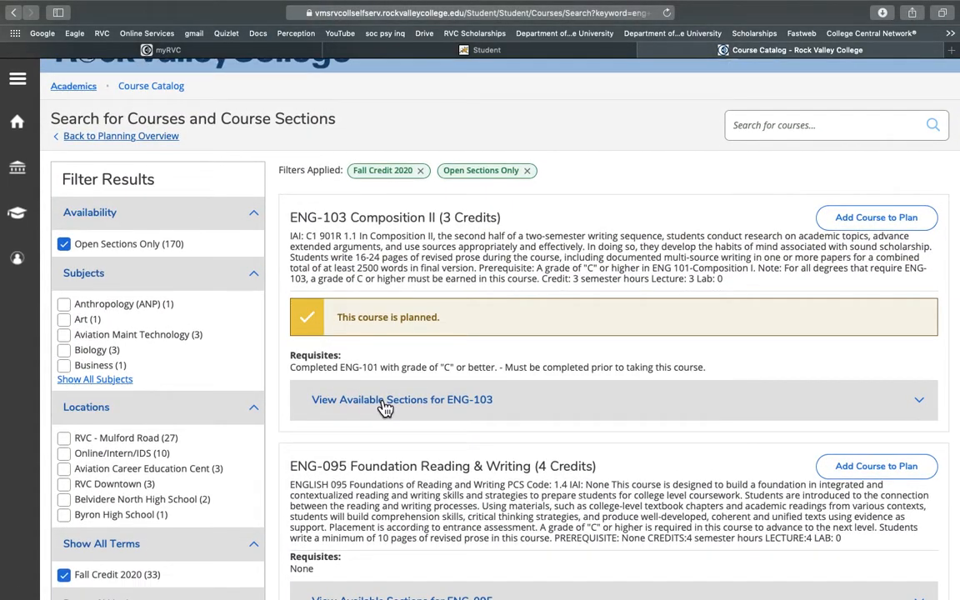
mouse_move(222, 239)
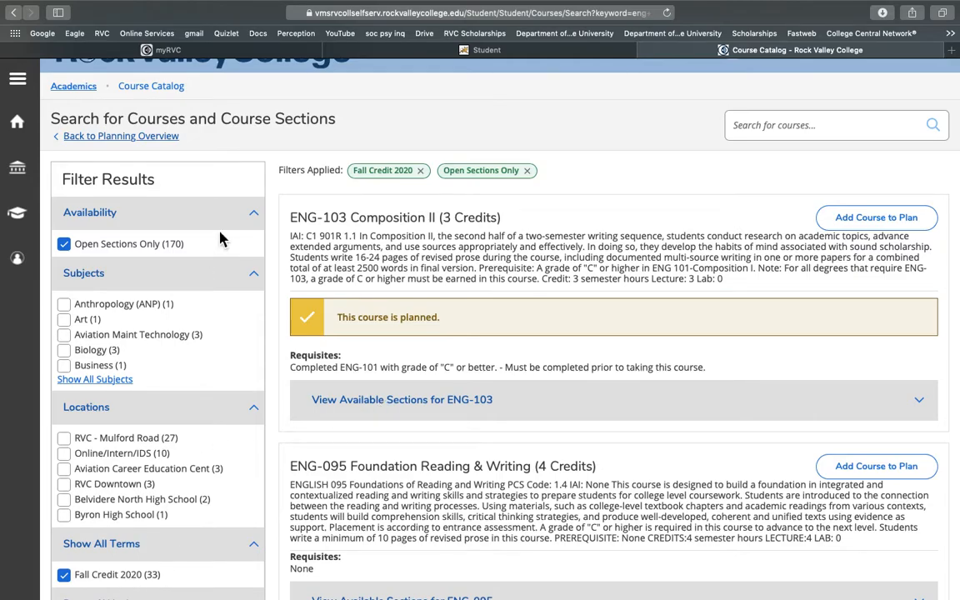
Expand the ENG-103 sections and browse the Fall 2020 sections D015–D040 and times
left_click(401, 399)
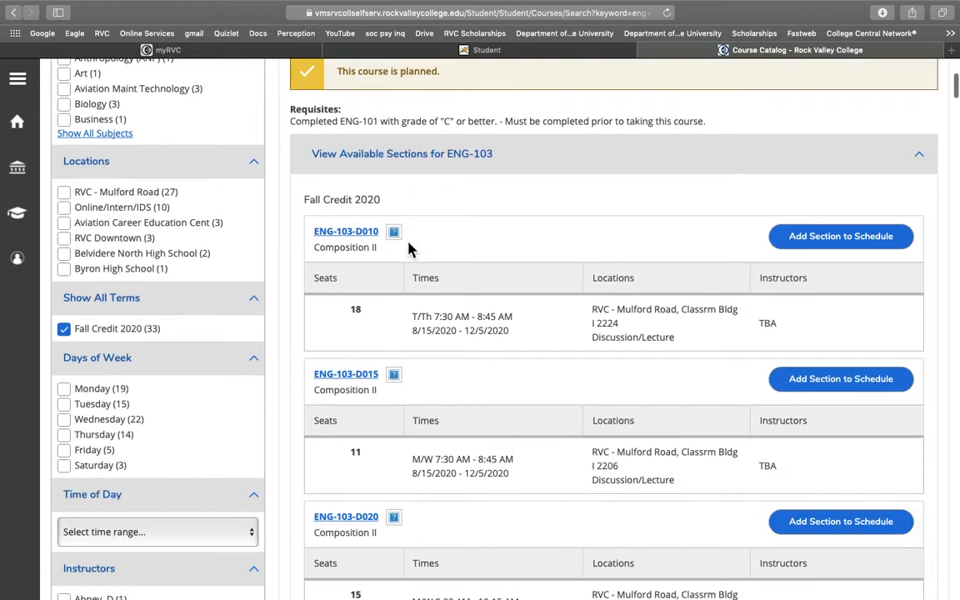
mouse_move(454, 228)
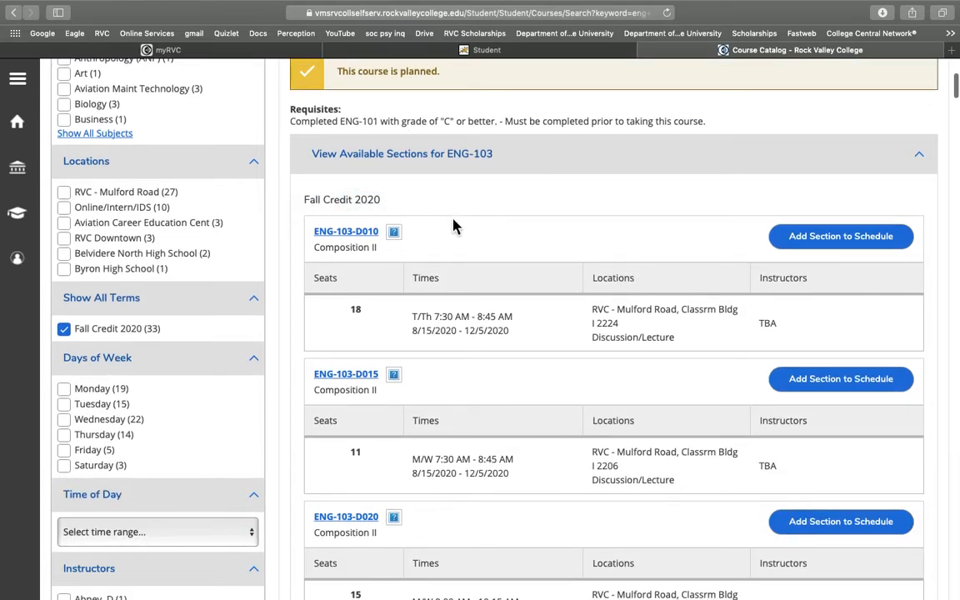
scroll("down", 3)
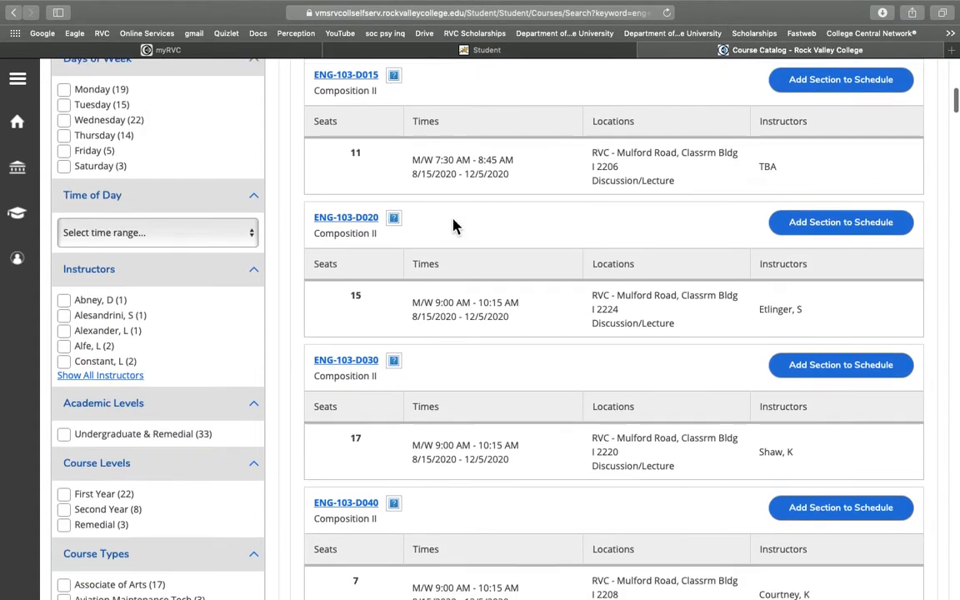
scroll("down", 3)
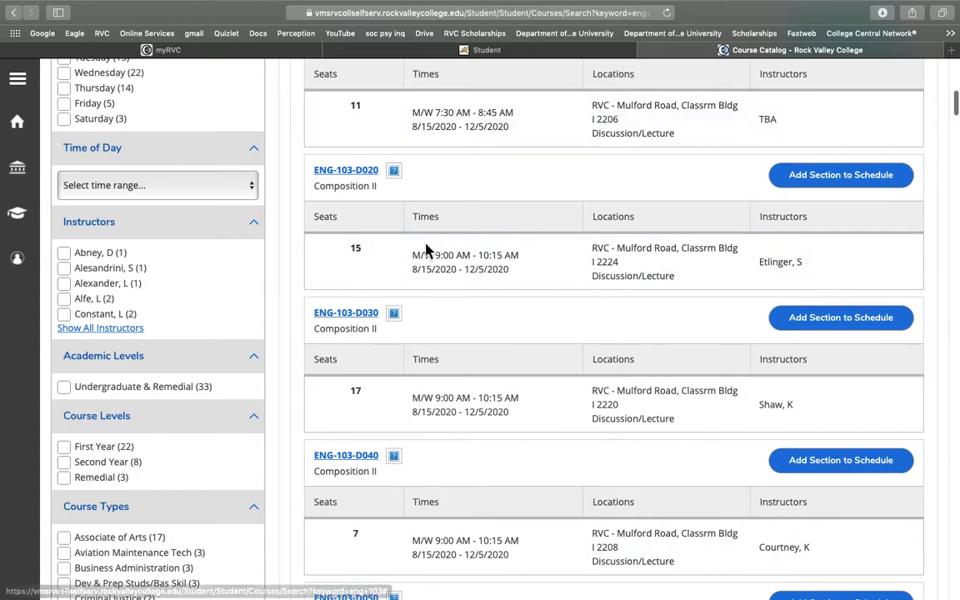
scroll("down", 3)
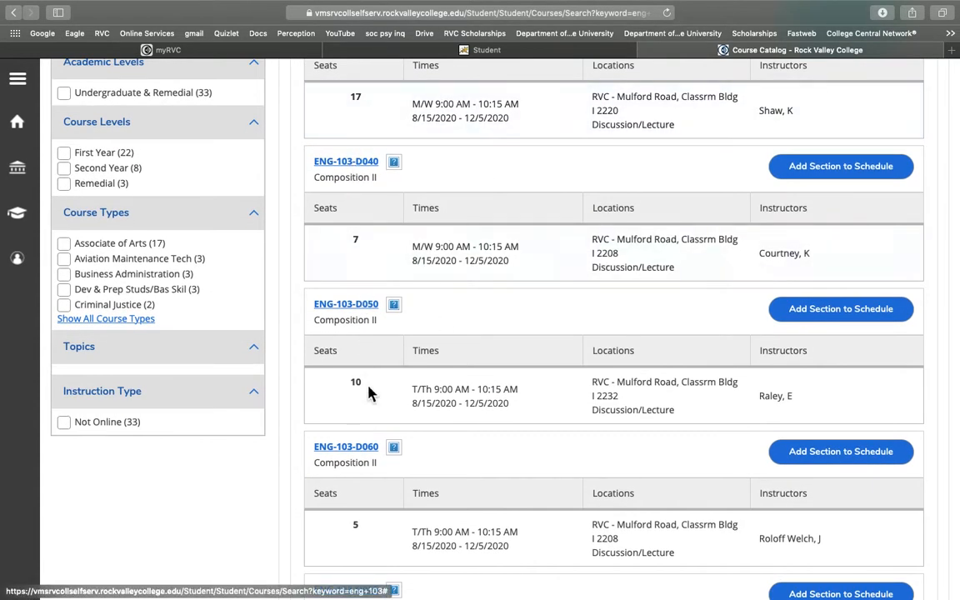
scroll("down", 3)
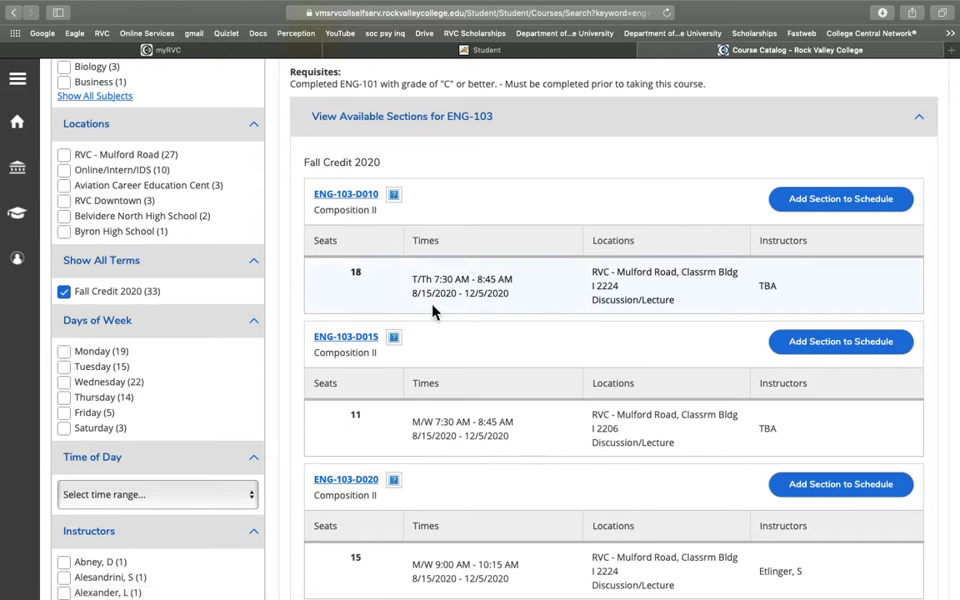
mouse_move(869, 151)
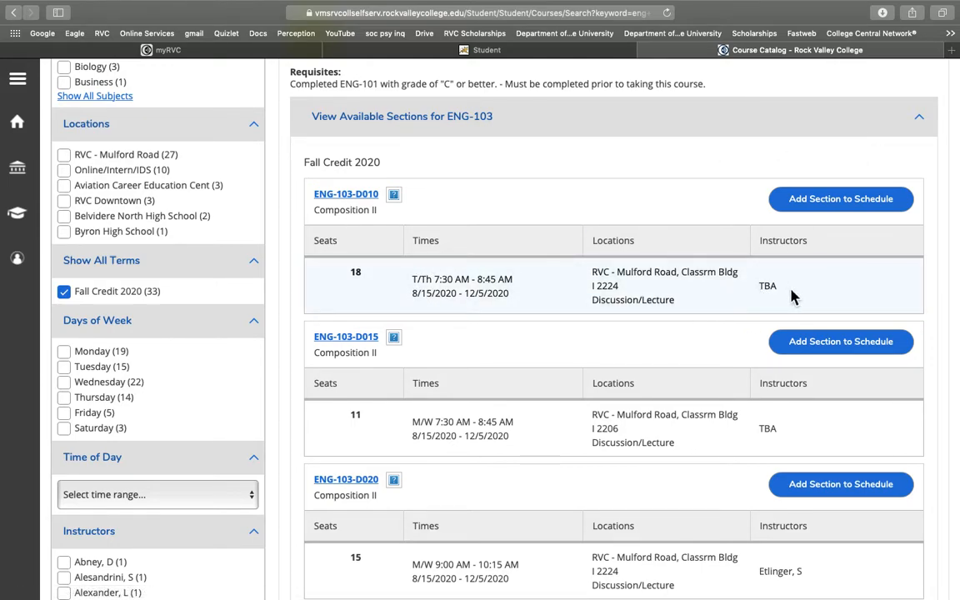
scroll("down", 3)
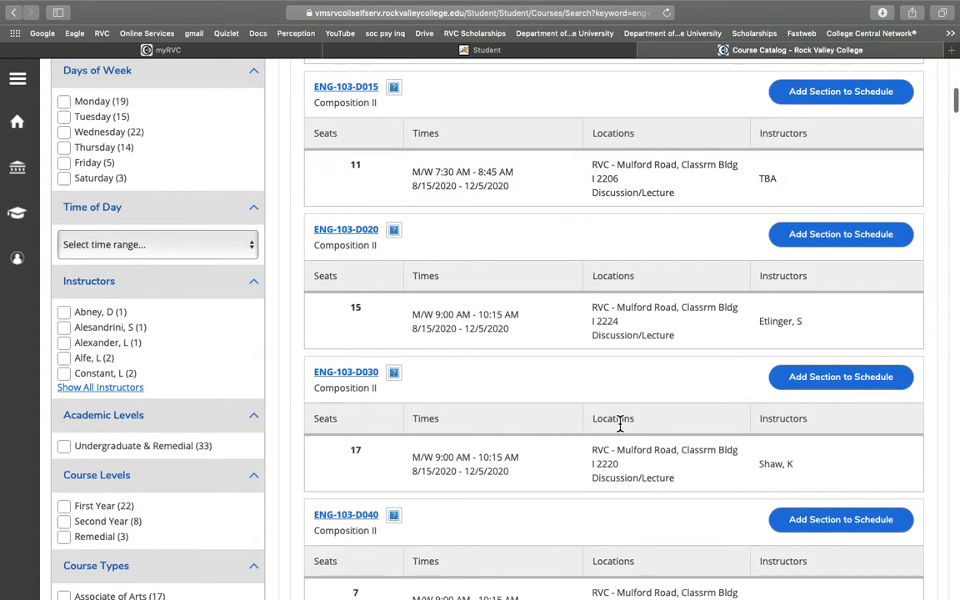
scroll("up", 3)
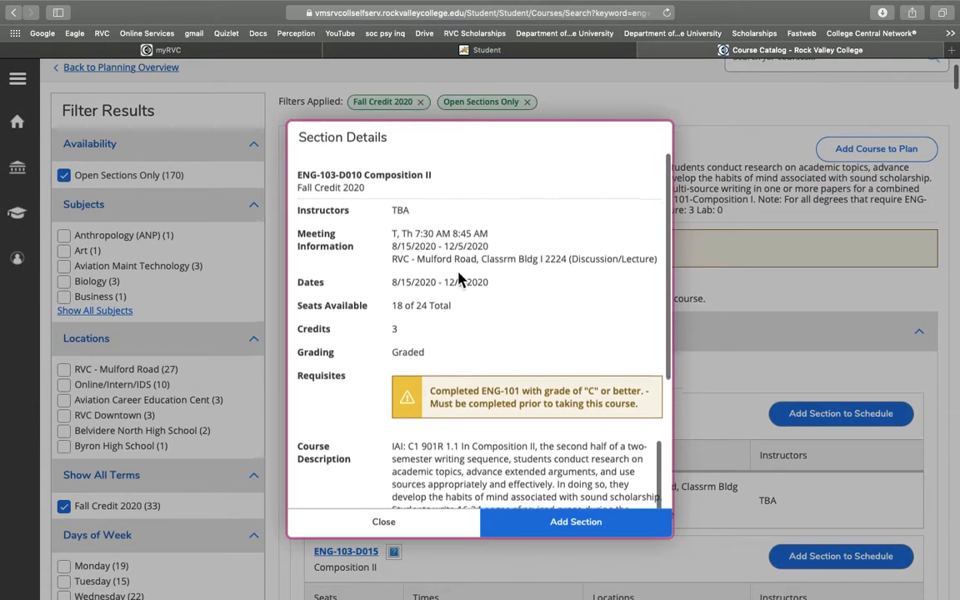
Review the ENG-103-D010 Section Details and add that section to the Fall 2020 plan
scroll("down", 3)
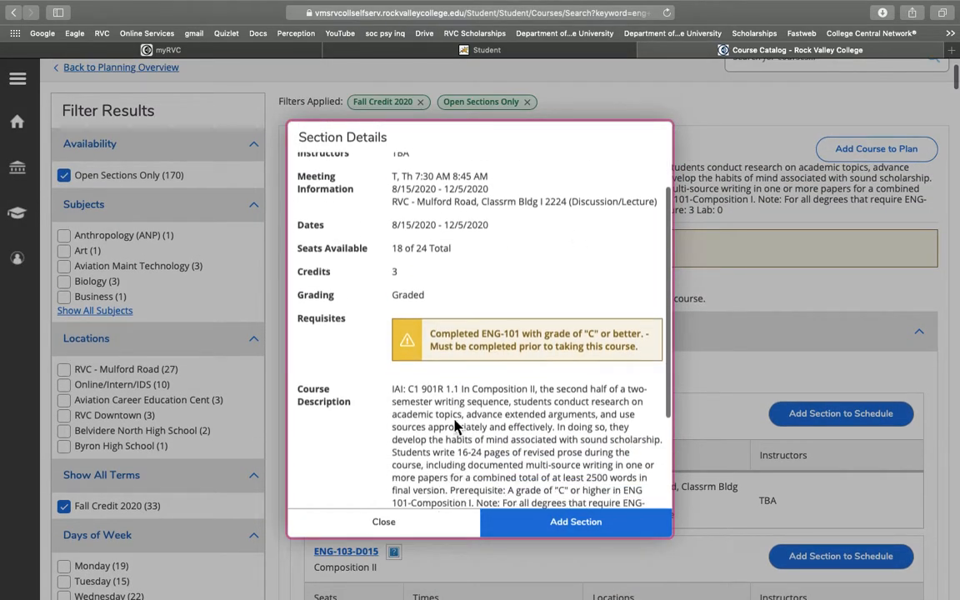
scroll("down", 3)
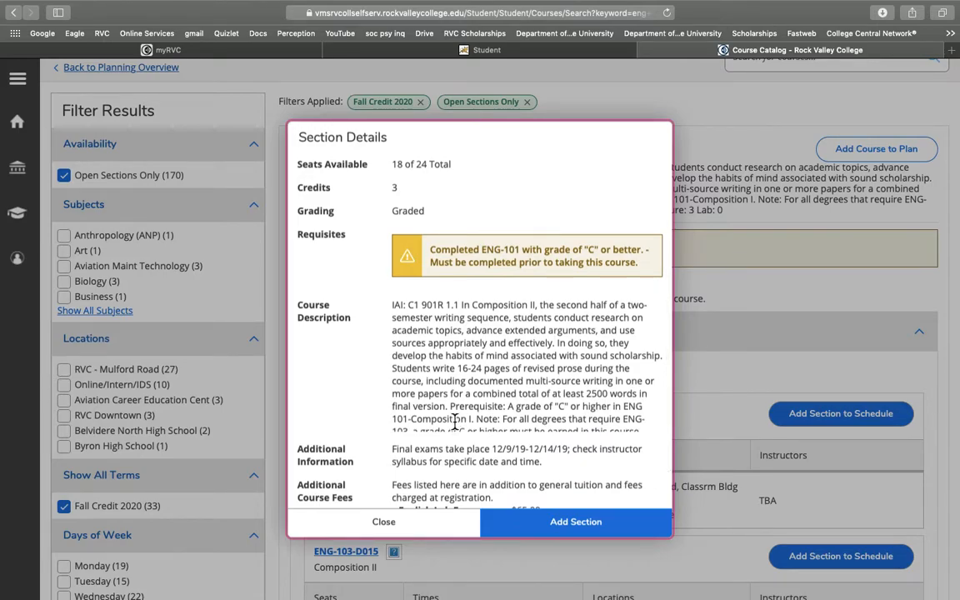
mouse_move(459, 280)
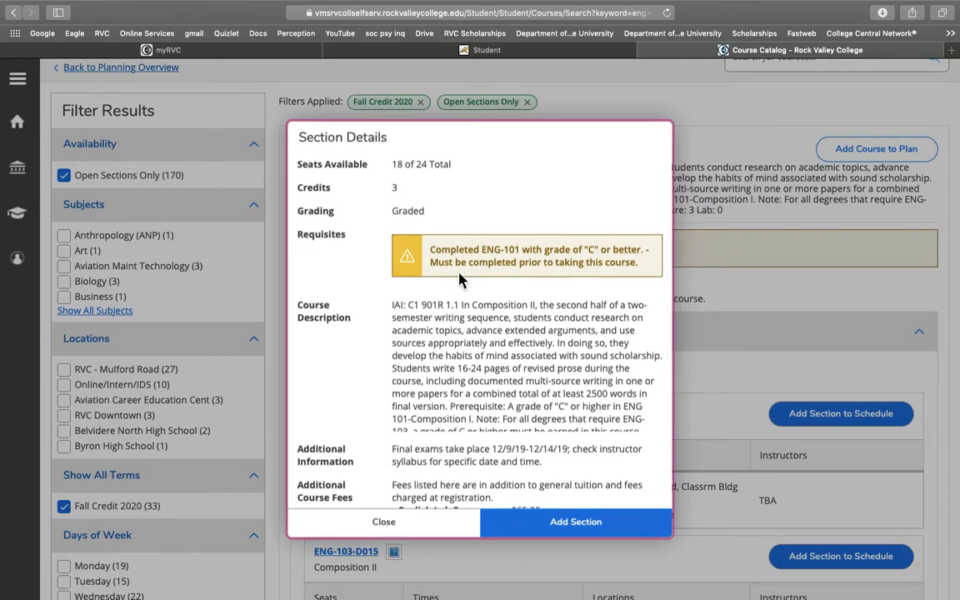
mouse_move(554, 417)
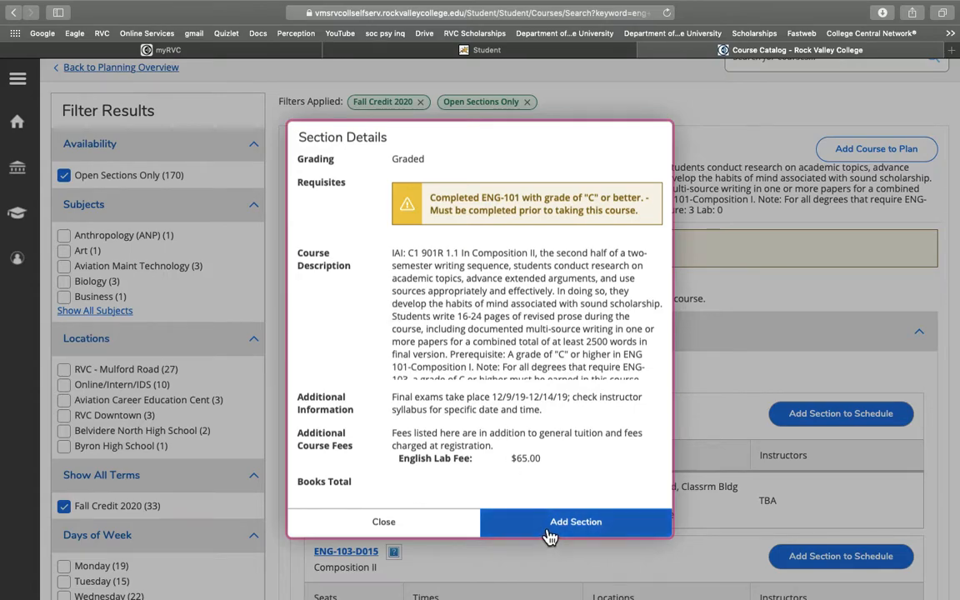
left_click(575, 522)
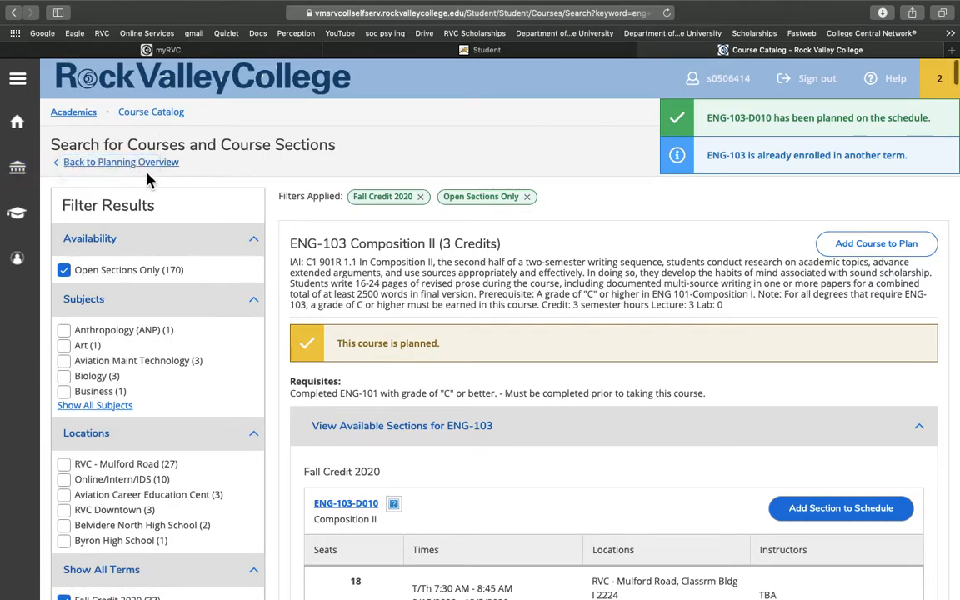
Go back via Planning Overview to Home and expand Academics and Student Planning menus
left_click(120, 162)
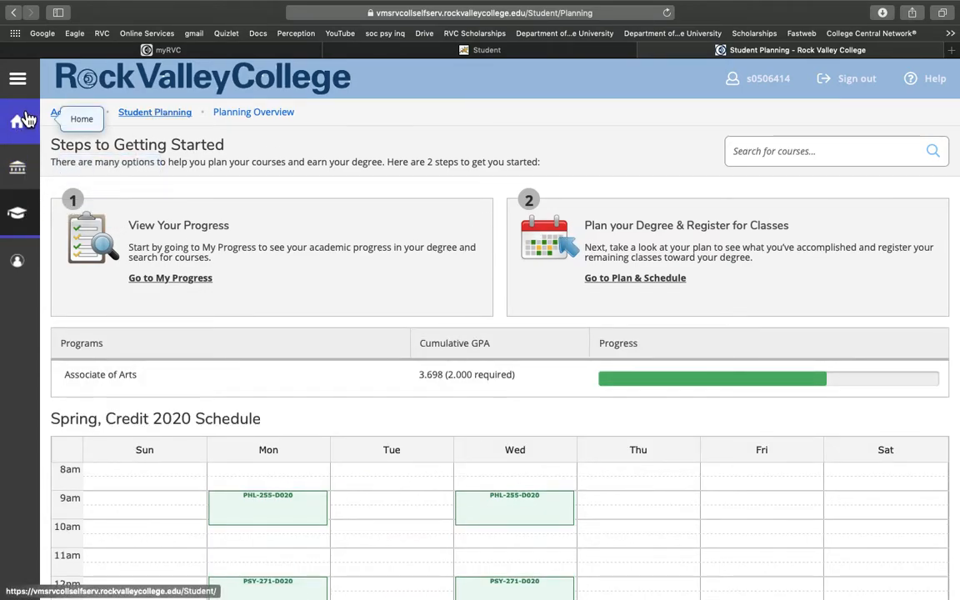
left_click(17, 121)
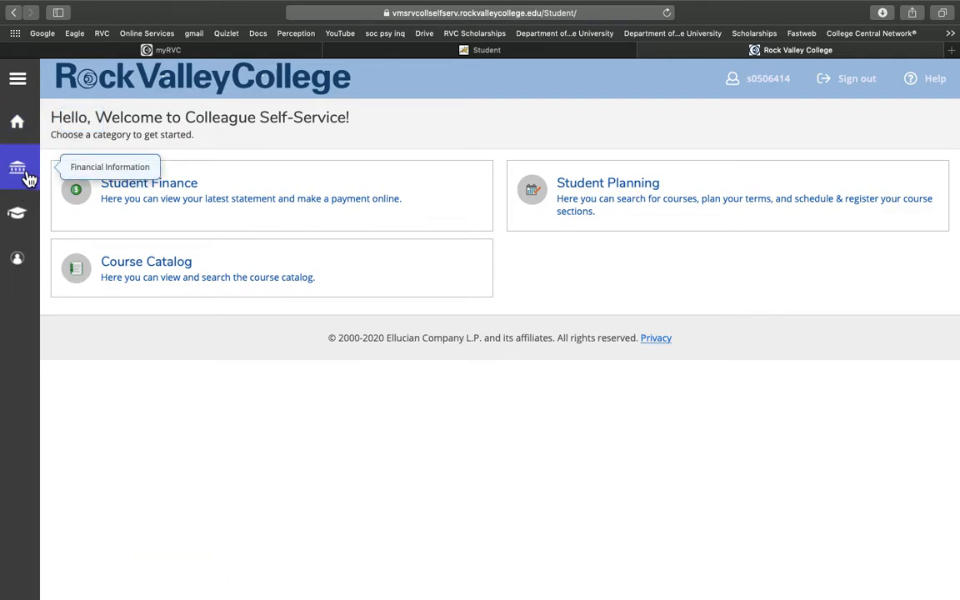
mouse_move(18, 258)
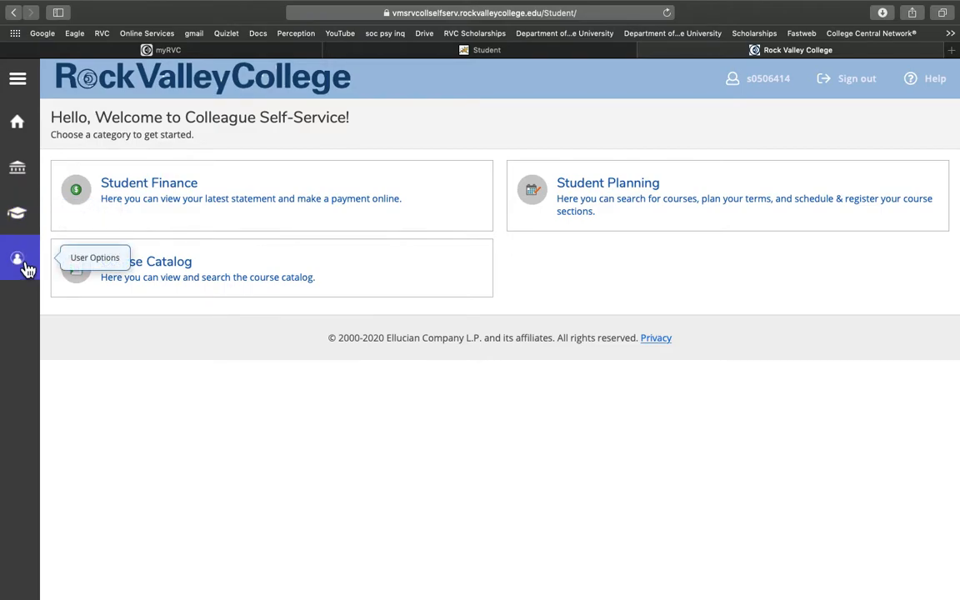
left_click(17, 77)
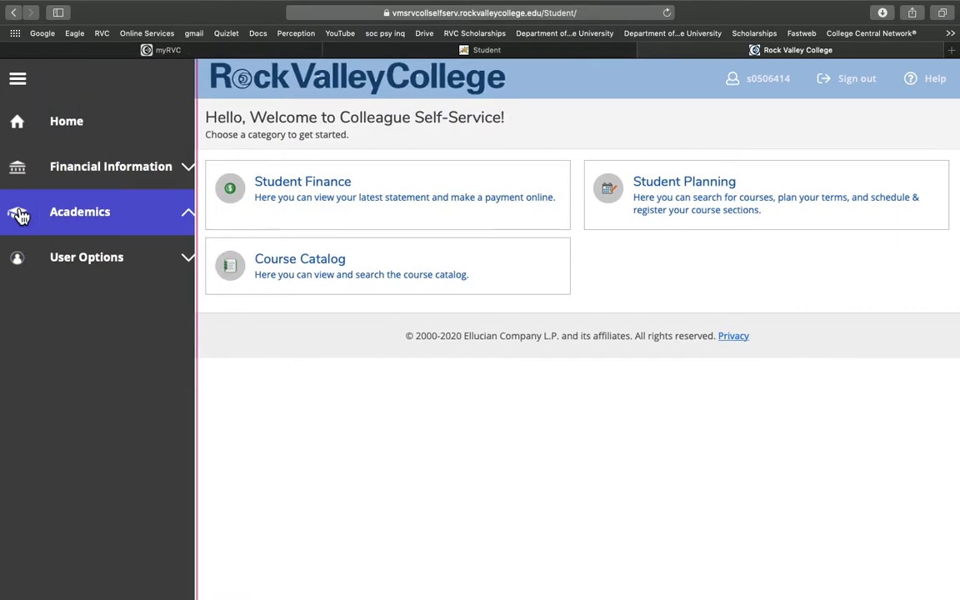
left_click(80, 212)
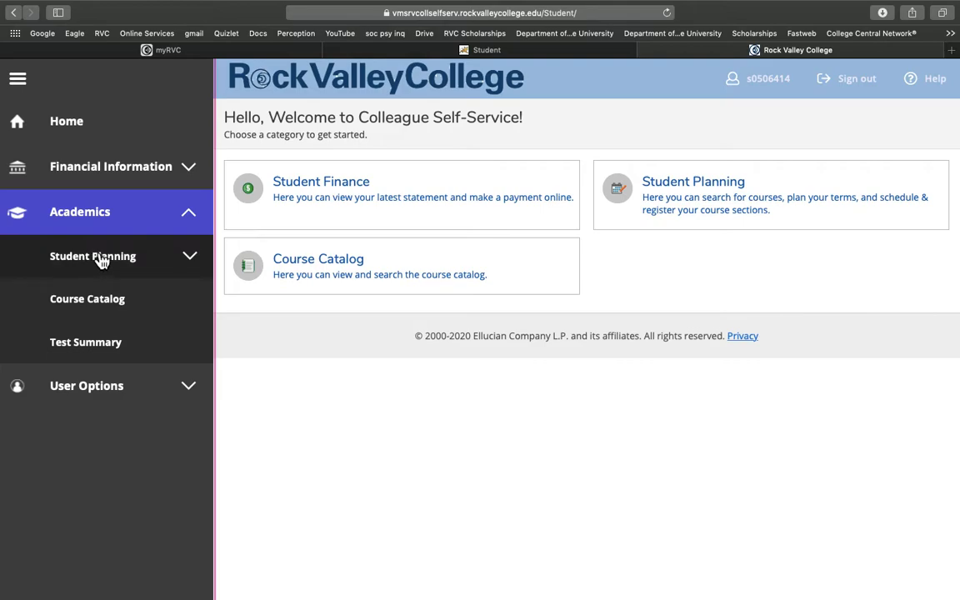
mouse_move(178, 268)
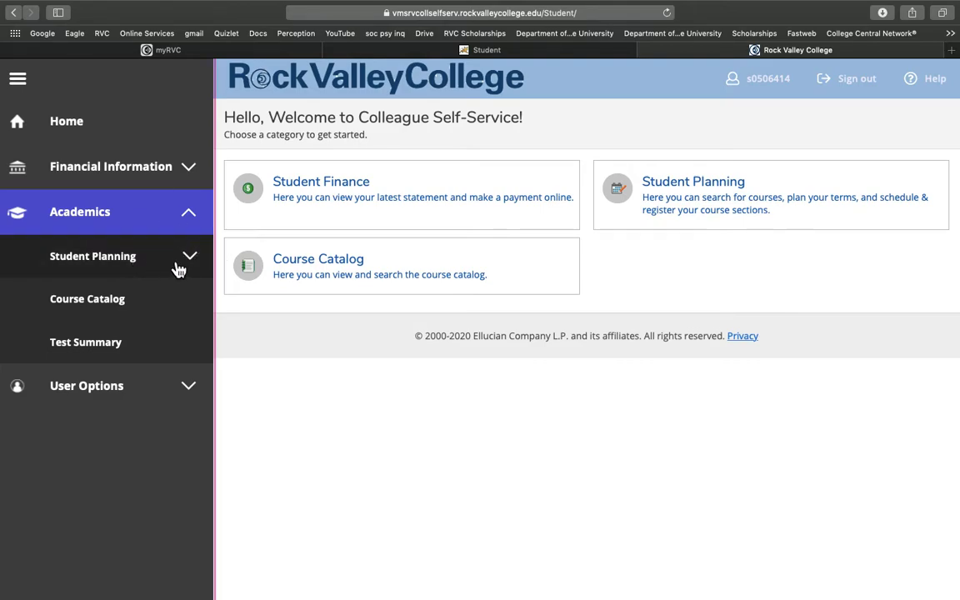
left_click(92, 255)
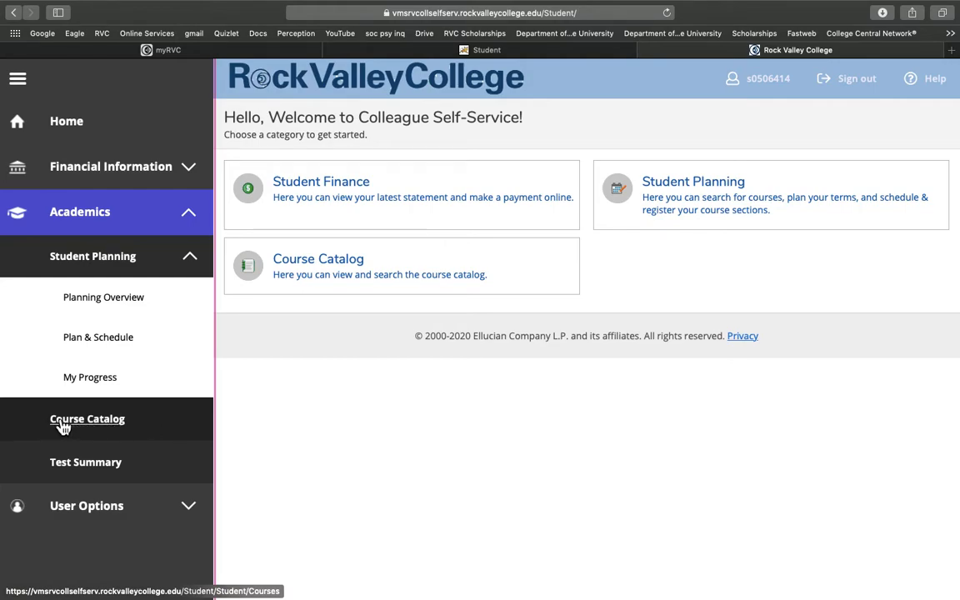
mouse_move(139, 428)
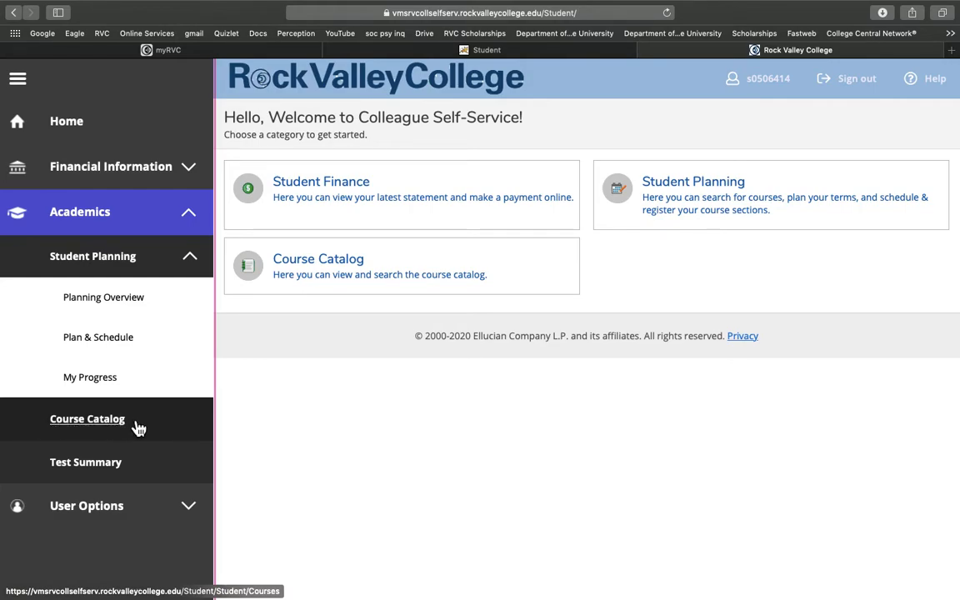
mouse_move(140, 427)
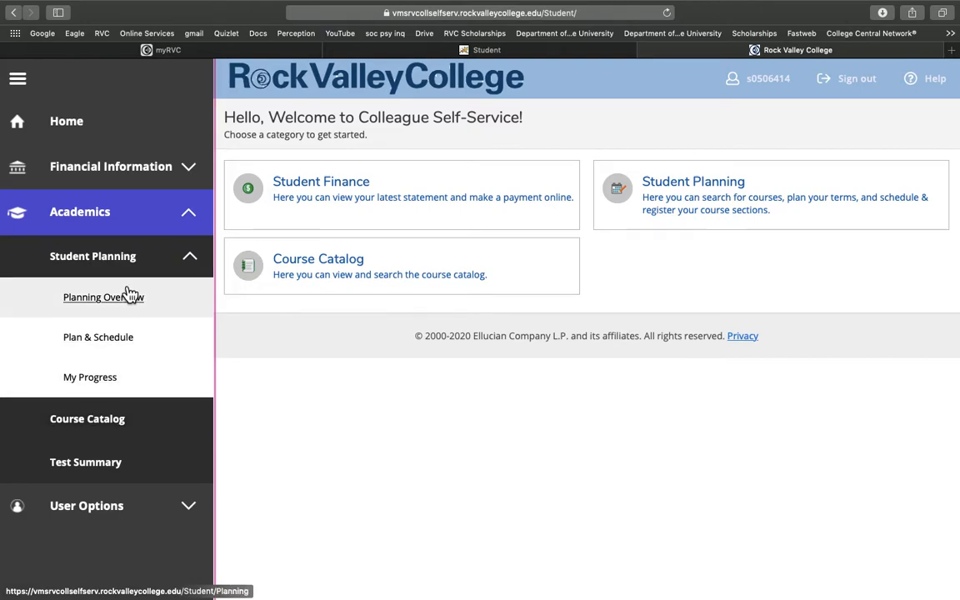
mouse_move(112, 327)
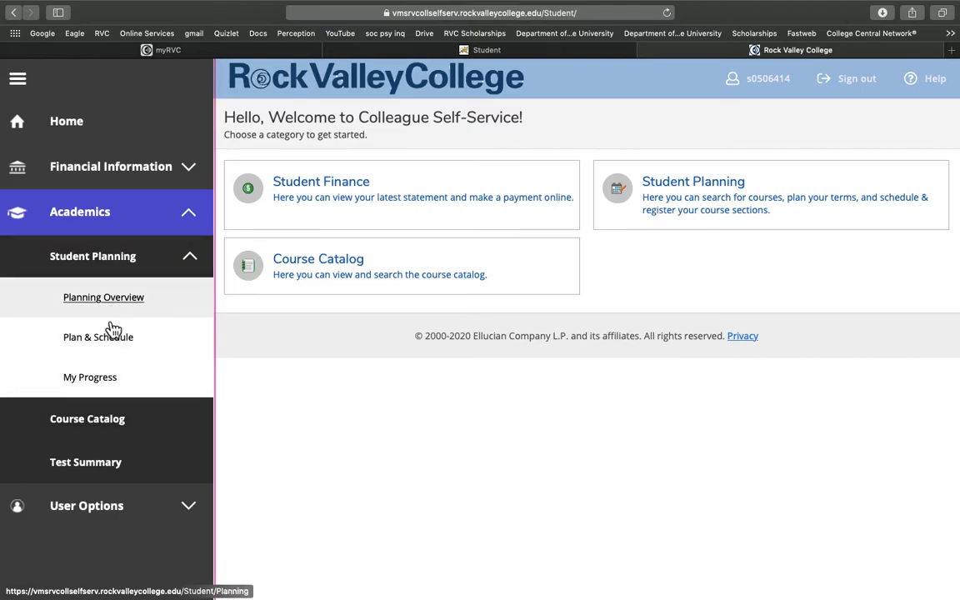
Open Plan & Schedule and view the Spring Credit 2020 calendar with four registered courses
left_click(98, 337)
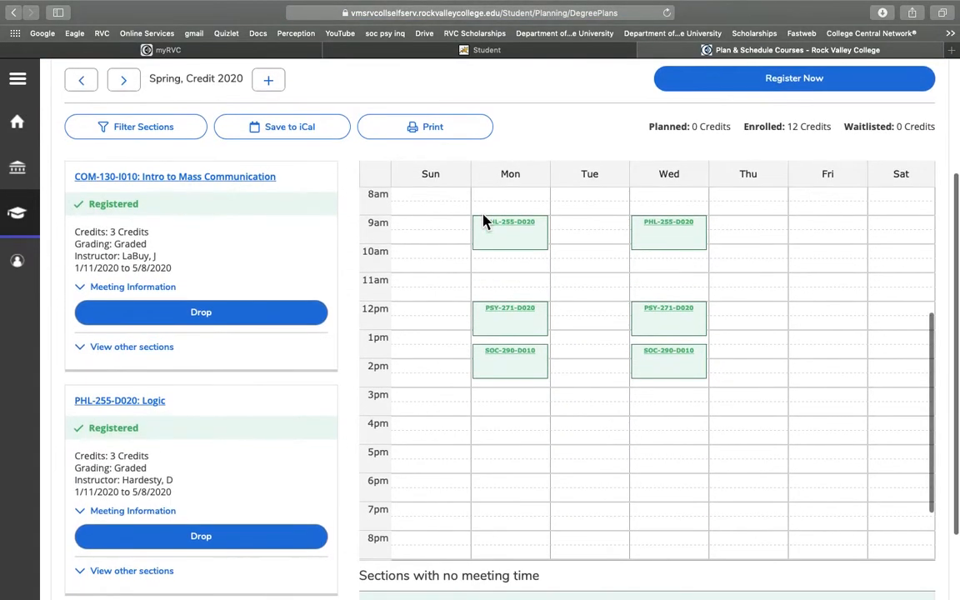
scroll("down", 3)
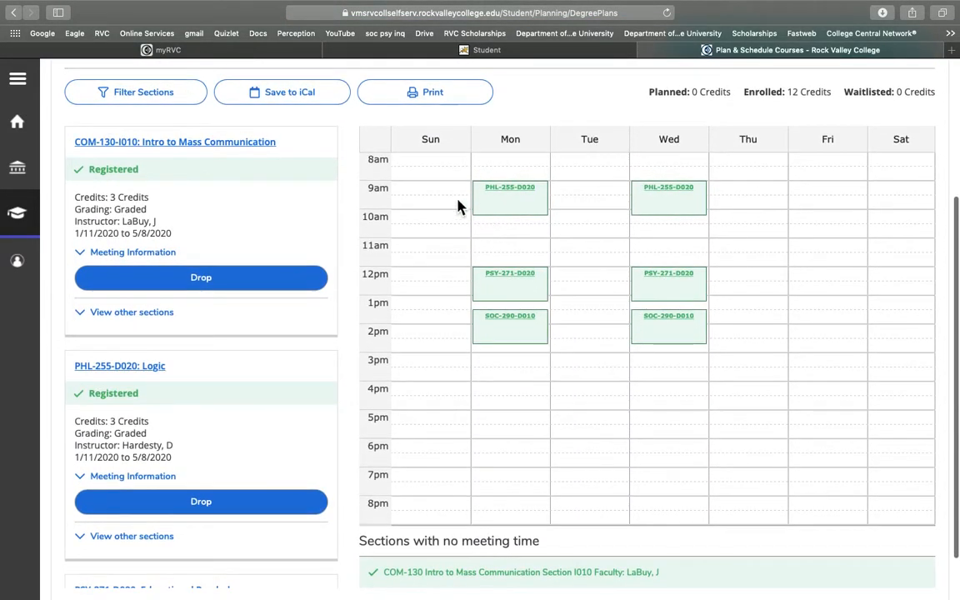
mouse_move(408, 369)
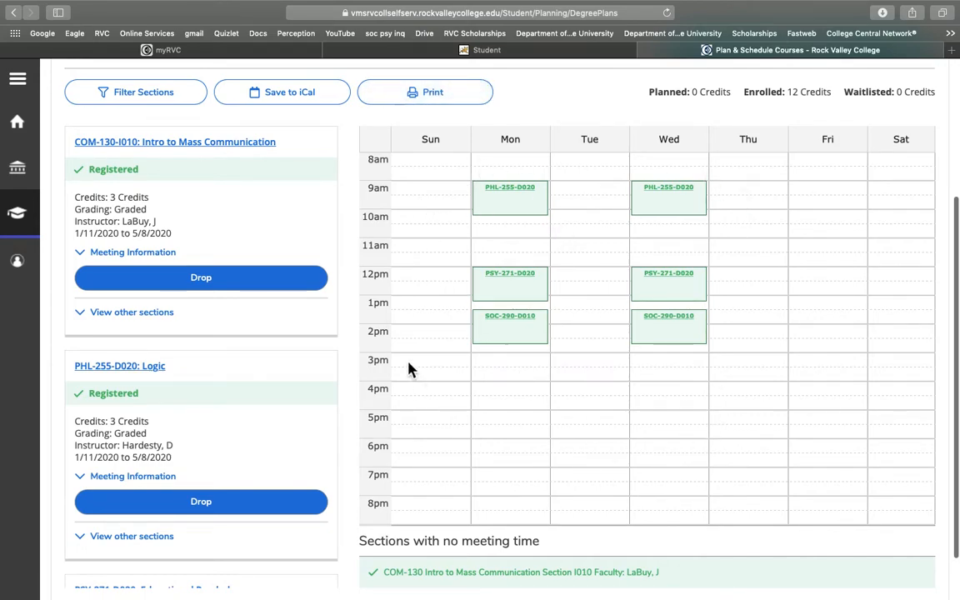
mouse_move(490, 416)
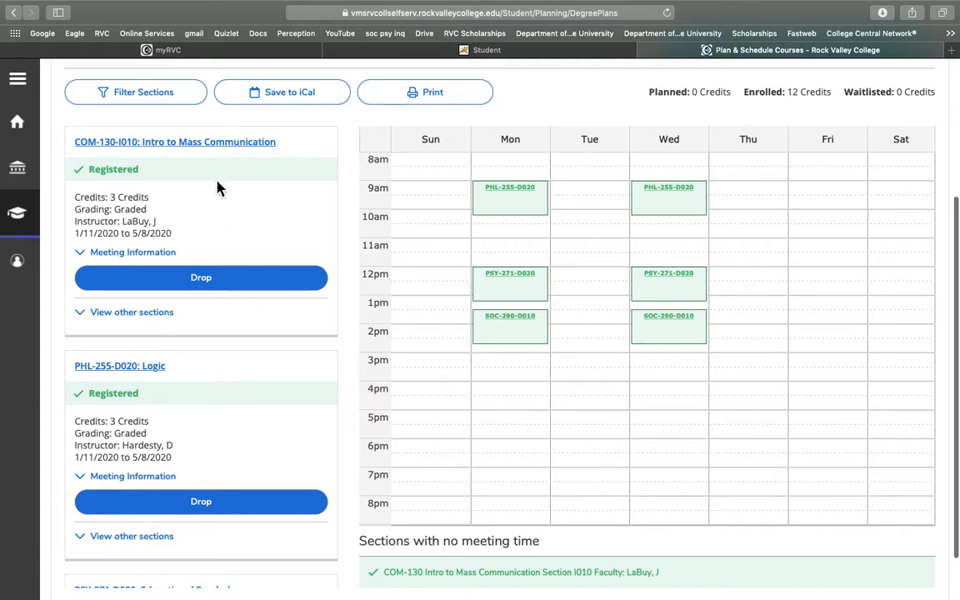
scroll("down", 3)
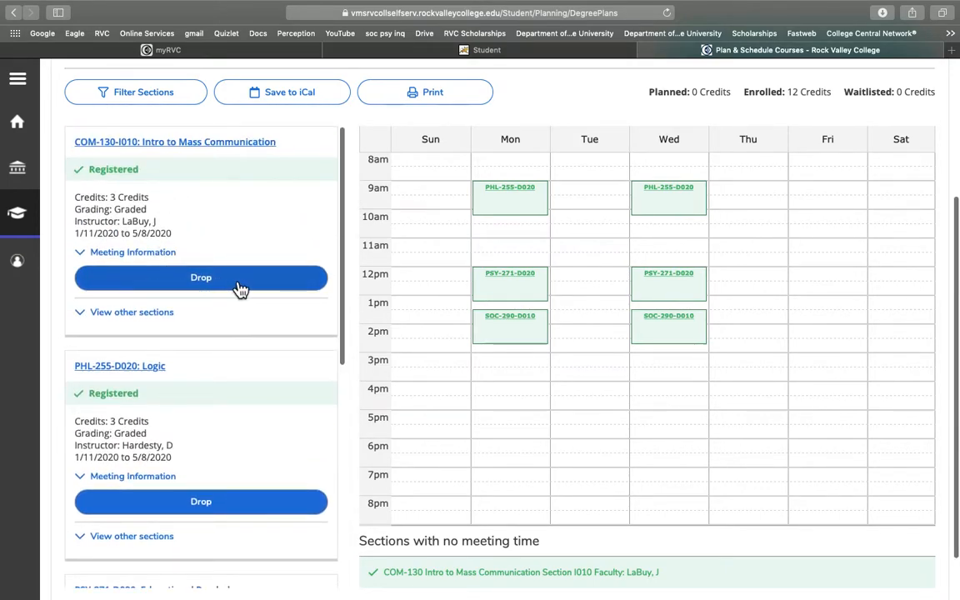
mouse_move(208, 501)
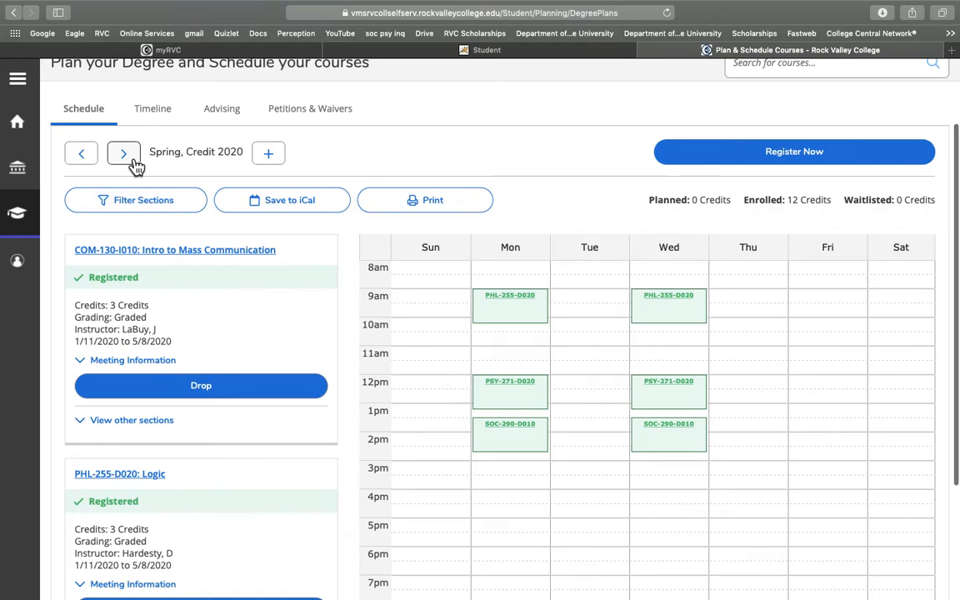
Advance from Spring 2020 to the Session 1 Summer 2020 schedule, which has zero credits
left_click(123, 153)
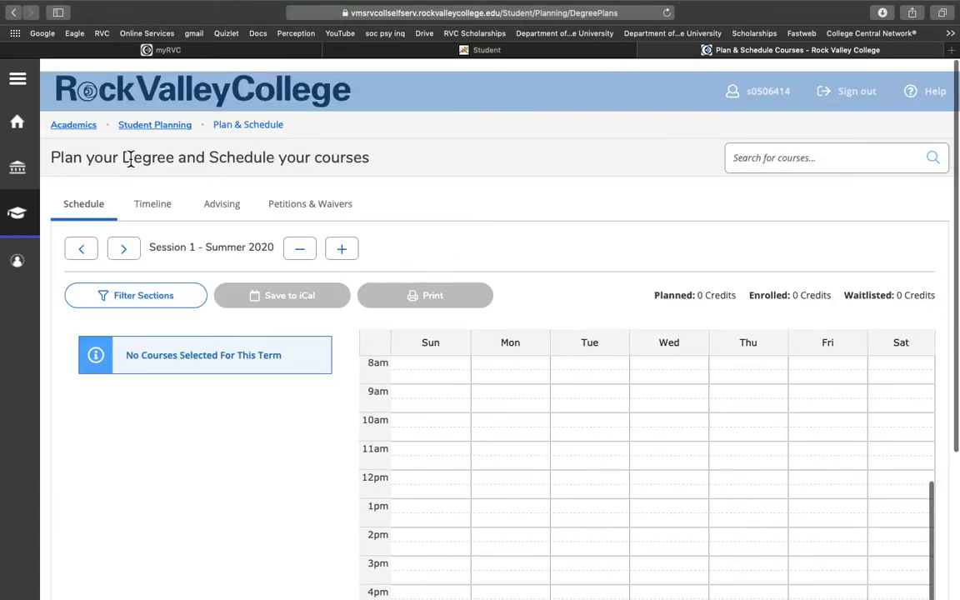
scroll("down", 3)
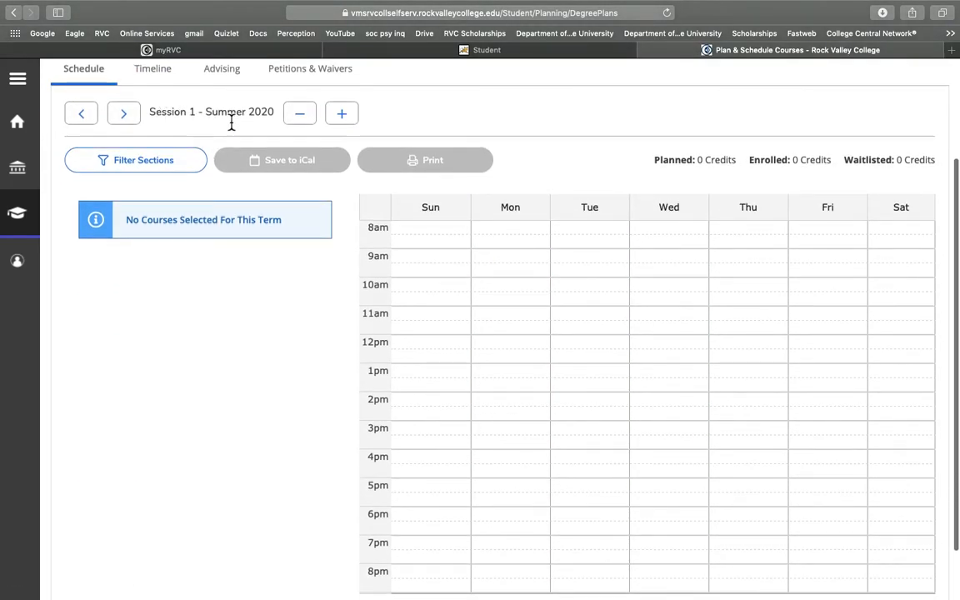
mouse_move(408, 370)
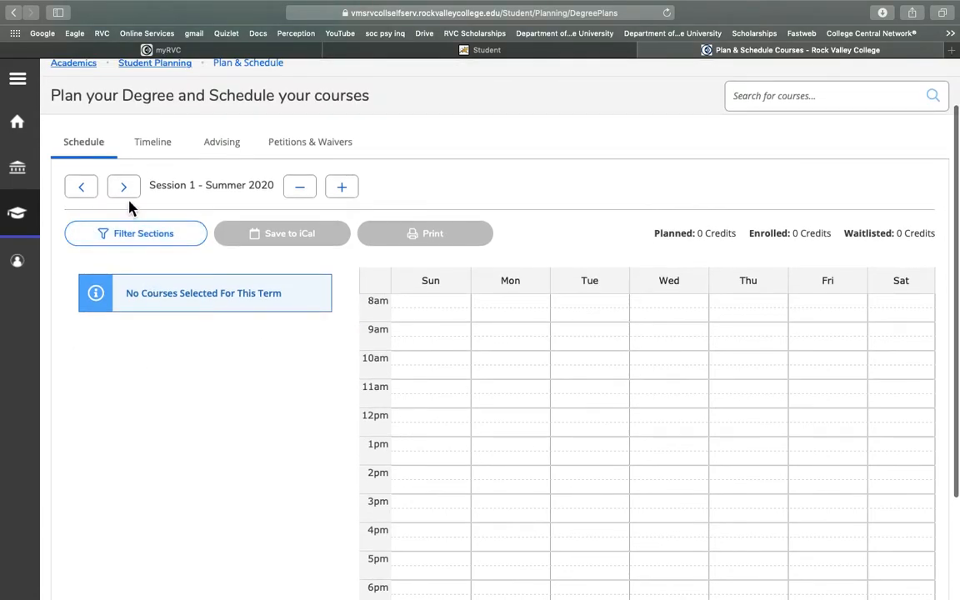
mouse_move(124, 186)
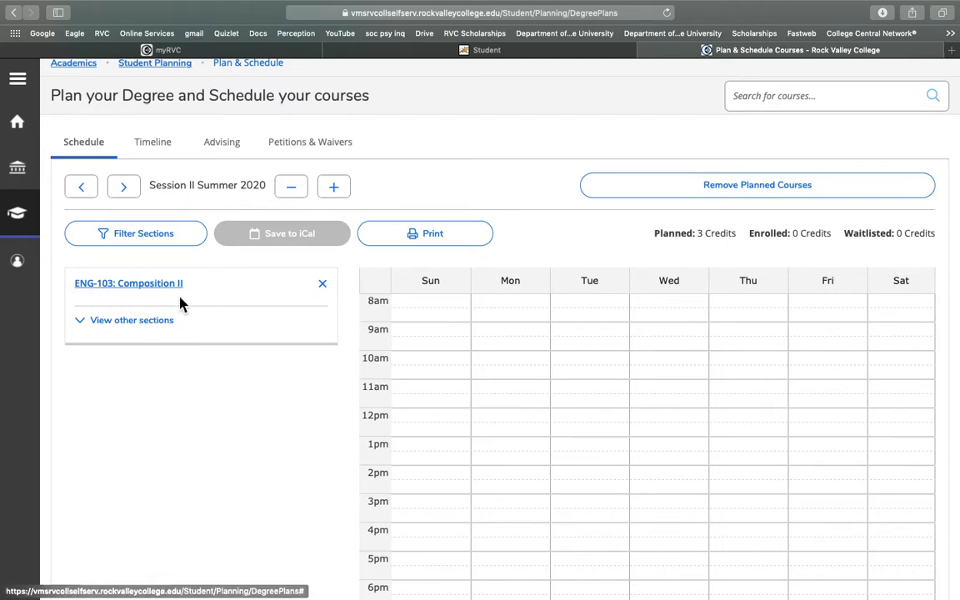
left_click(131, 320)
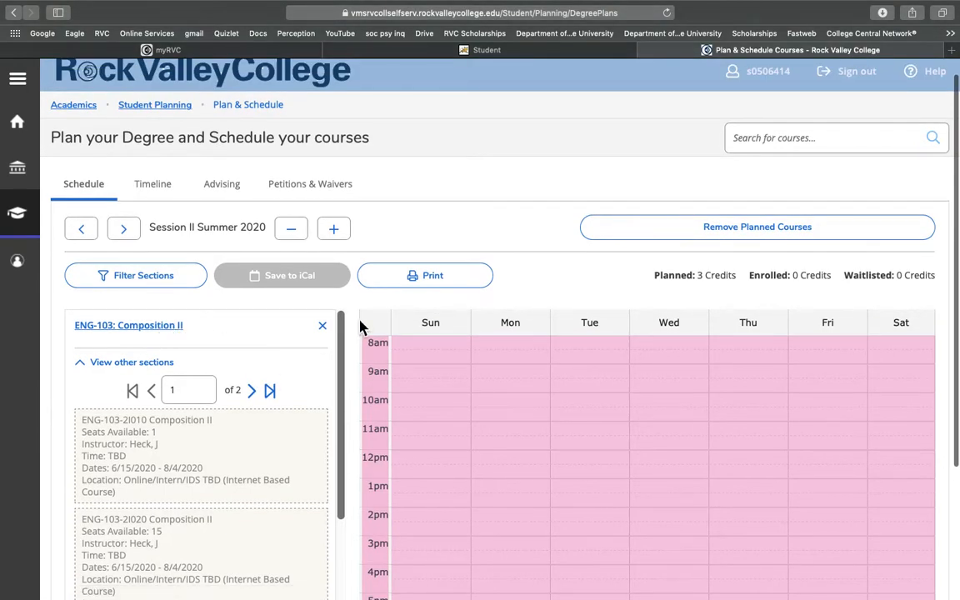
scroll("down", 3)
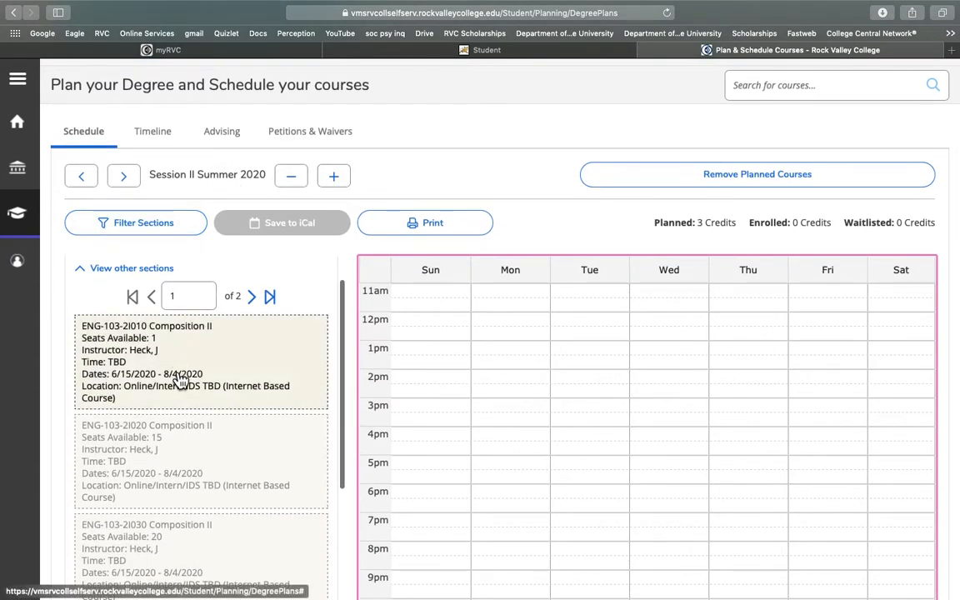
scroll("down", 3)
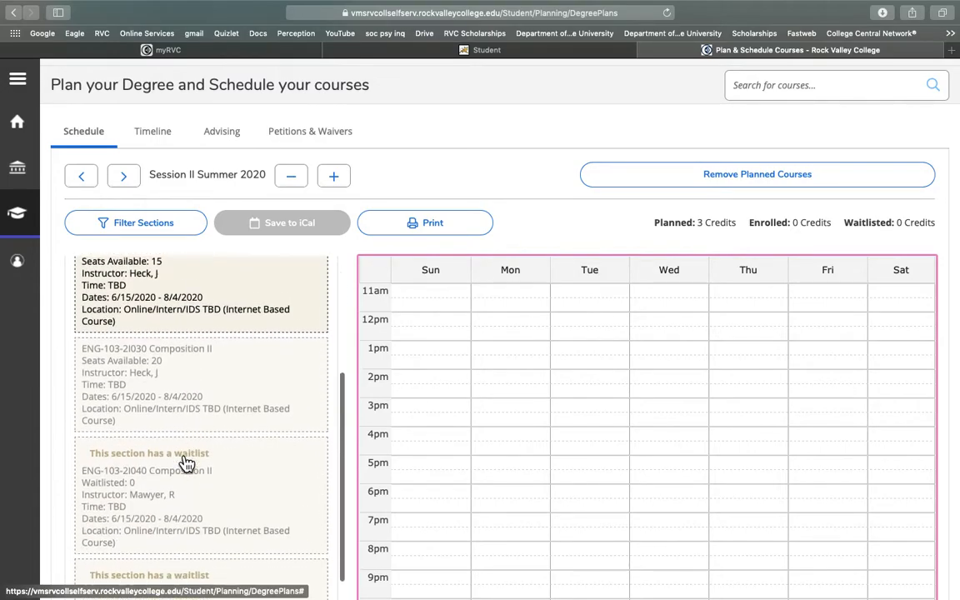
scroll("down", 3)
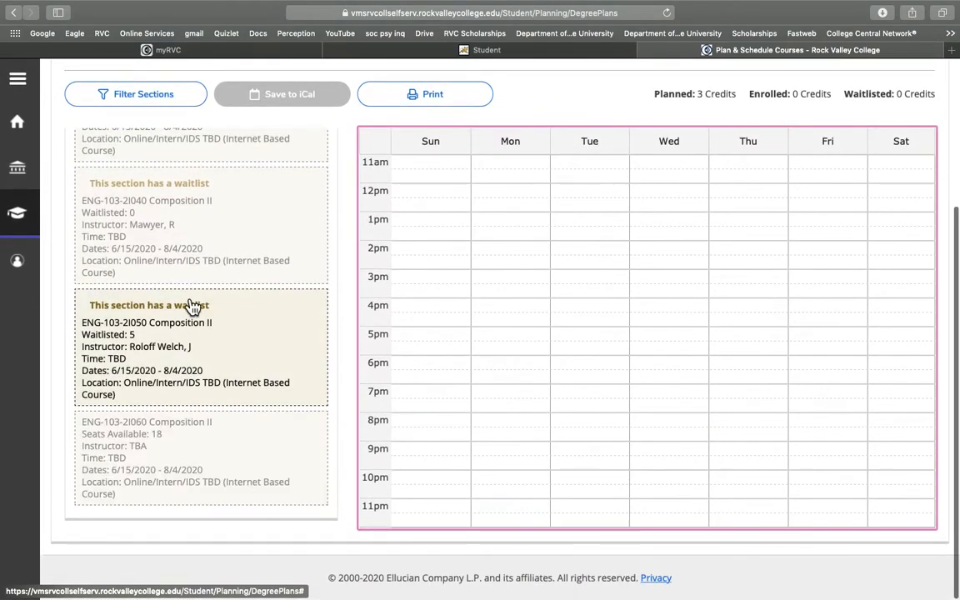
mouse_move(183, 226)
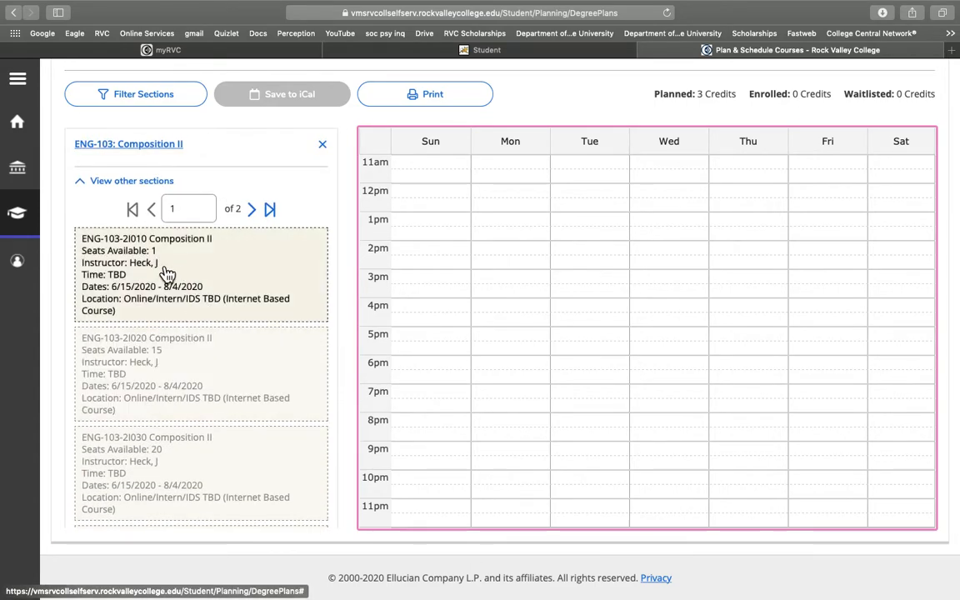
mouse_move(161, 262)
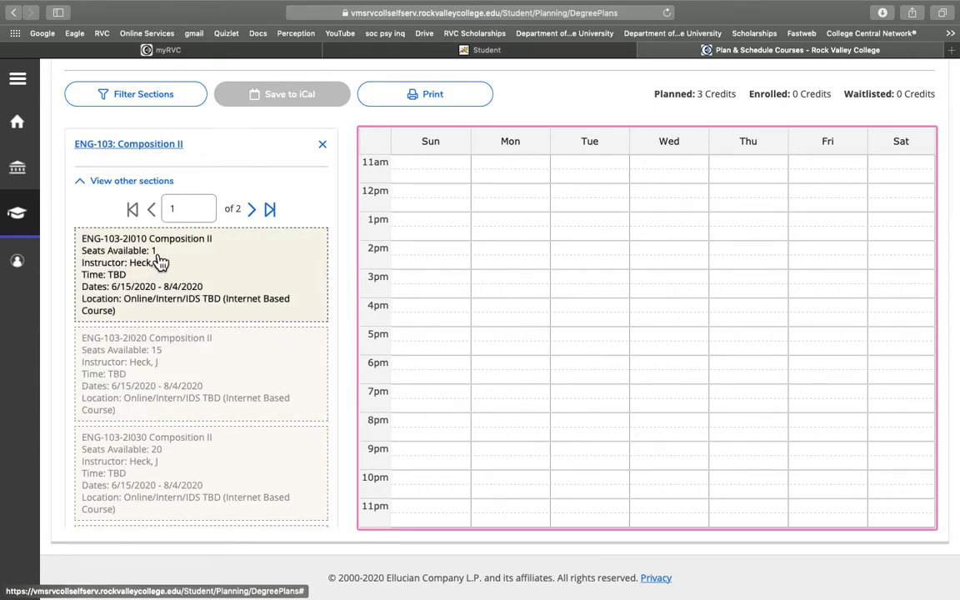
left_click(146, 274)
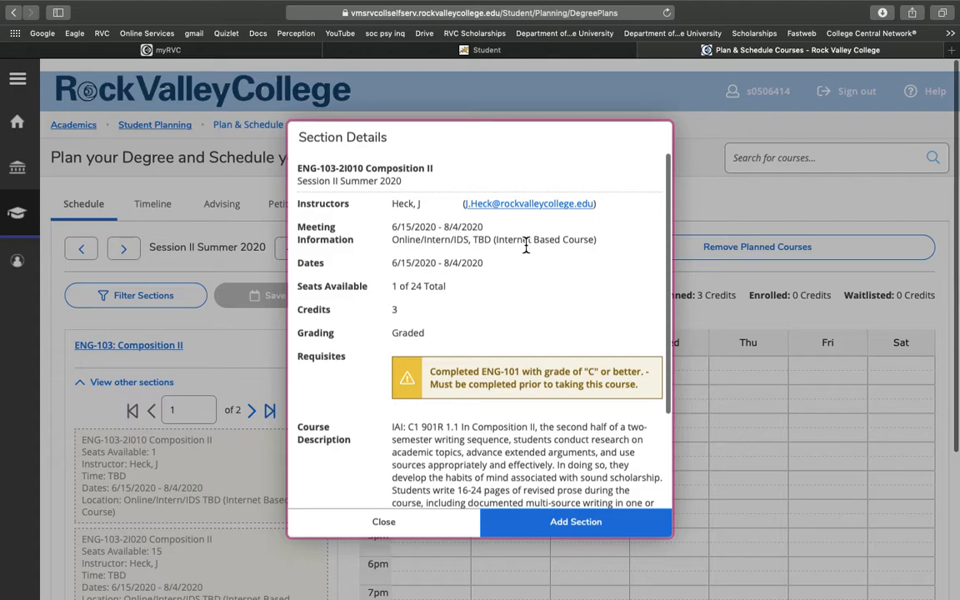
left_click(383, 521)
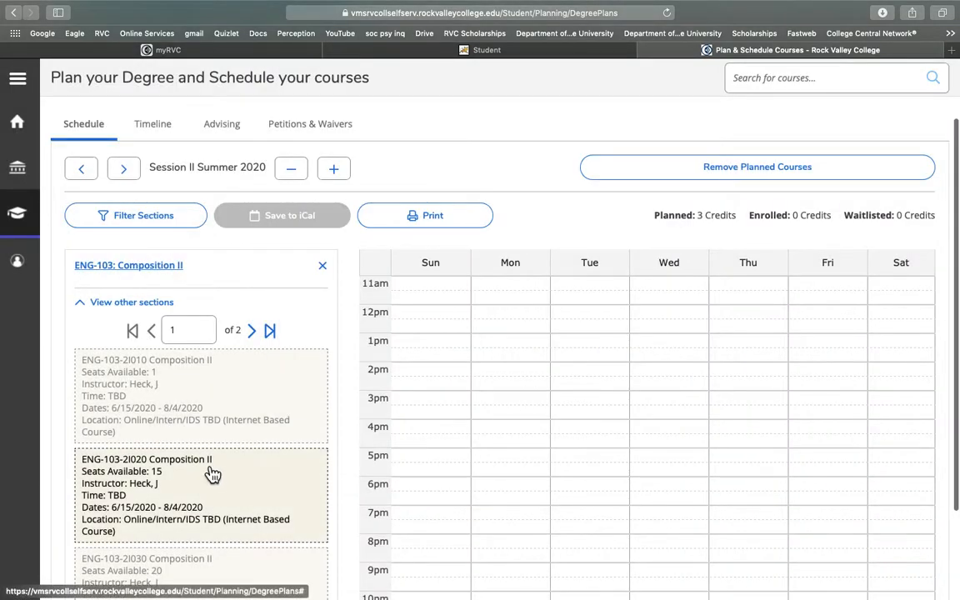
scroll("down", 3)
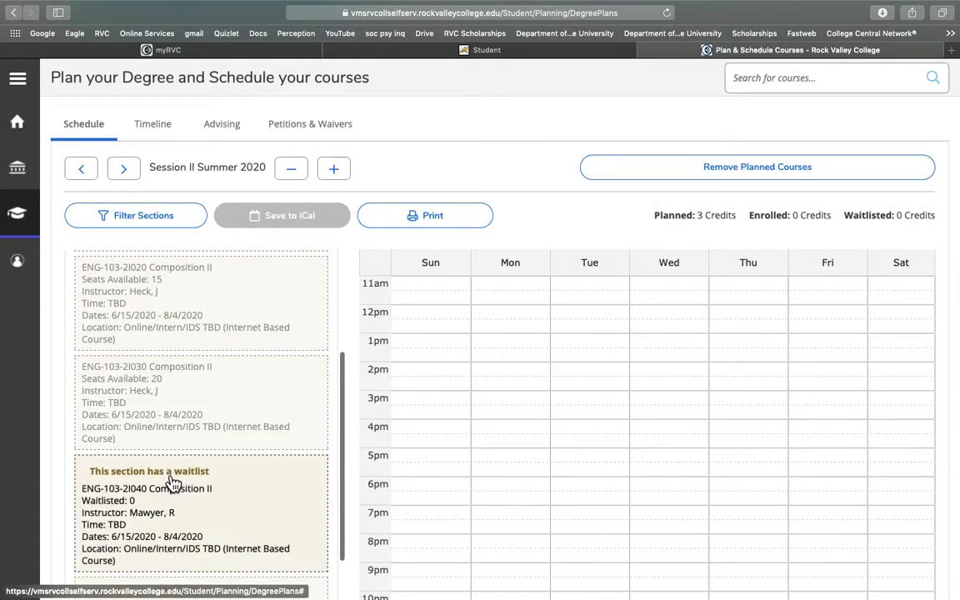
scroll("down", 3)
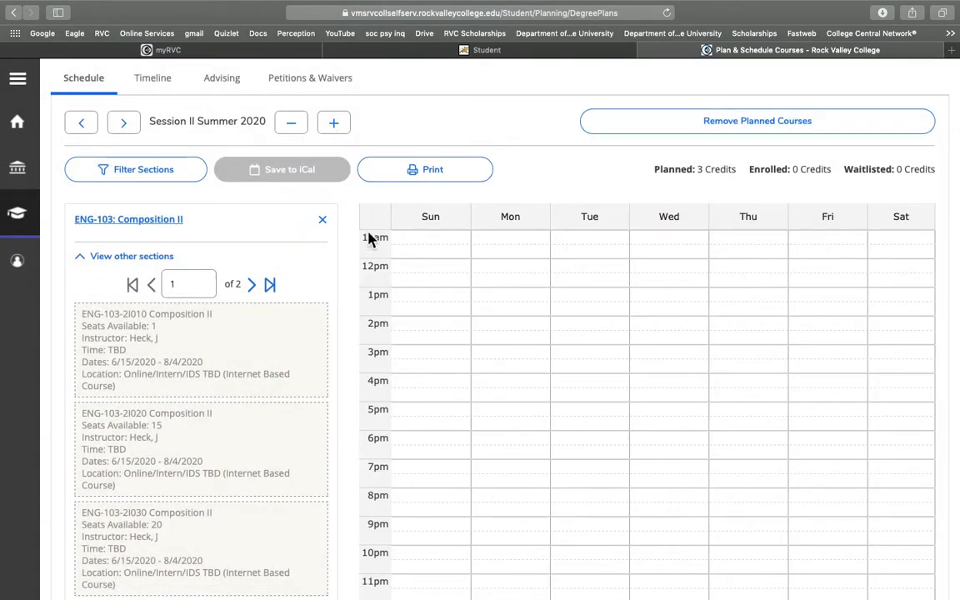
Switch to Fall Credit 2020 and review ENG-103-D010's Tuesday and Thursday morning blocks
left_click(123, 123)
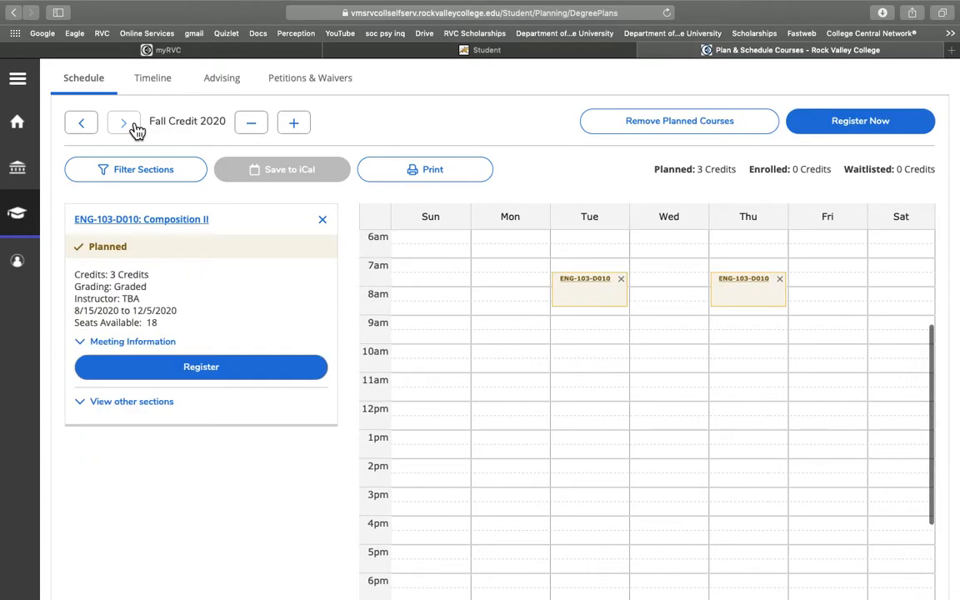
mouse_move(450, 134)
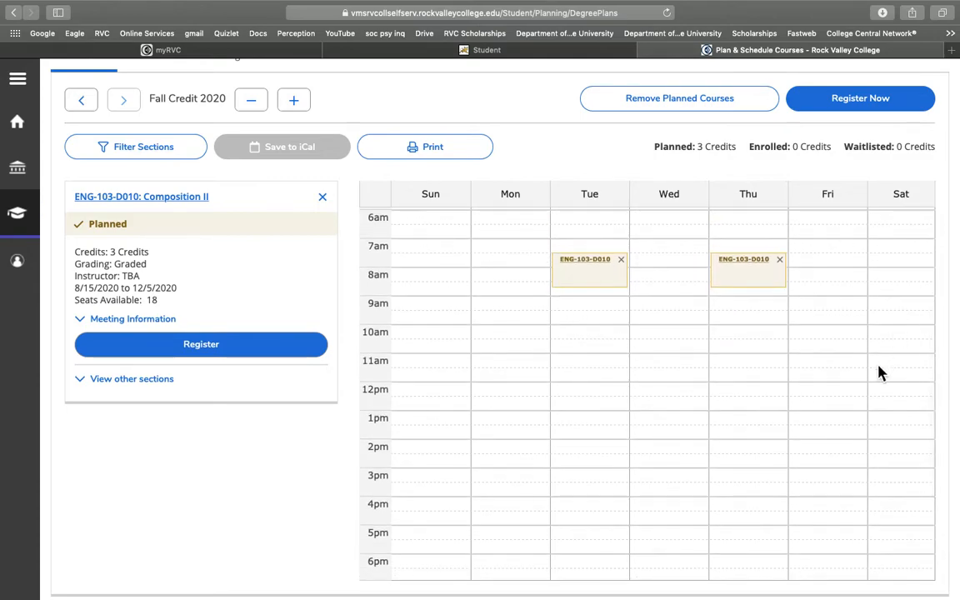
mouse_move(559, 420)
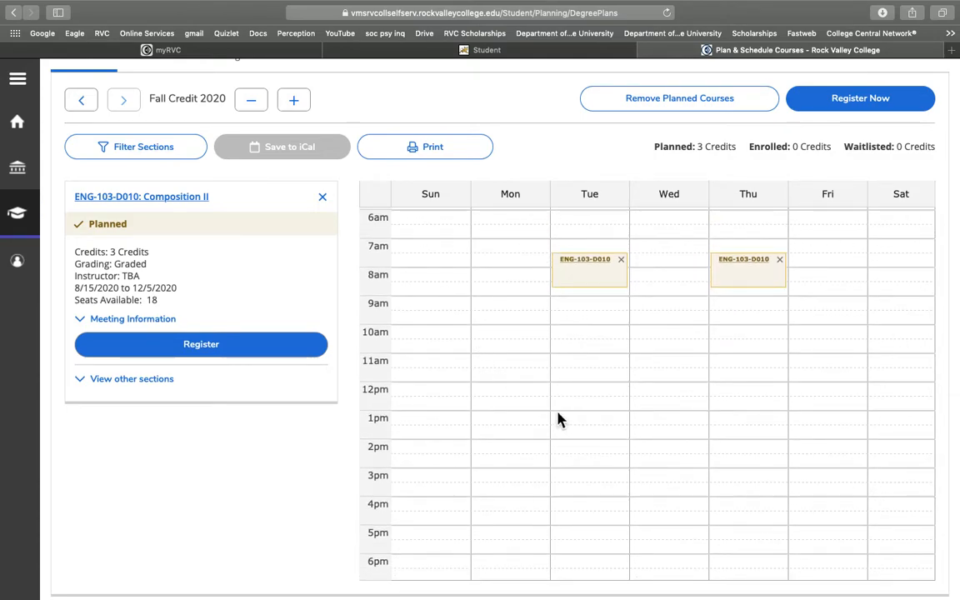
mouse_move(548, 321)
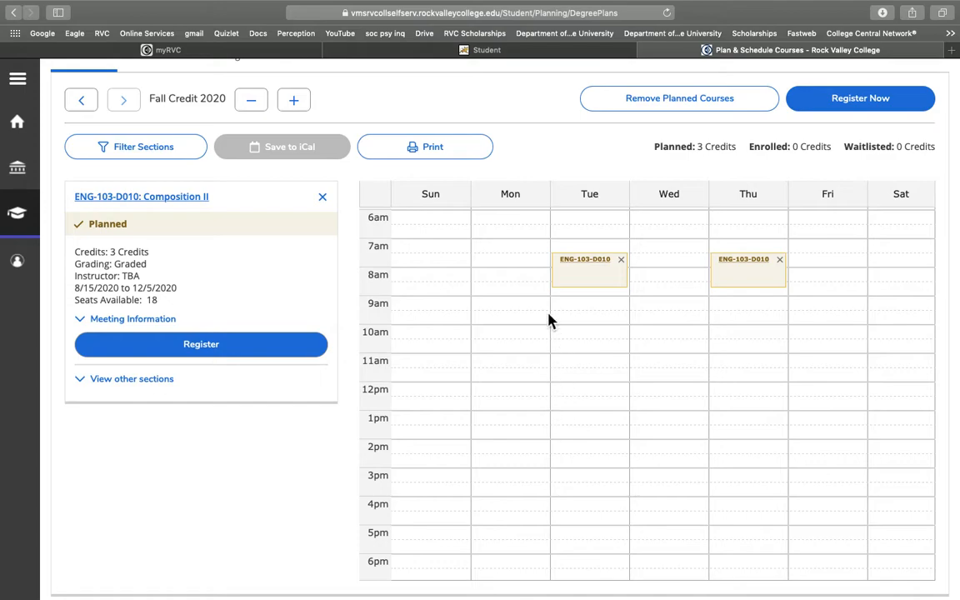
mouse_move(598, 239)
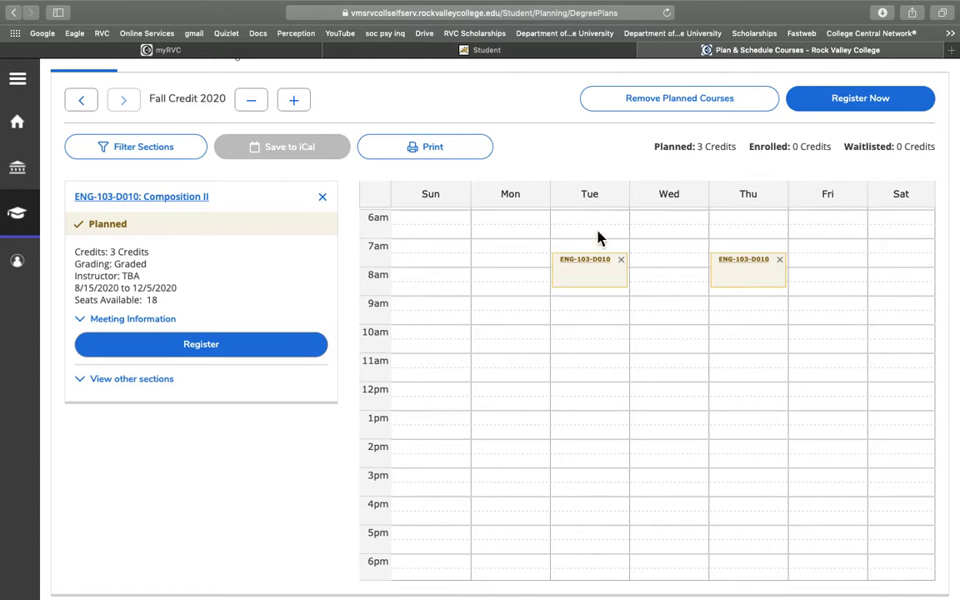
mouse_move(539, 306)
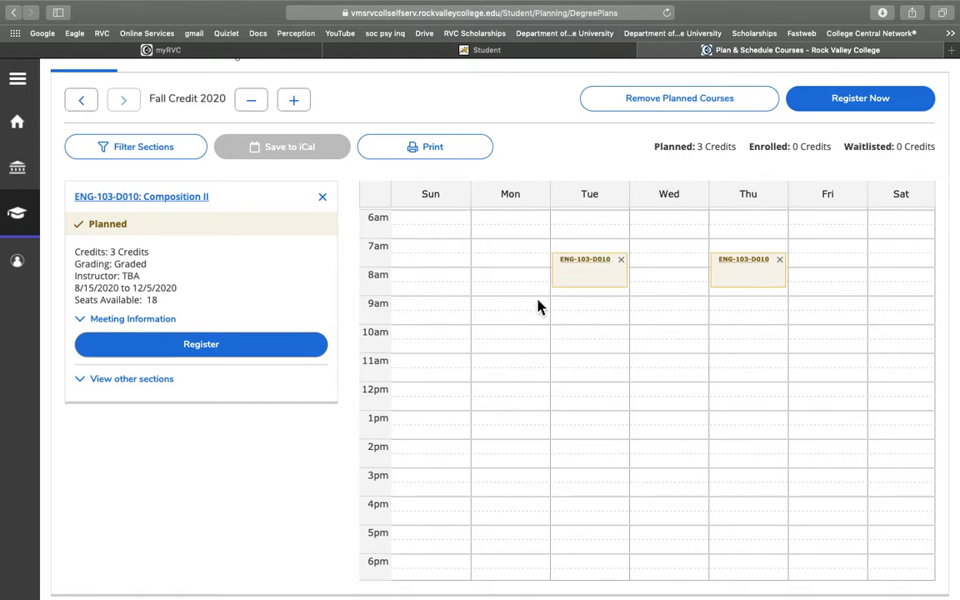
mouse_move(387, 275)
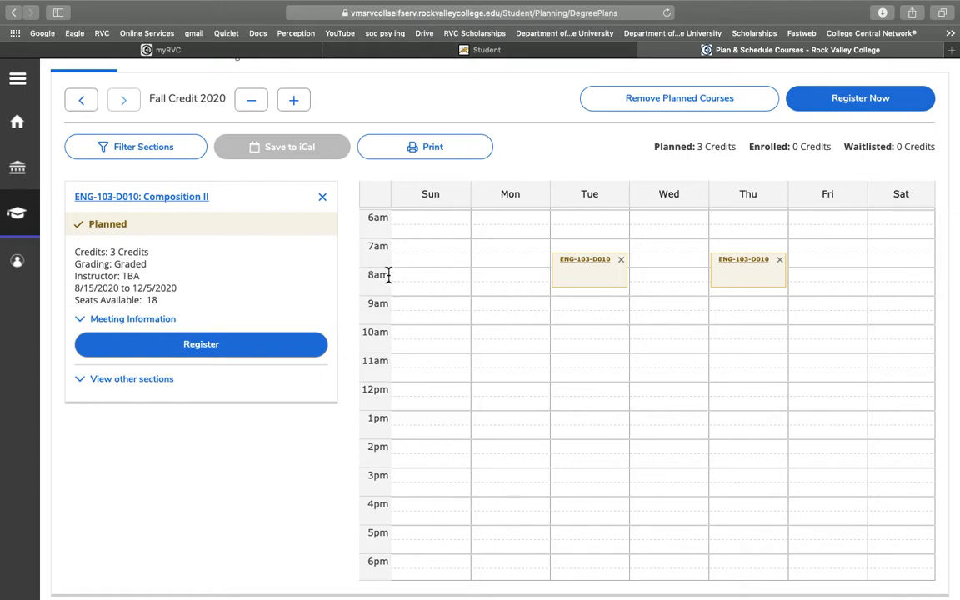
scroll("down", 3)
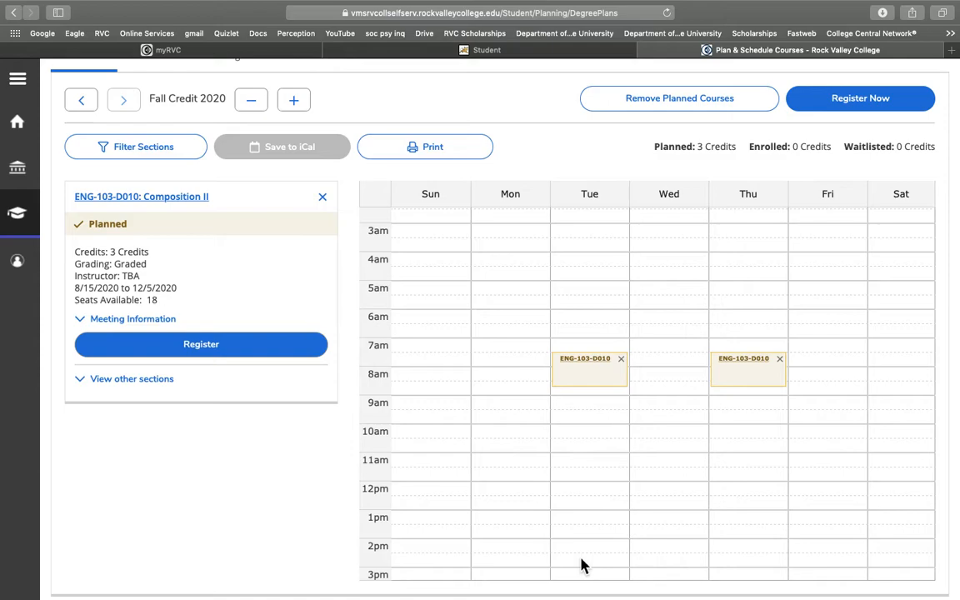
mouse_move(439, 366)
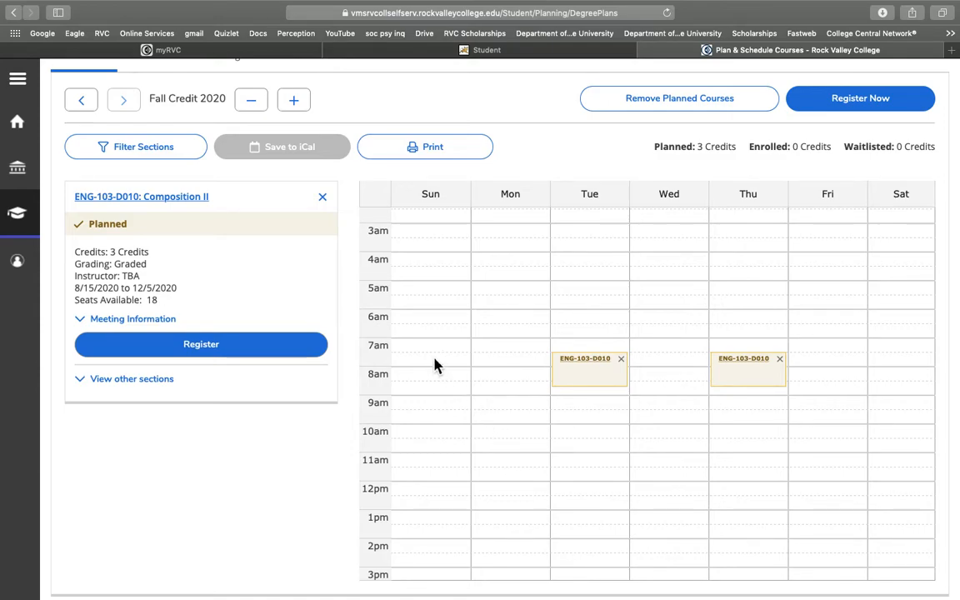
mouse_move(486, 286)
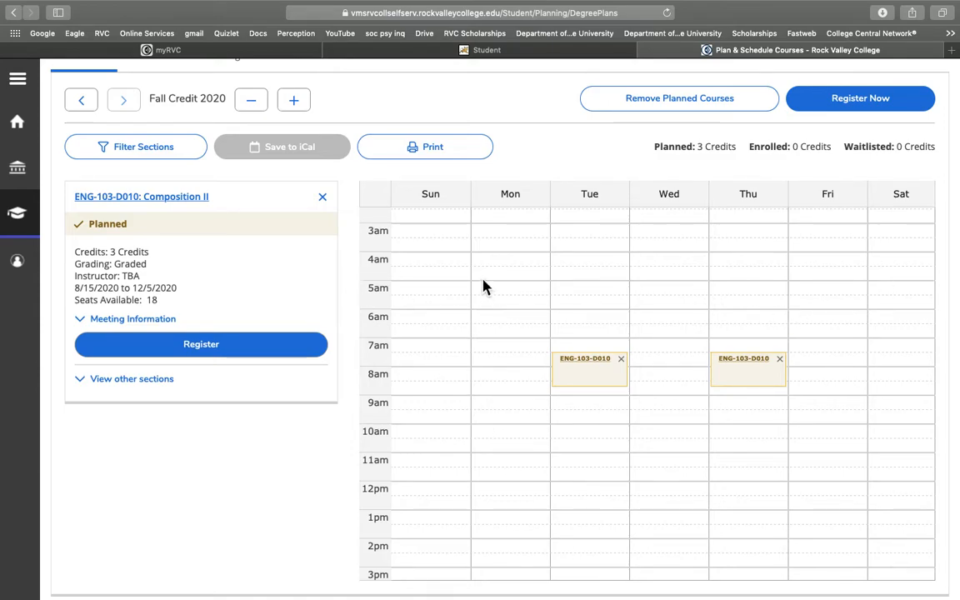
mouse_move(625, 274)
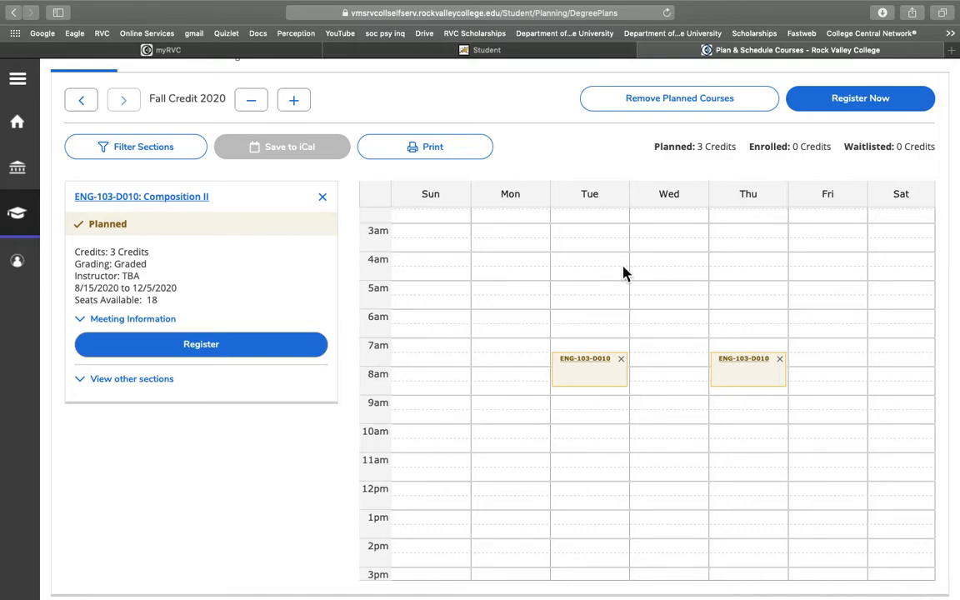
mouse_move(754, 350)
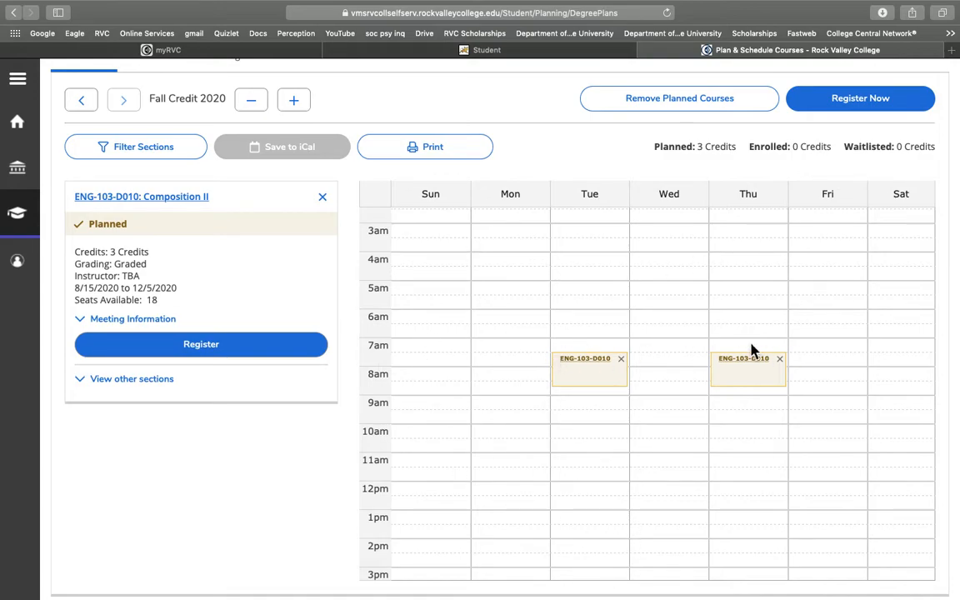
mouse_move(472, 335)
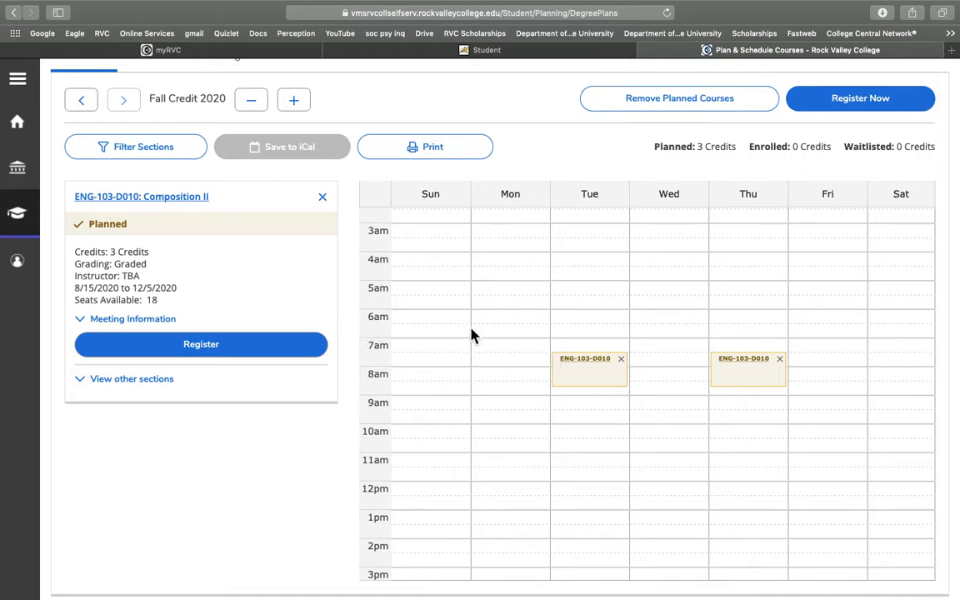
mouse_move(585, 372)
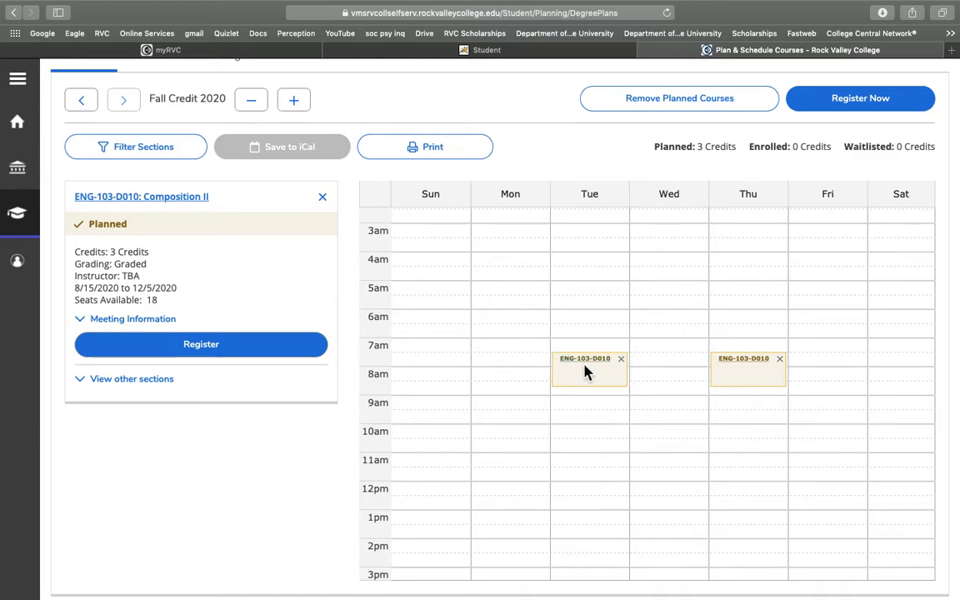
mouse_move(448, 340)
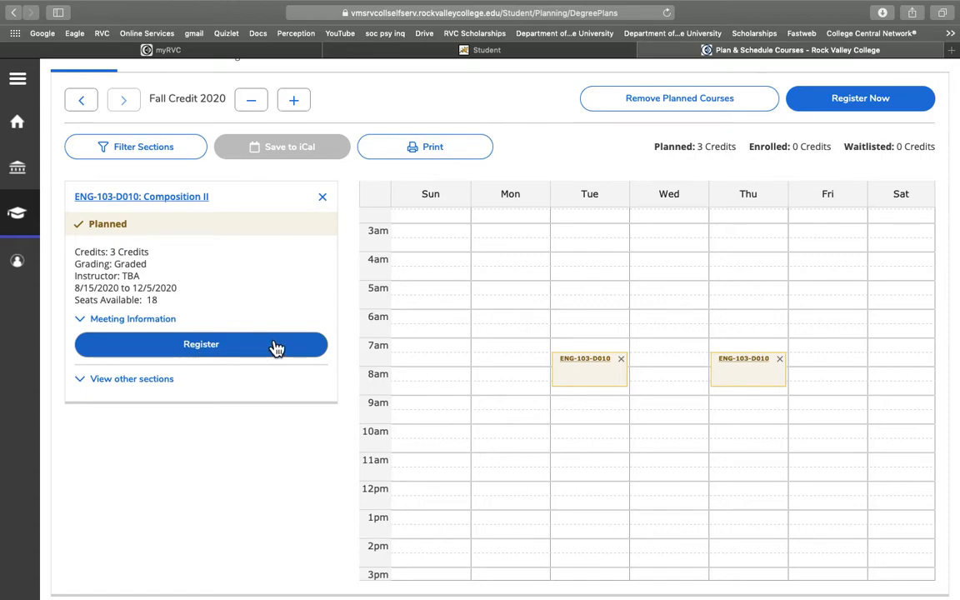
Show ENG-103-D010's meeting details (Tue/Thu 7:30–8:45 AM, room 2224) and register for it
left_click(133, 318)
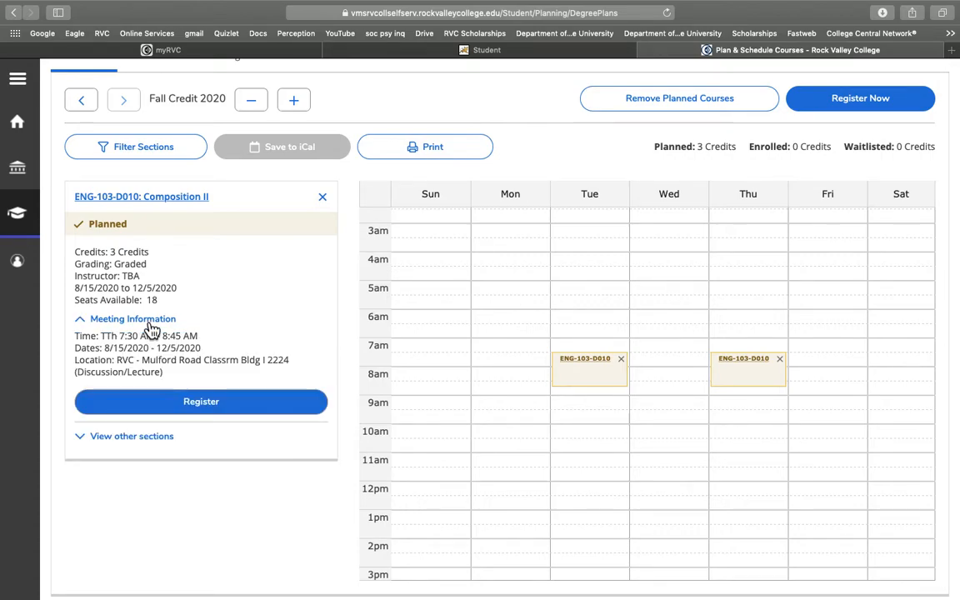
mouse_move(154, 371)
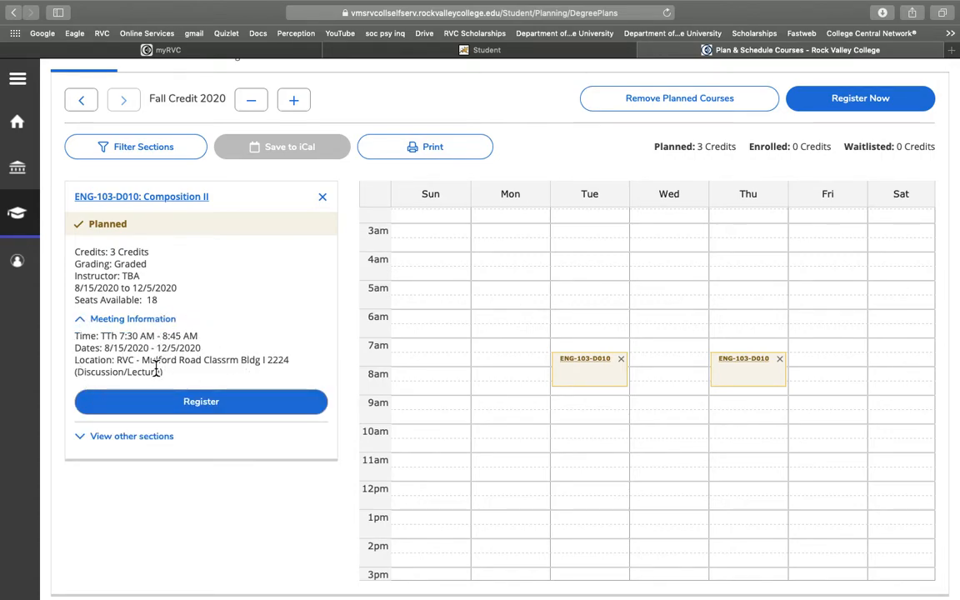
left_click(201, 401)
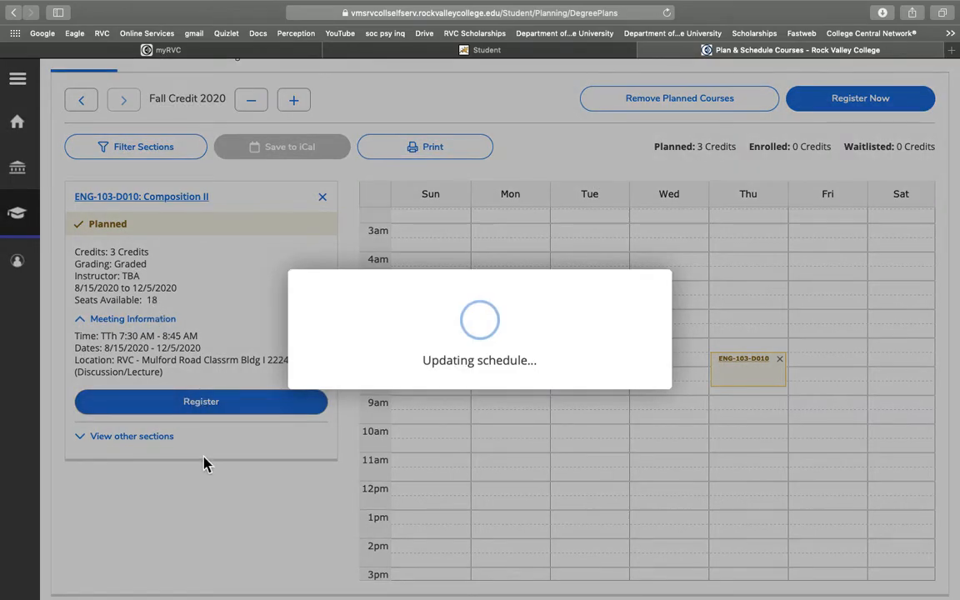
mouse_move(507, 358)
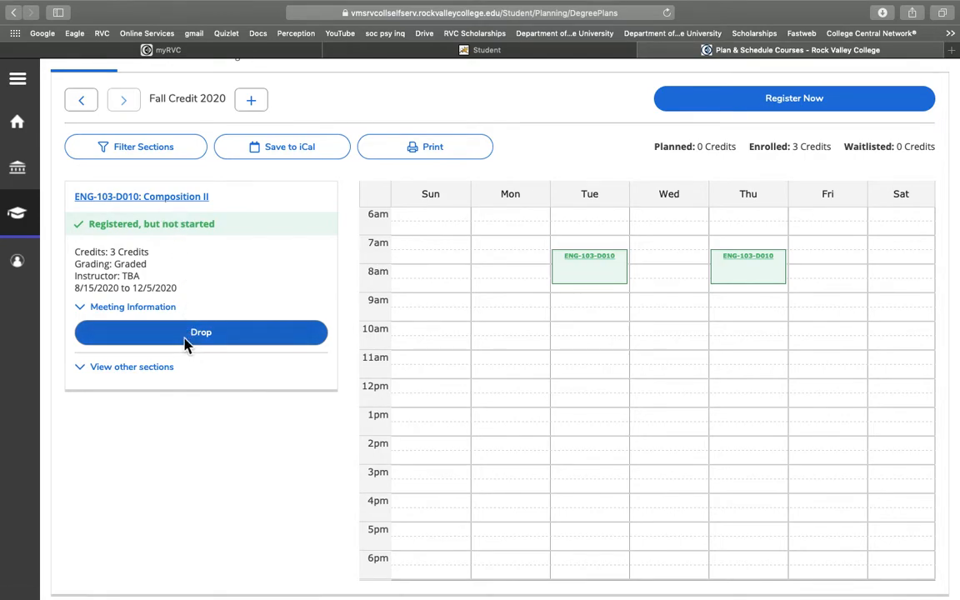
mouse_move(200, 342)
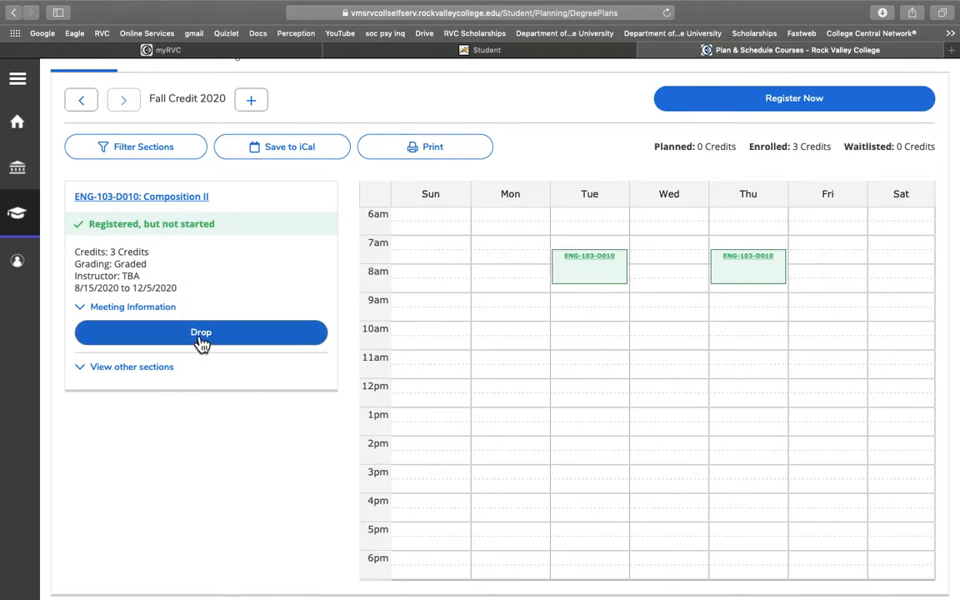
Drop the registered ENG-103-D010 section, returning it to planned with 0 enrolled credits
left_click(201, 332)
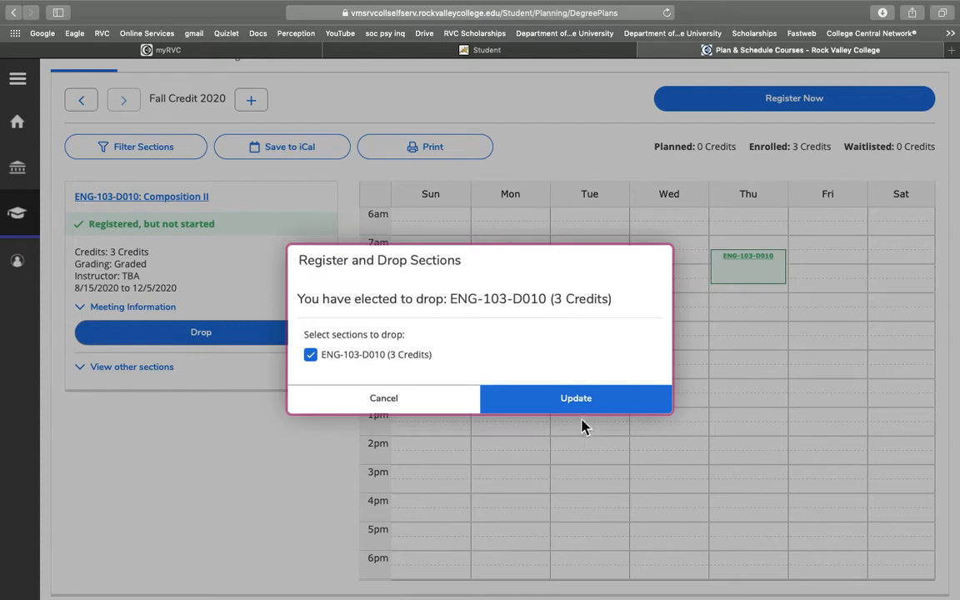
left_click(576, 397)
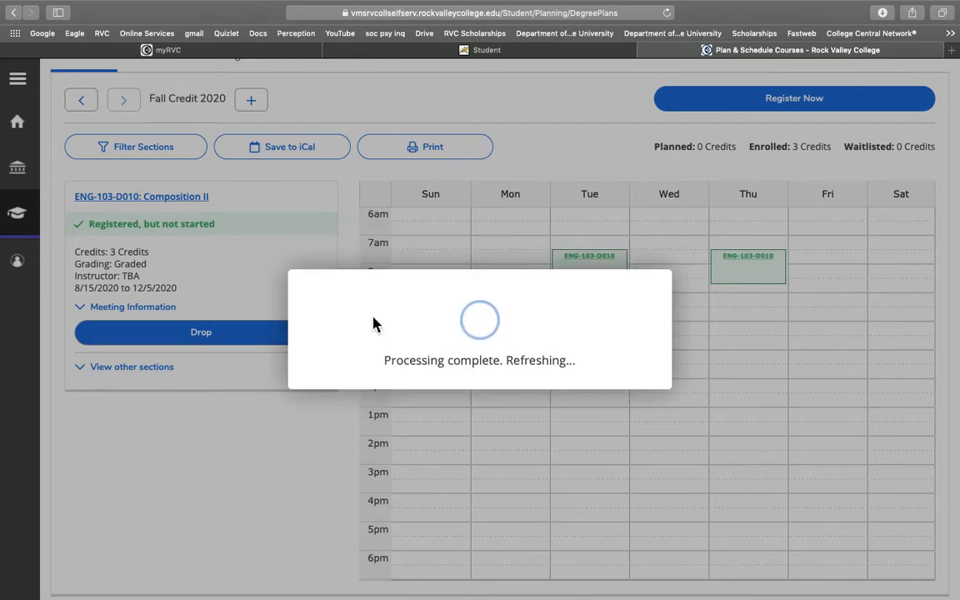
left_click(201, 332)
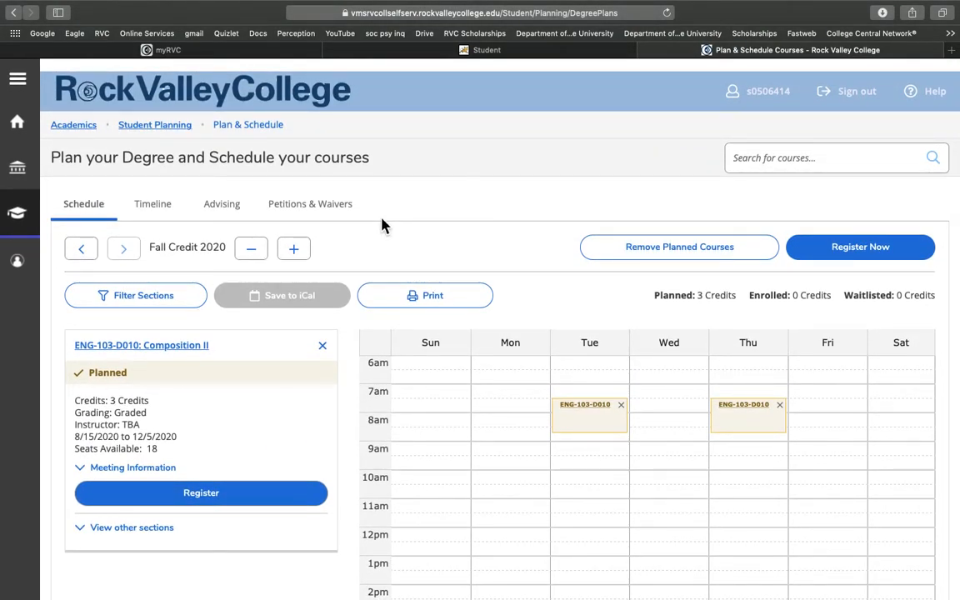
scroll("down", 3)
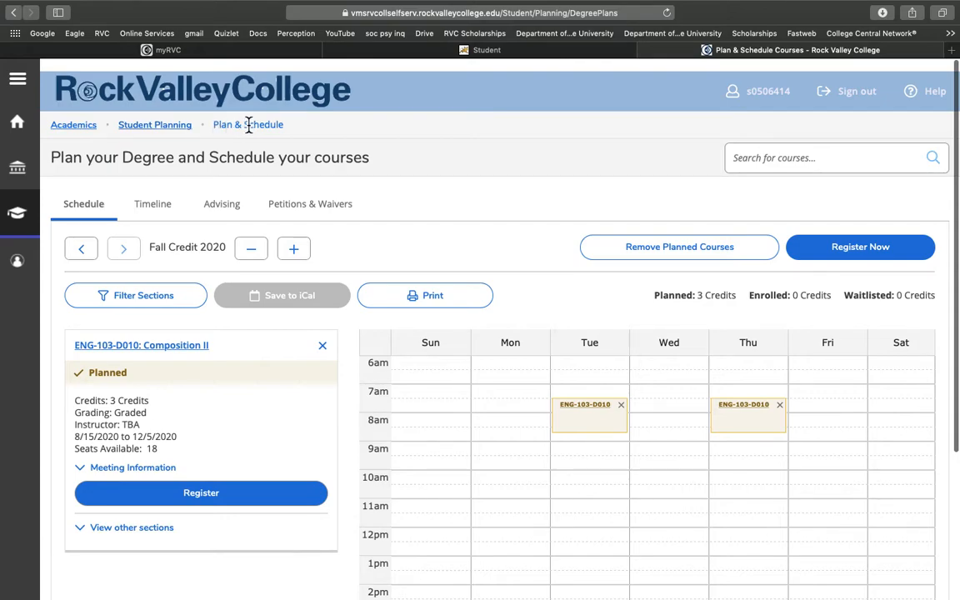
Return to the Student Planning overview via the Academics breadcrumb menu
left_click(74, 124)
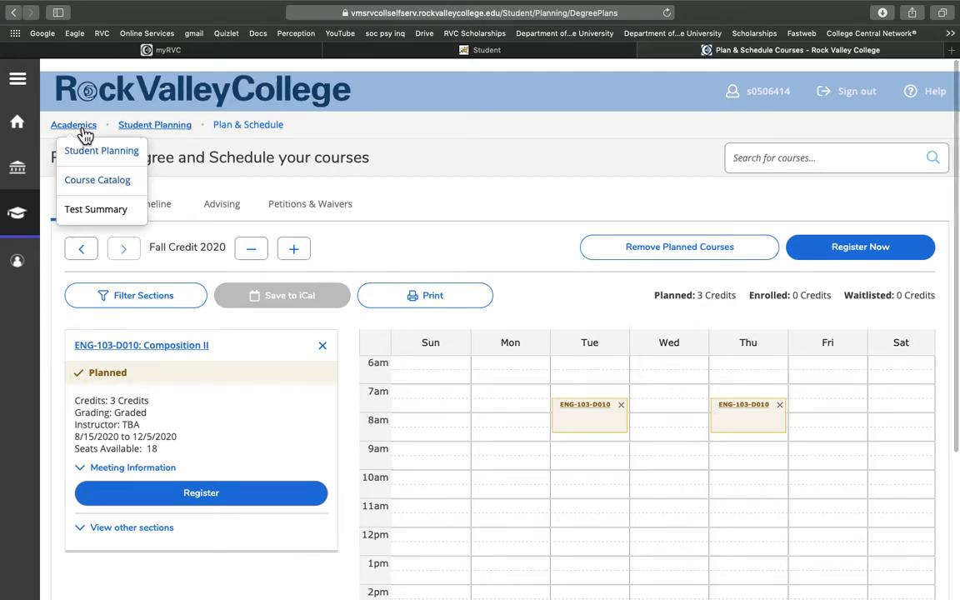
mouse_move(66, 157)
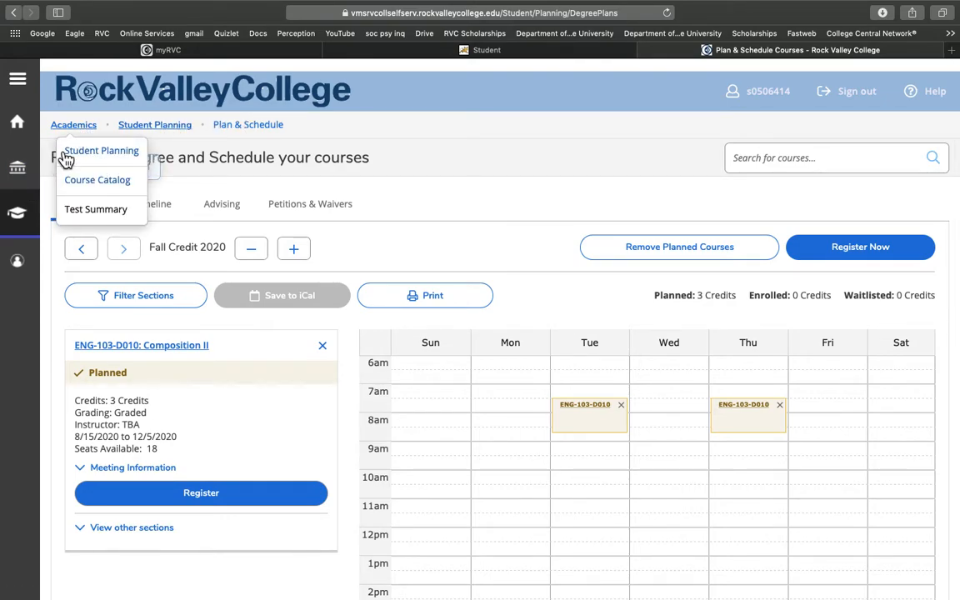
left_click(101, 149)
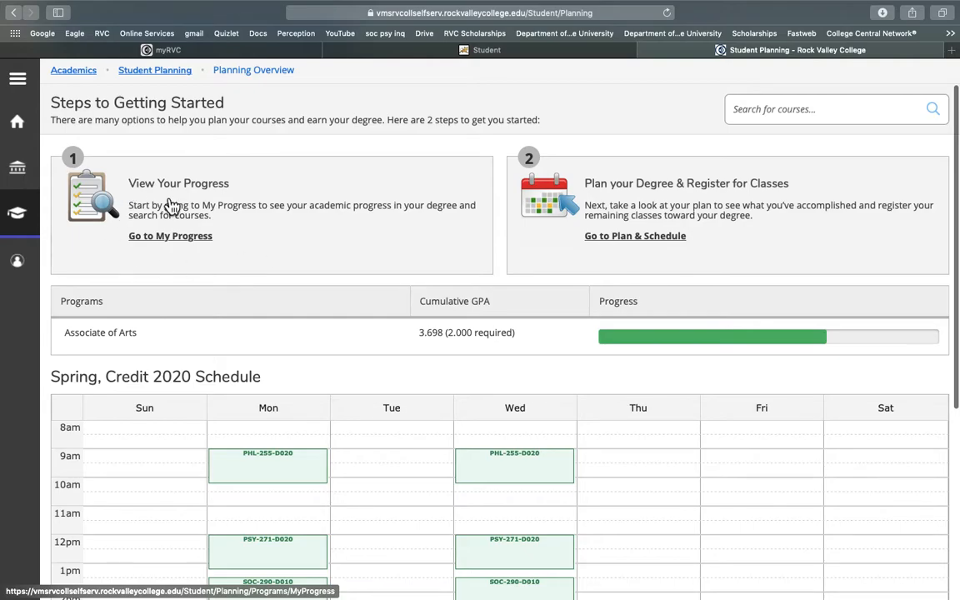
left_click(170, 236)
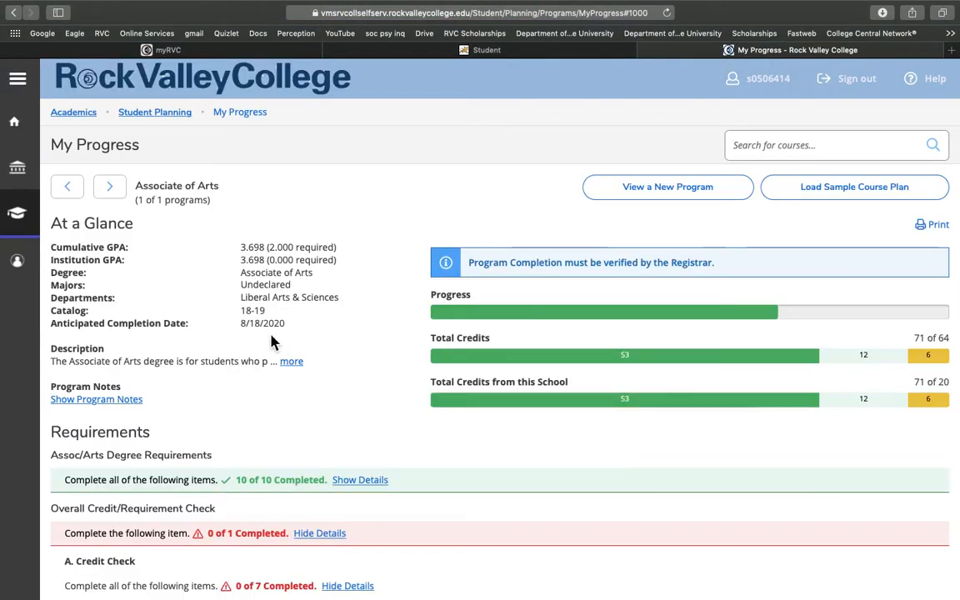
scroll("down", 3)
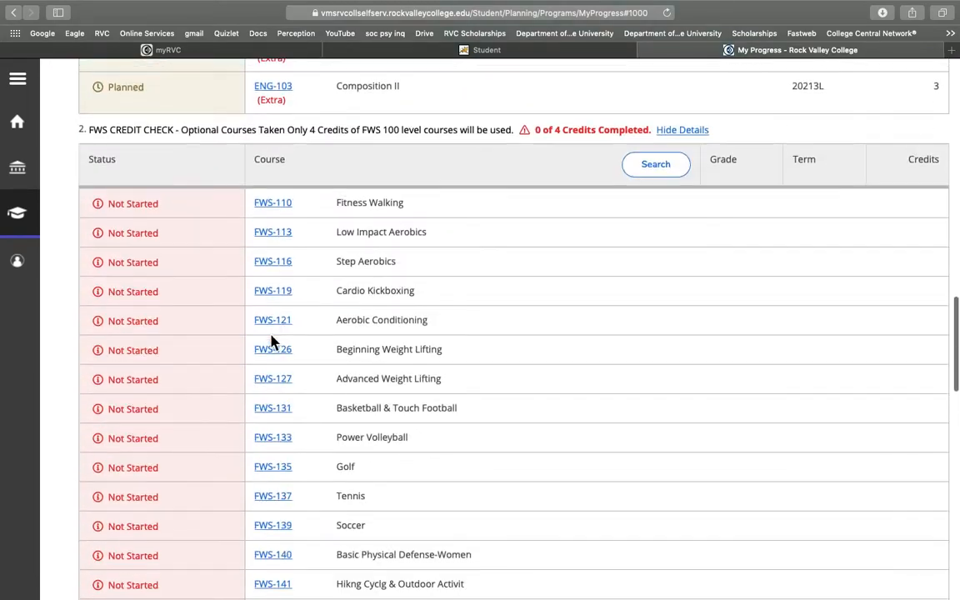
scroll("down", 3)
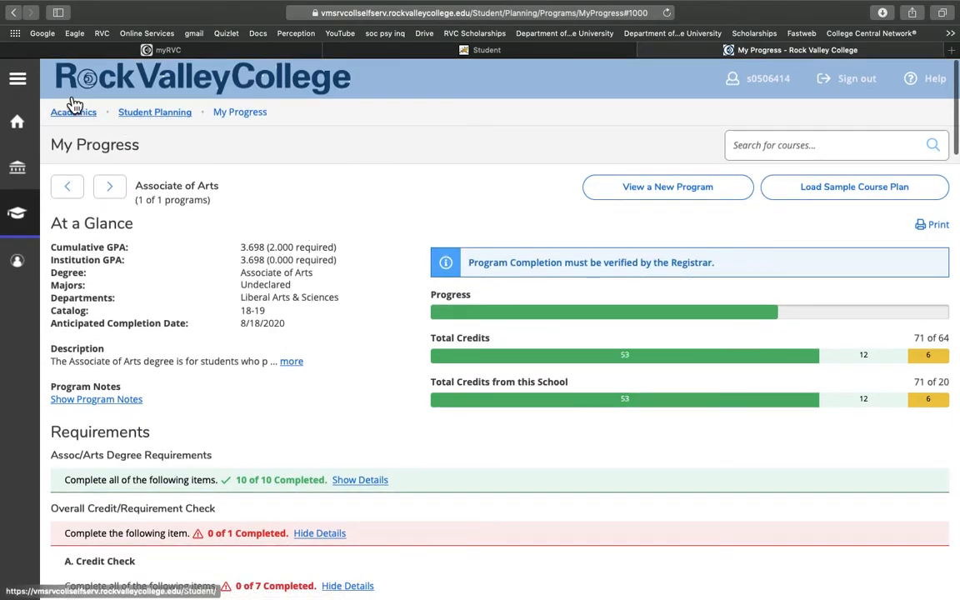
left_click(73, 111)
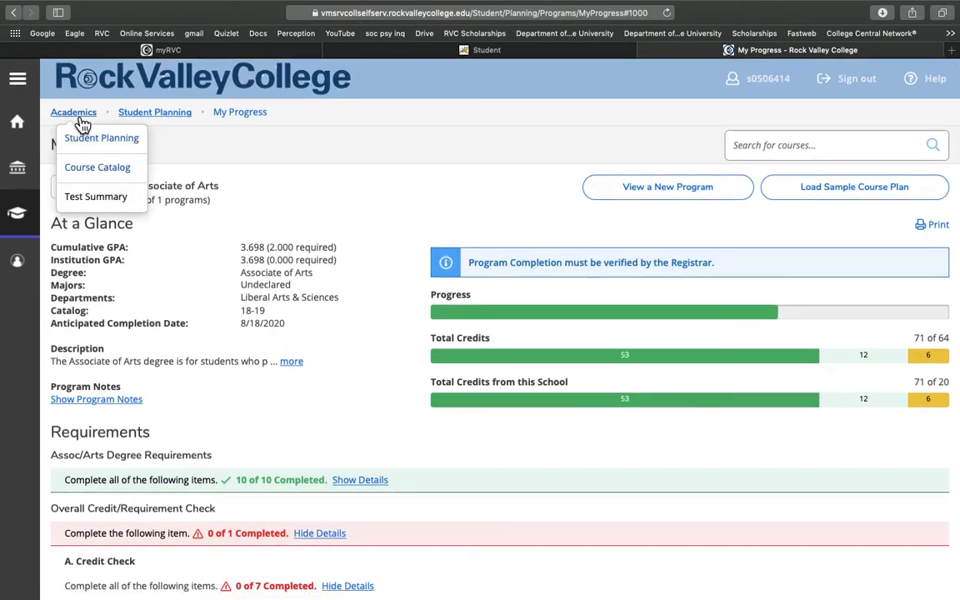
left_click(101, 137)
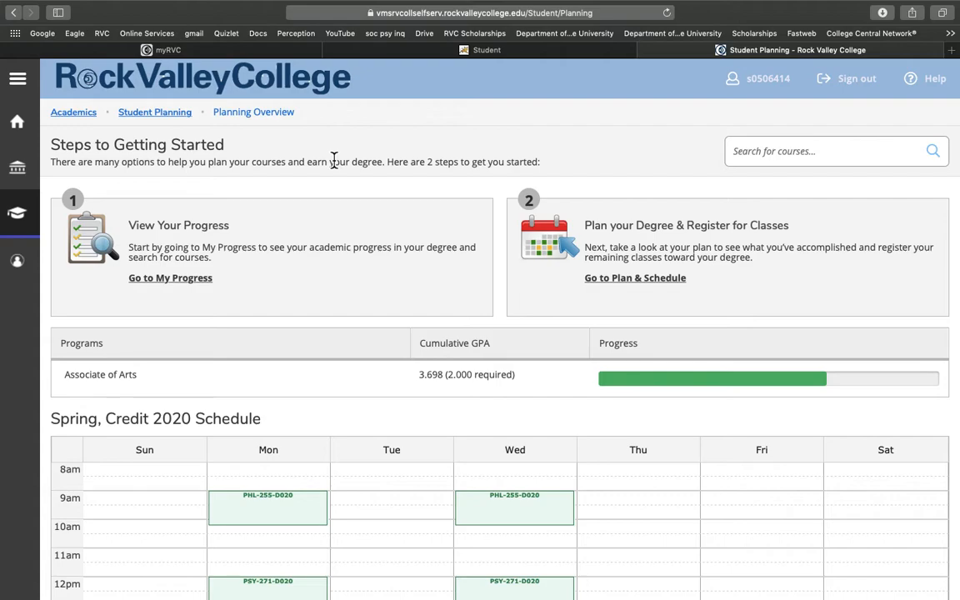
mouse_move(364, 217)
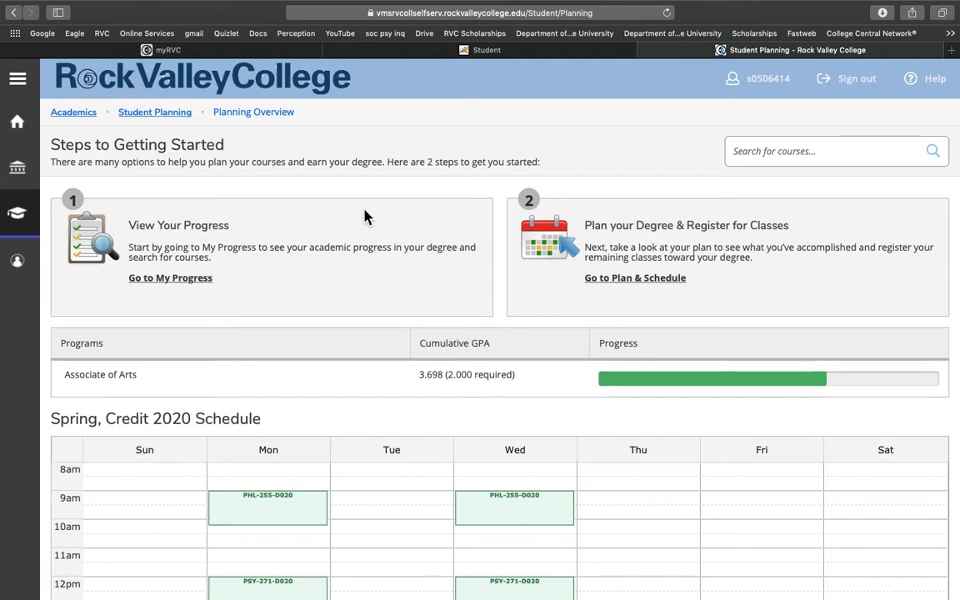
mouse_move(74, 112)
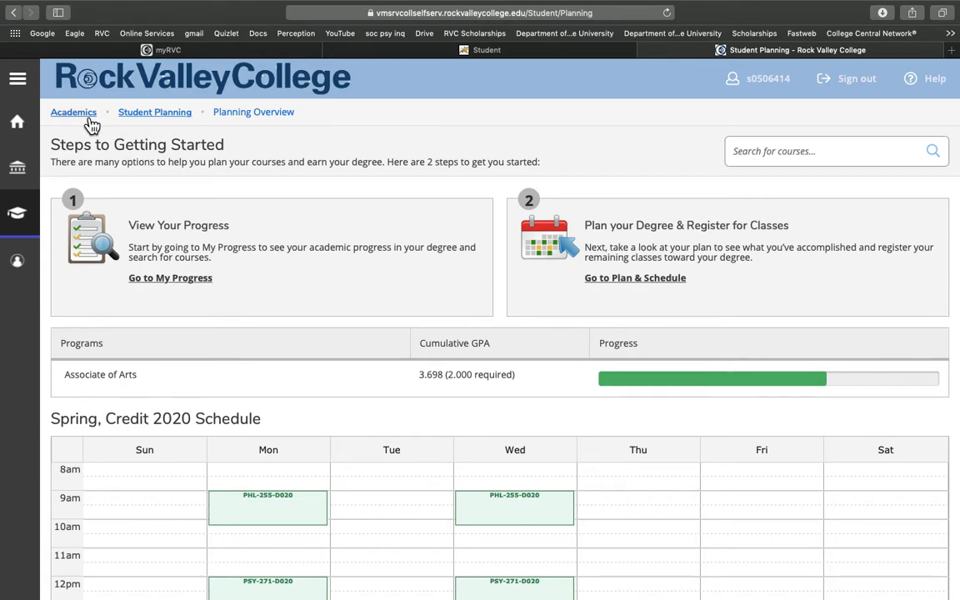
Go to Plan & Schedule through the side menu and show its Timeline view
left_click(73, 112)
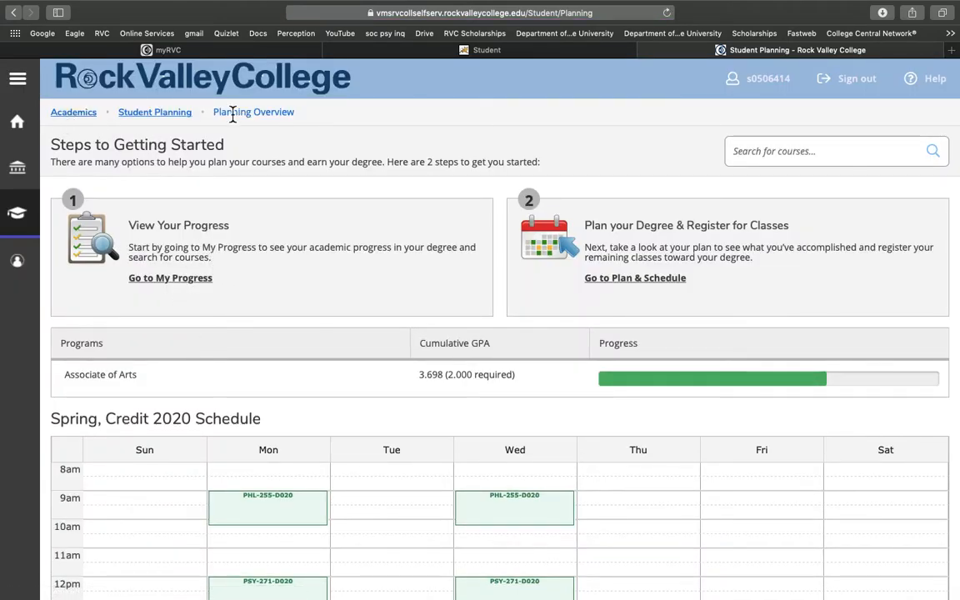
left_click(17, 78)
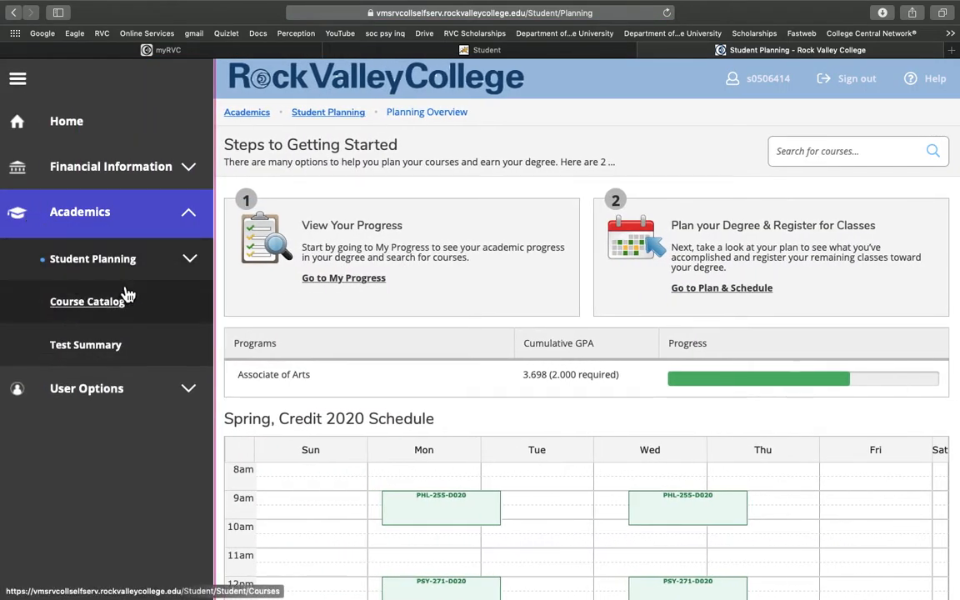
left_click(93, 258)
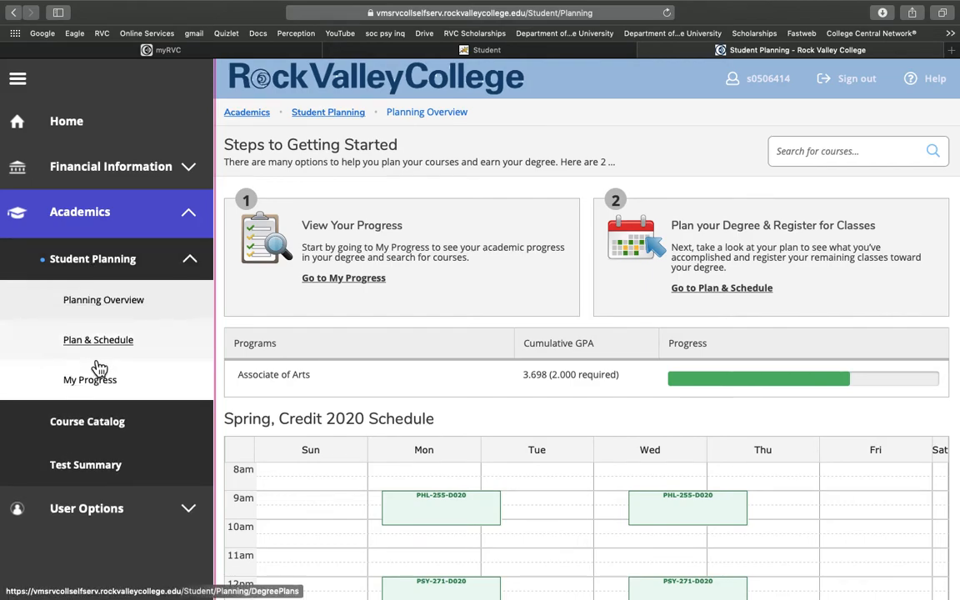
left_click(97, 339)
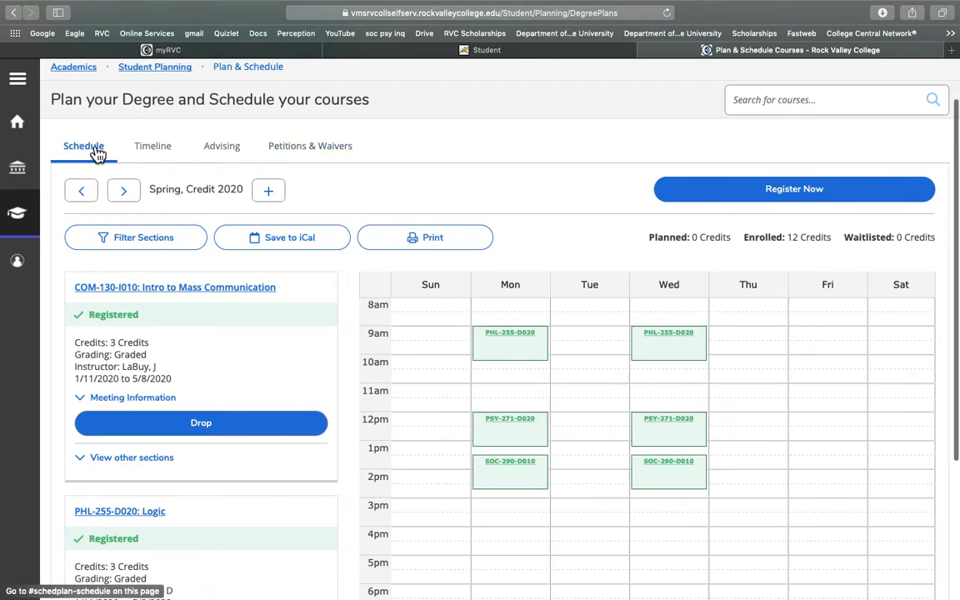
left_click(152, 146)
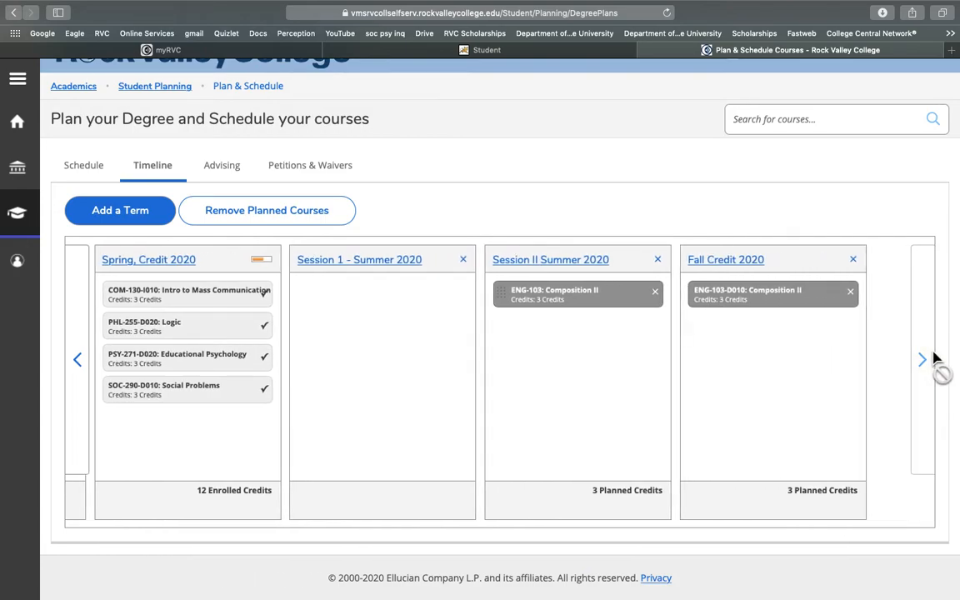
mouse_move(722, 300)
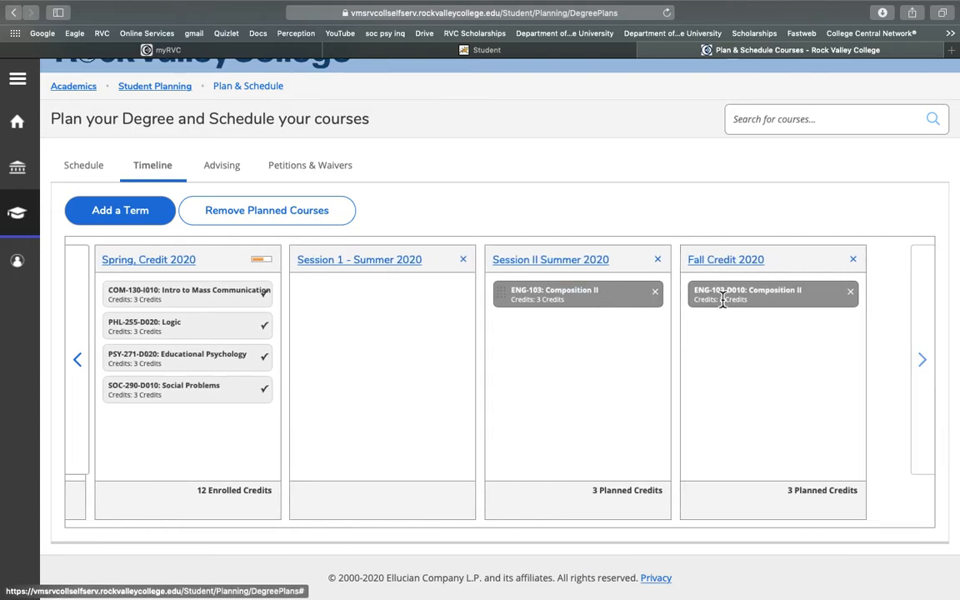
mouse_move(658, 300)
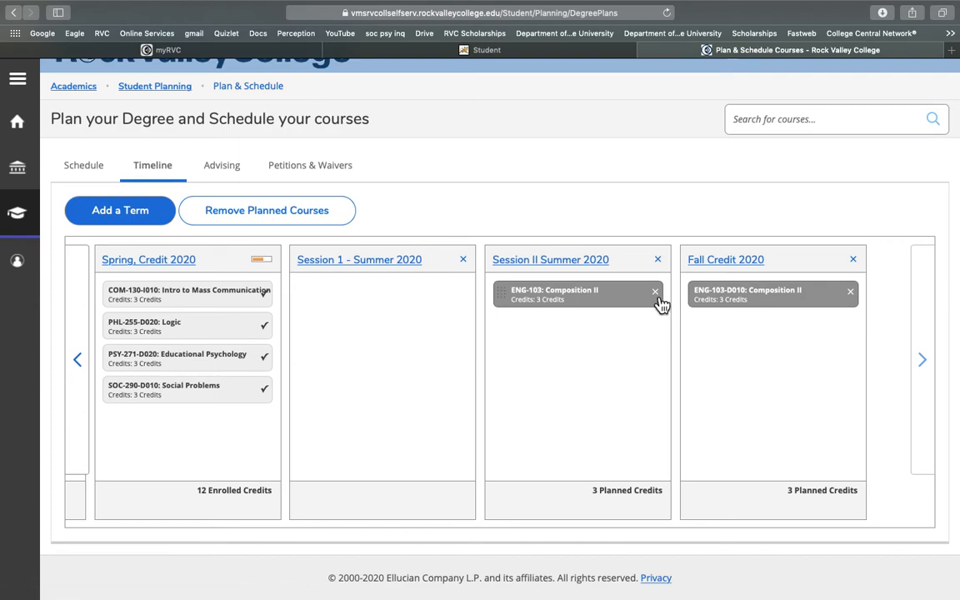
Remove ENG-103 from Session II Summer and Fall Credit 2020, then scroll back to earlier terms
left_click(655, 293)
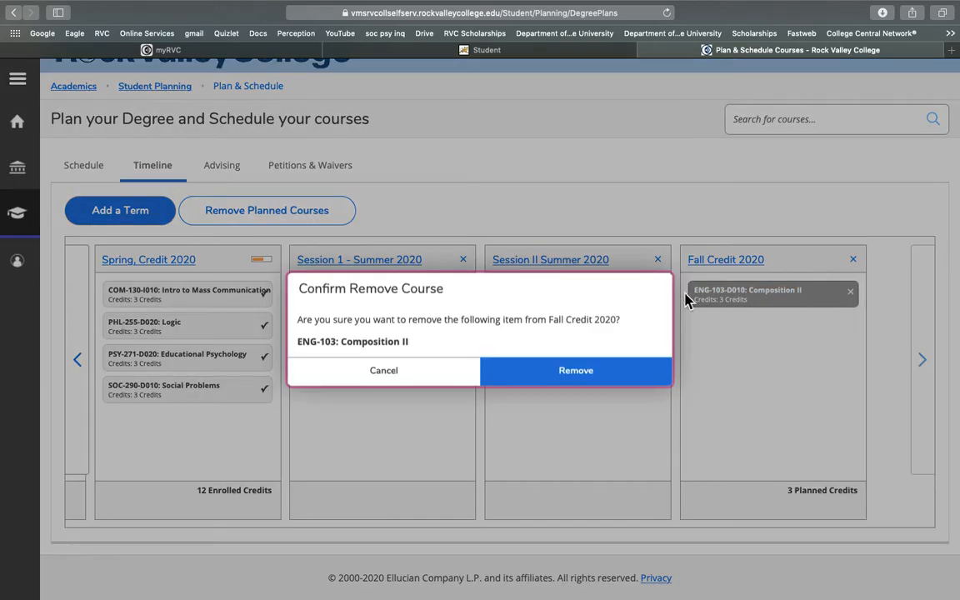
left_click(575, 370)
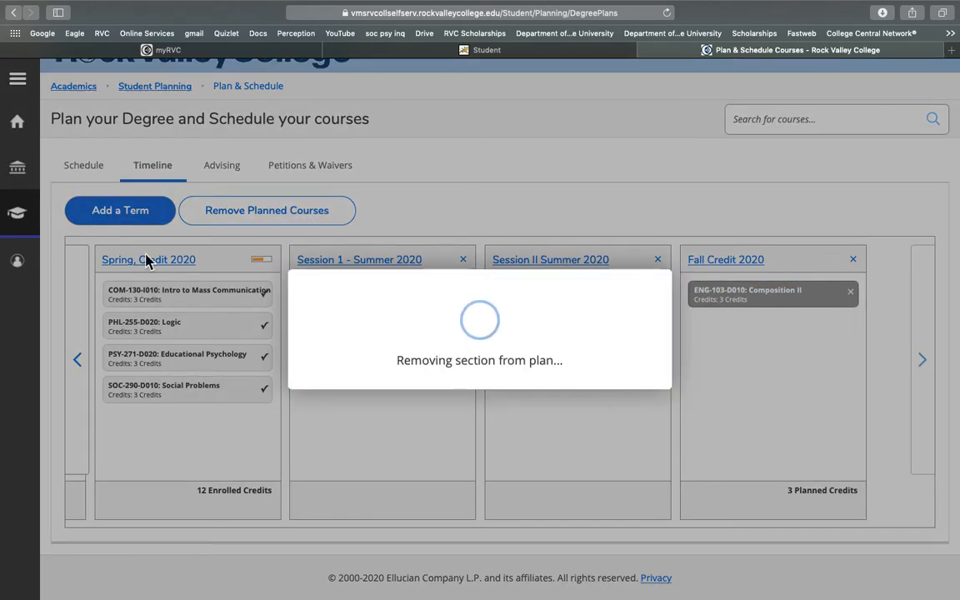
left_click(850, 292)
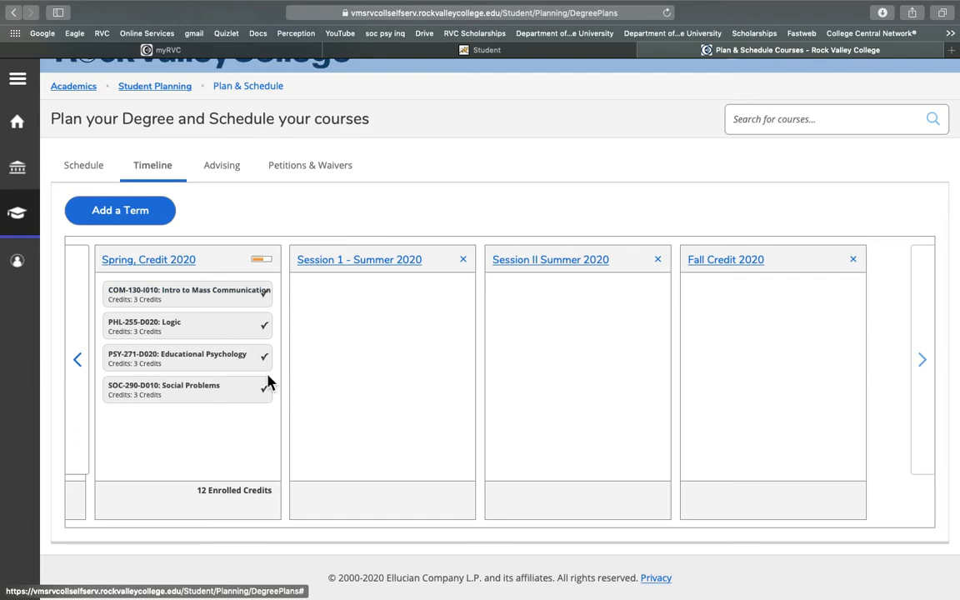
left_click(78, 359)
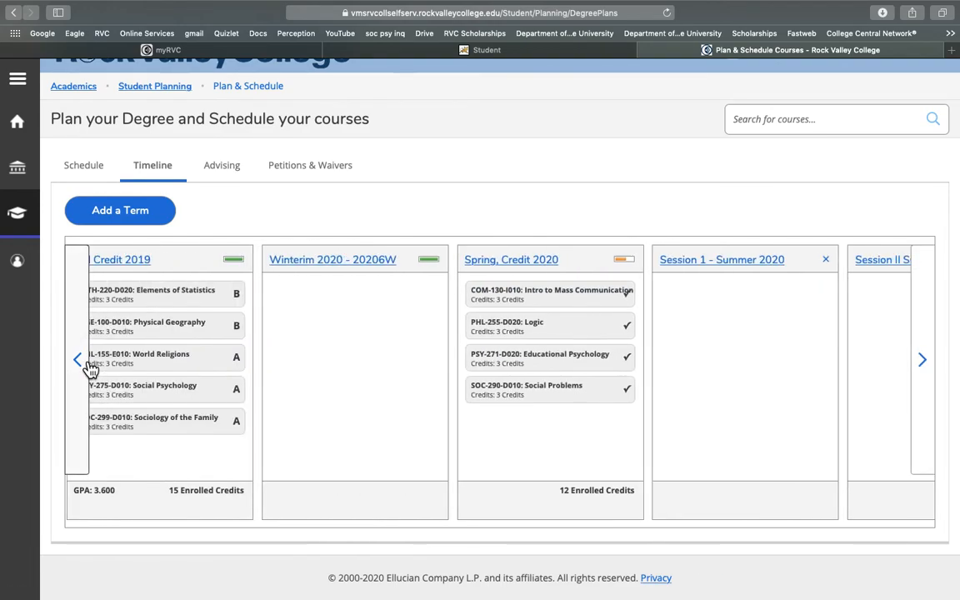
left_click(77, 359)
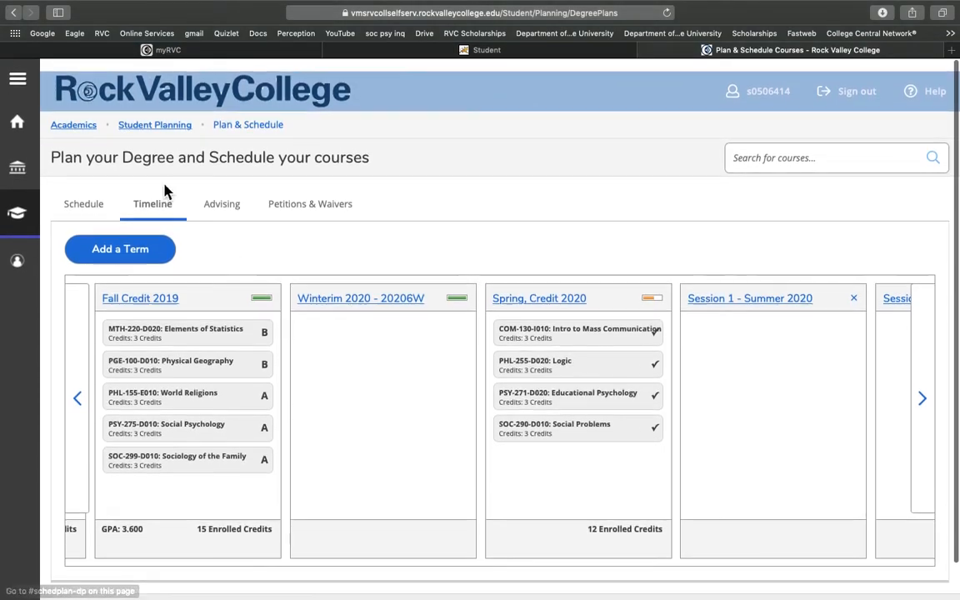
Open the Advising page with its note composer and earlier note history
left_click(222, 203)
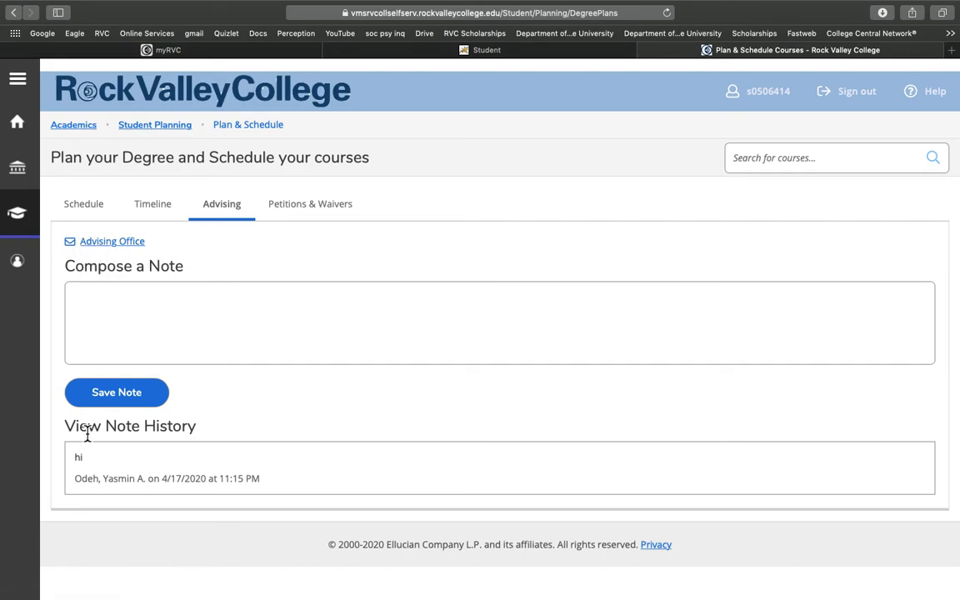
mouse_move(112, 240)
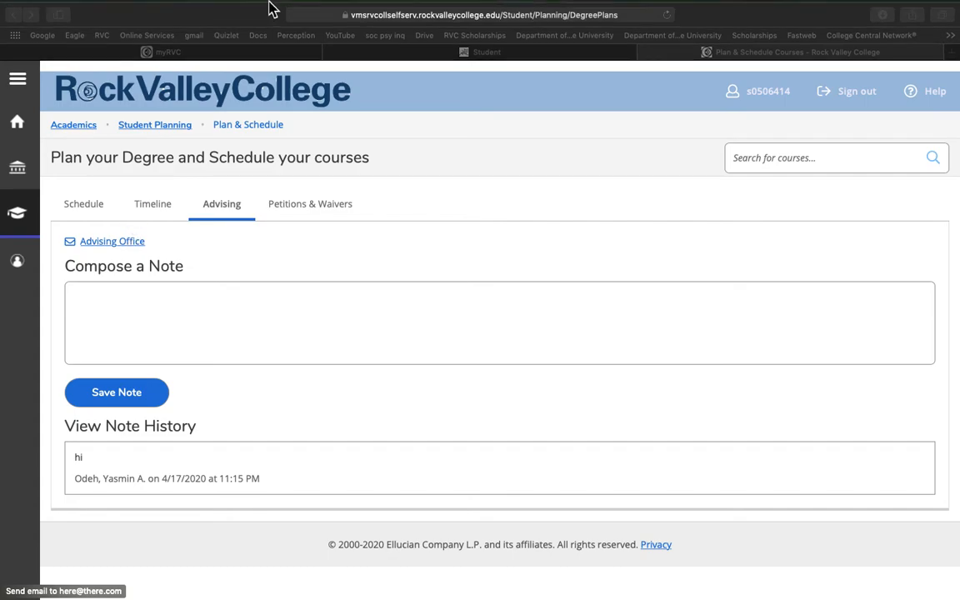
left_click(111, 240)
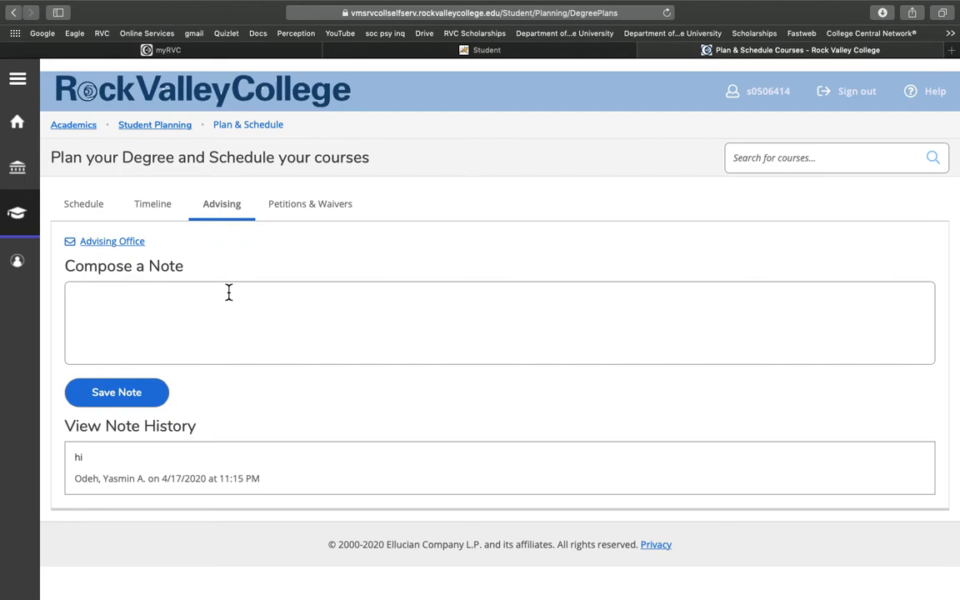
mouse_move(84, 204)
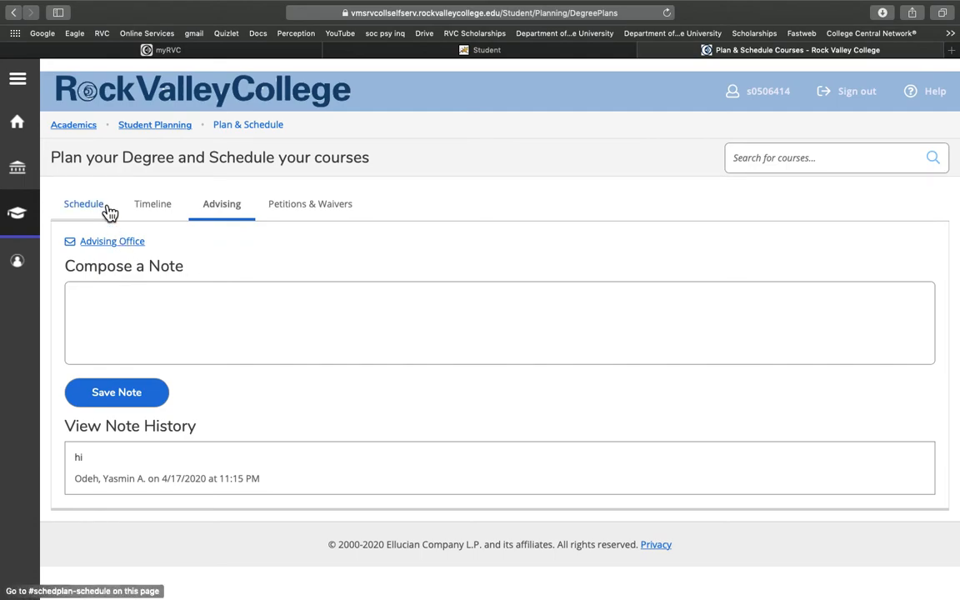
Show the Spring Credit 2020 schedule, including COM-130-I010, with 12 enrolled credits
left_click(83, 203)
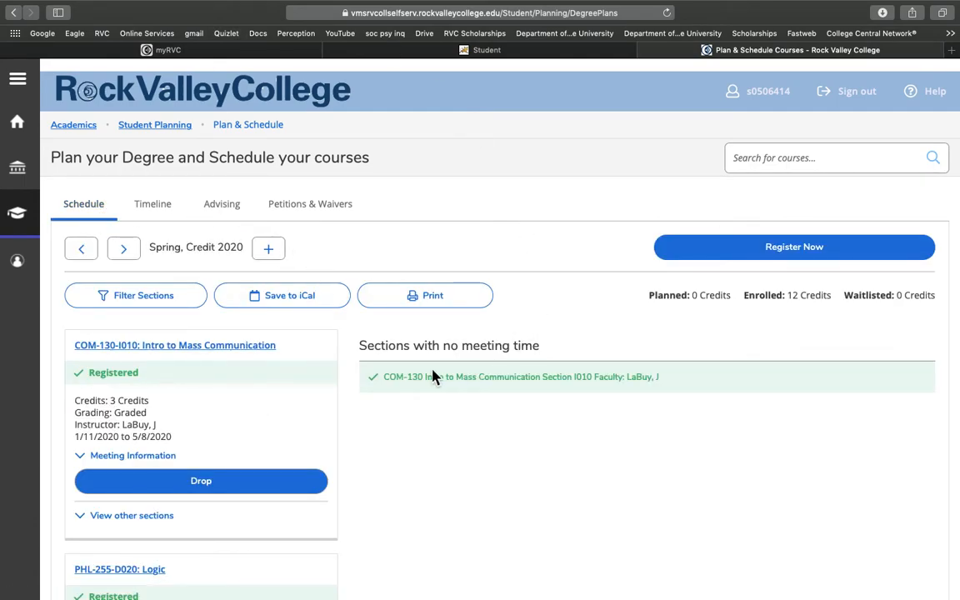
mouse_move(358, 254)
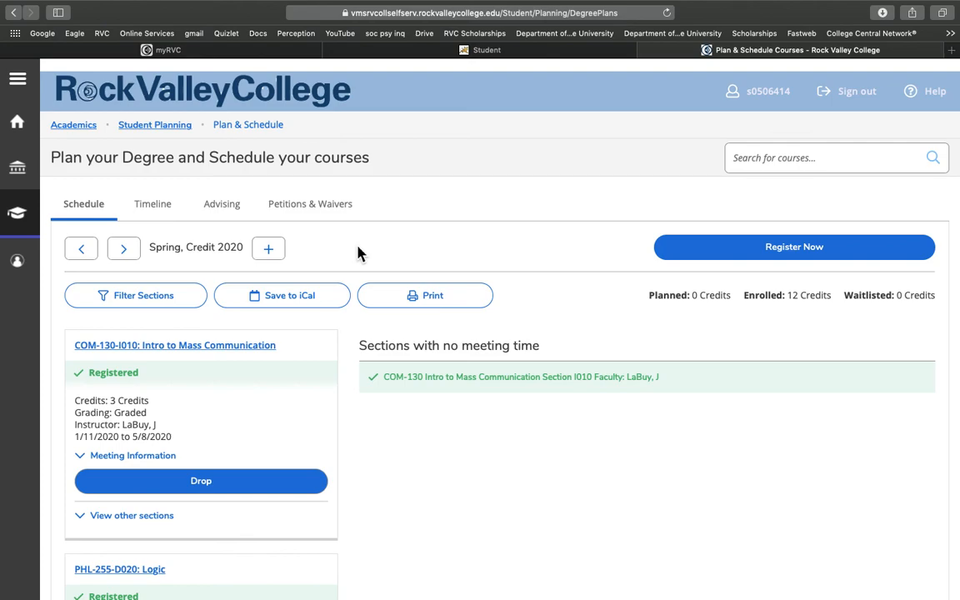
mouse_move(471, 252)
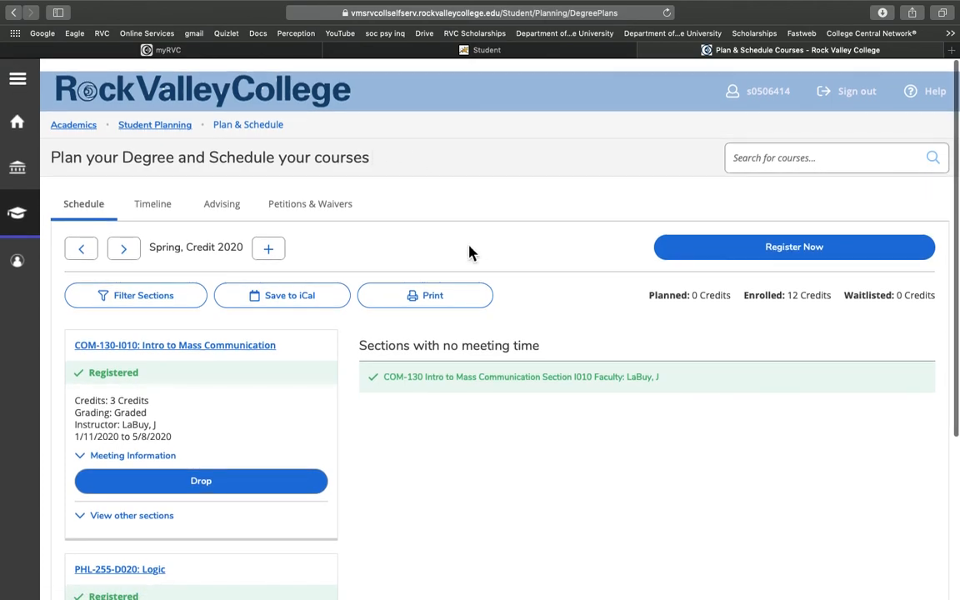